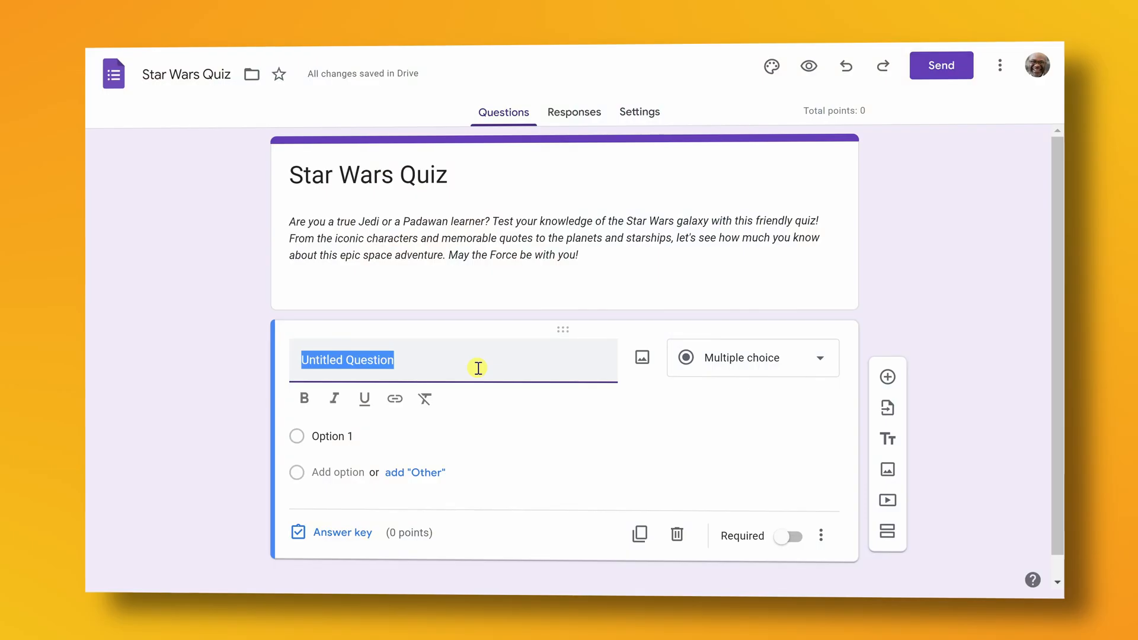
Walk through the finished quiz and mark Anakin Skywalker correct for the C-3PO question
click(751, 357)
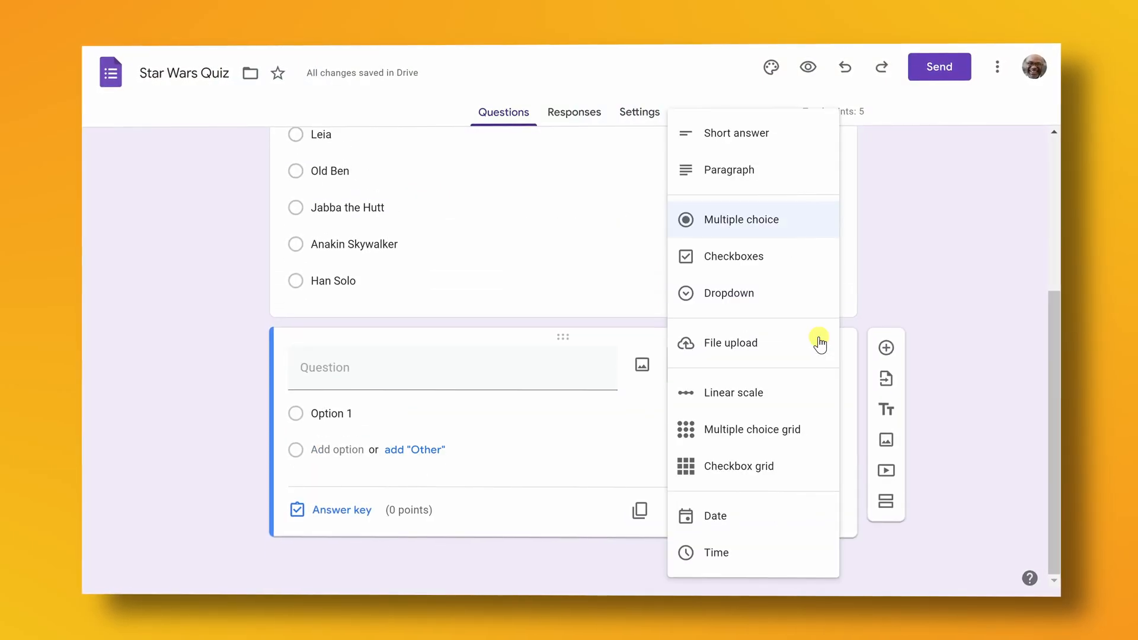
click(302, 407)
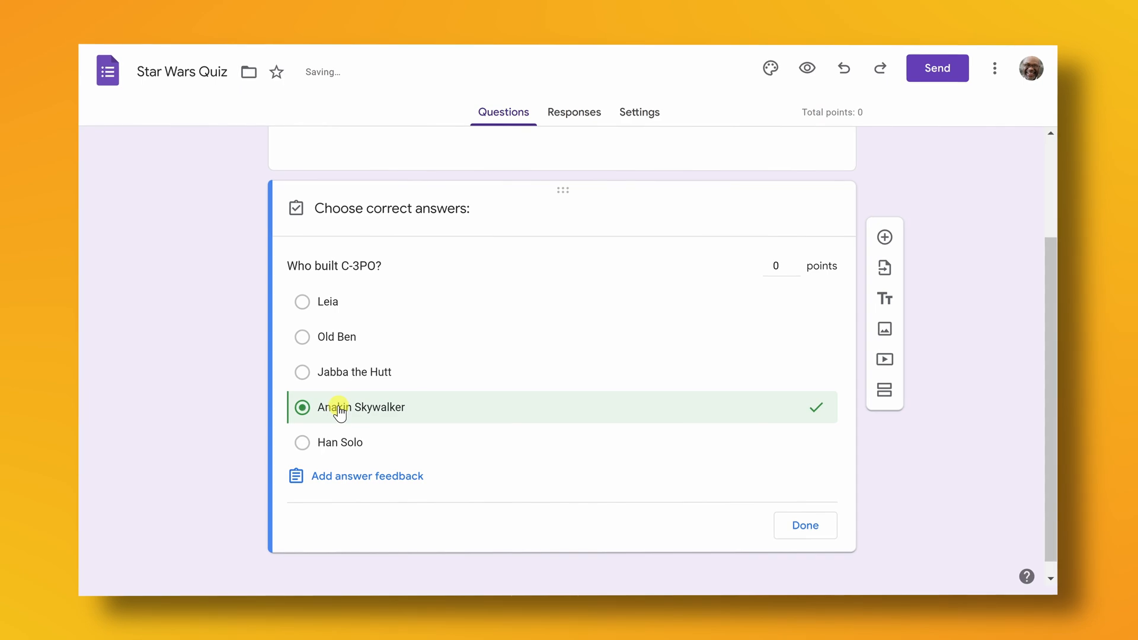
click(806, 69)
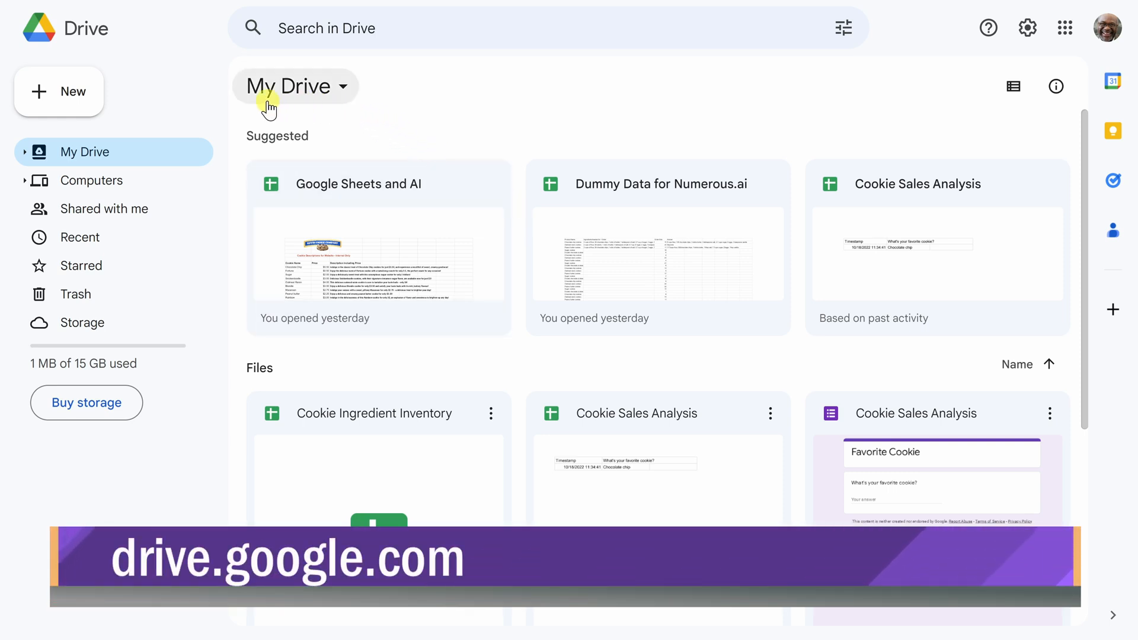
Create a new blank Google Form from Drive and start editing its title
click(60, 92)
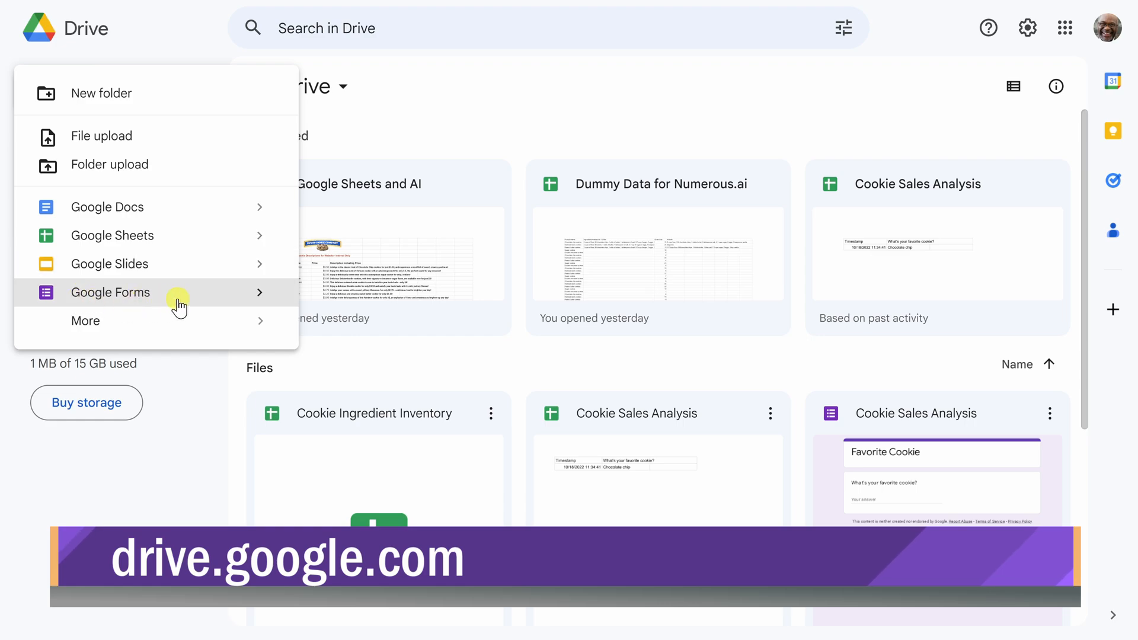
click(109, 292)
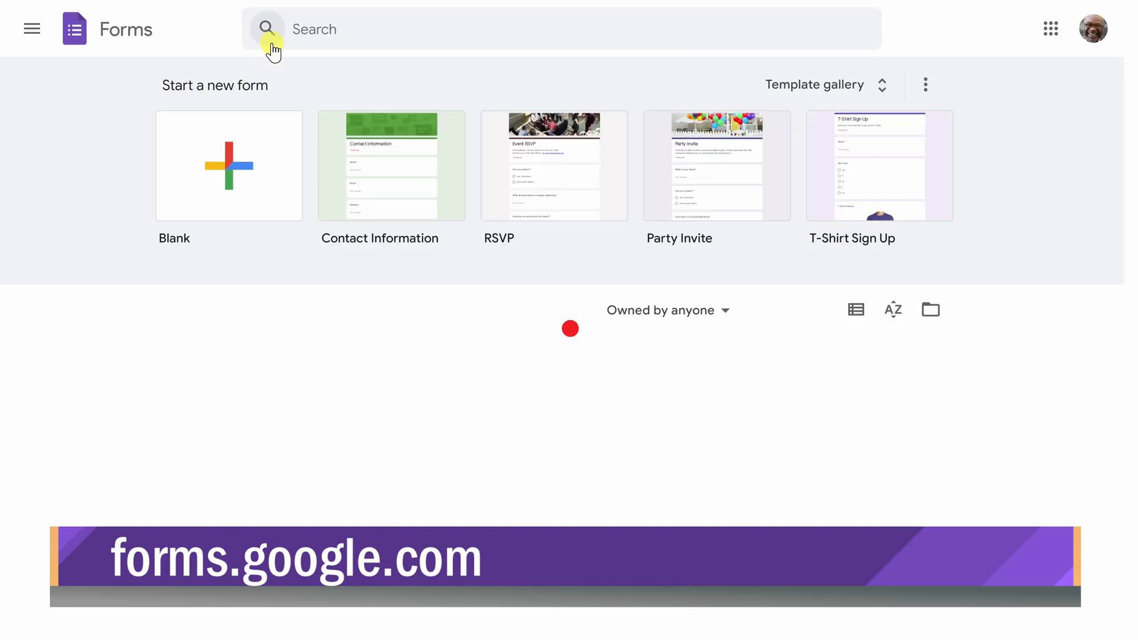
click(228, 166)
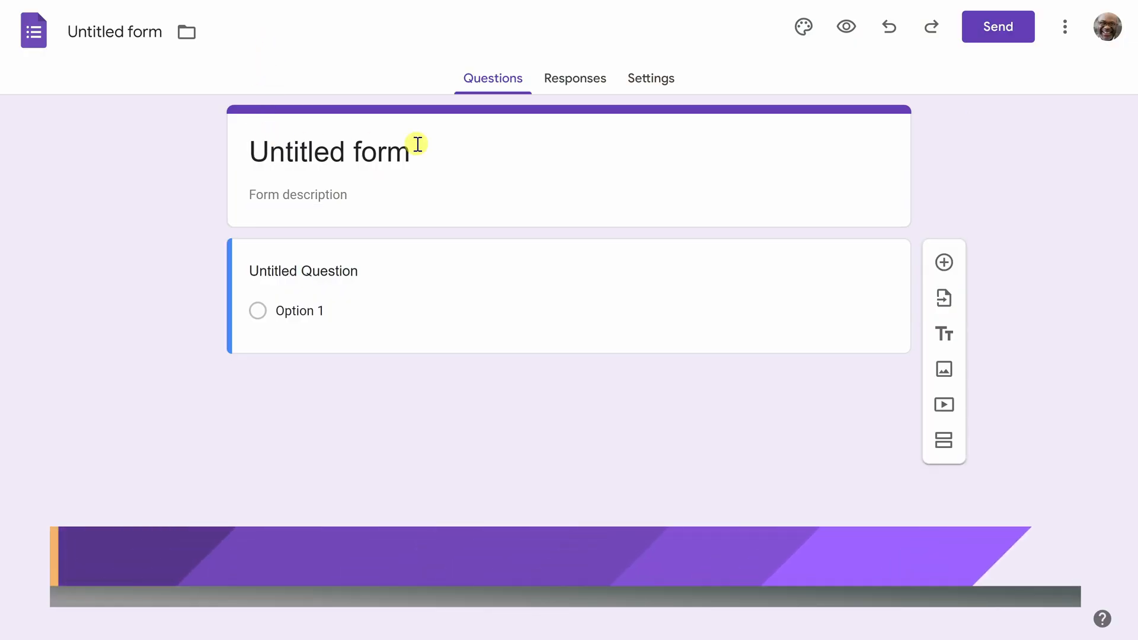
click(303, 270)
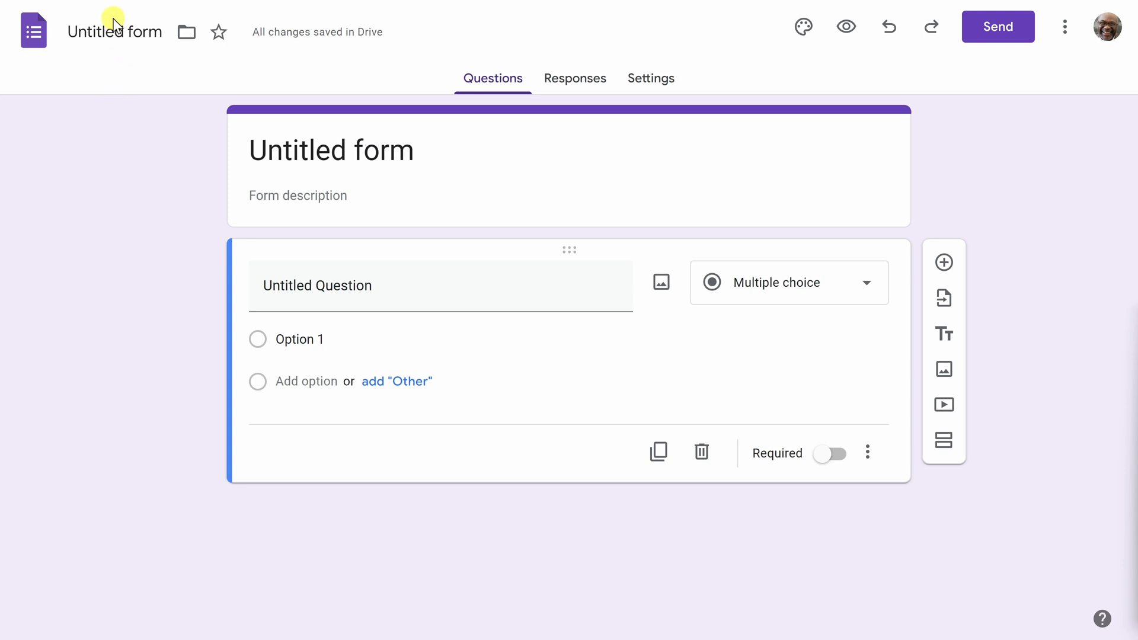
Name both the file and the form heading 'Star Wars Quiz'
triple_click(115, 30)
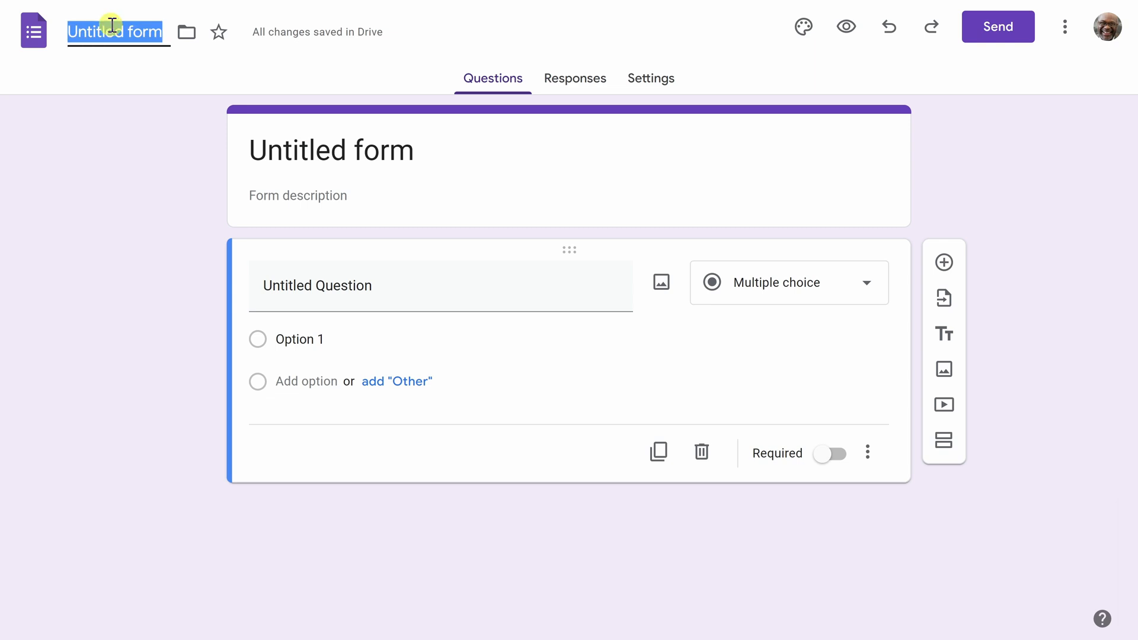
text(Star Wars Quiz)
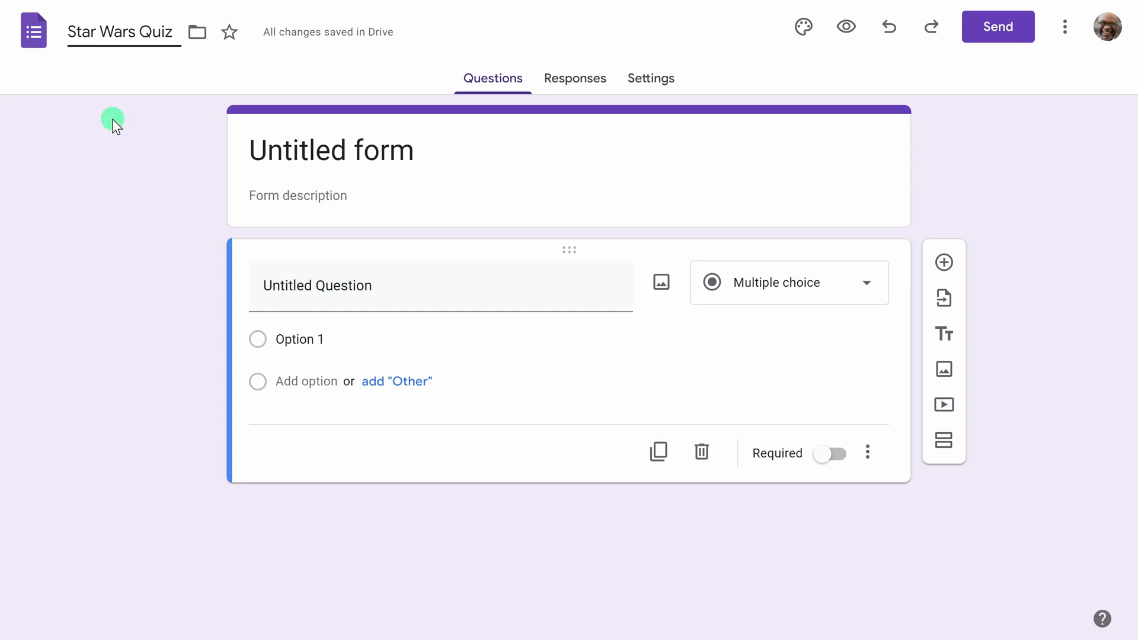
text(Star Wars Quiz)
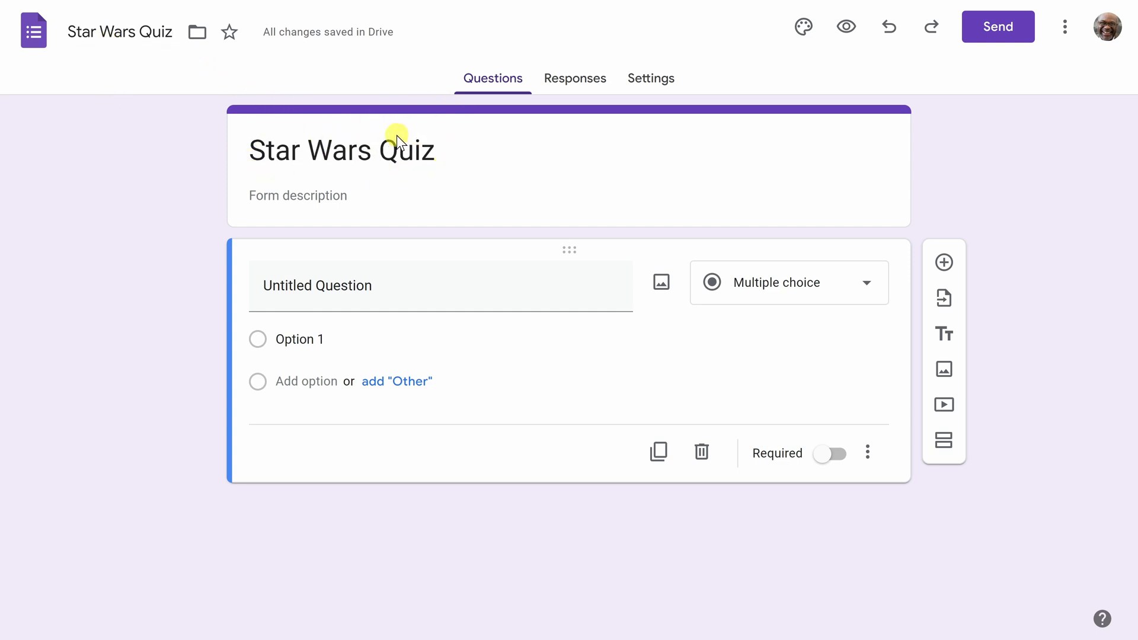
mouse_move(1065, 59)
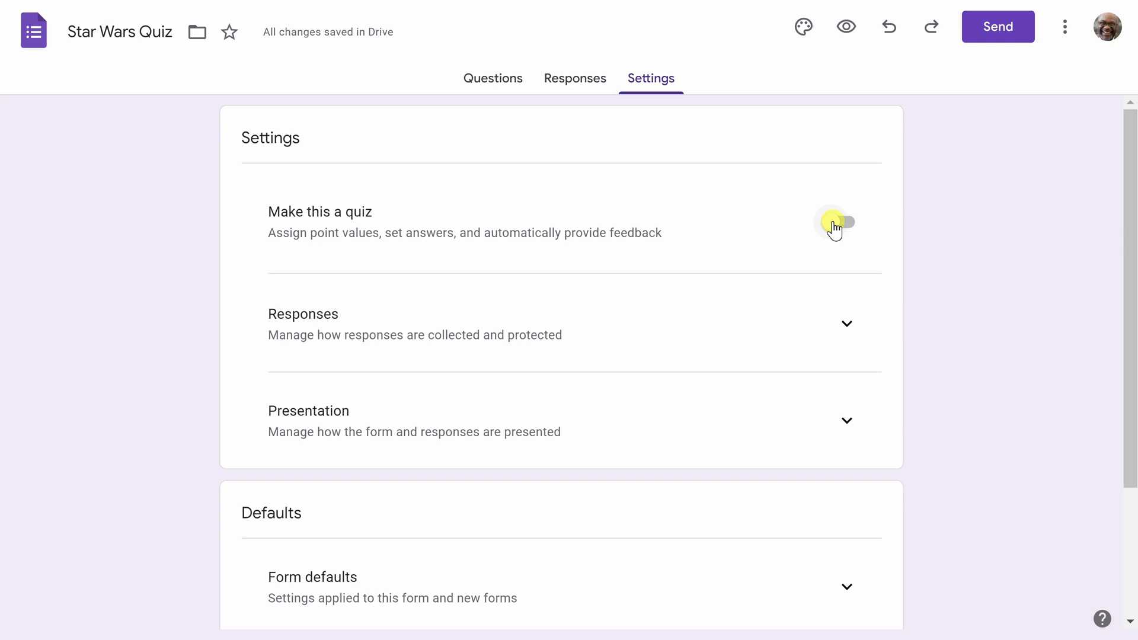
Make the form a quiz with immediate grades and limit each respondent to one response
click(839, 222)
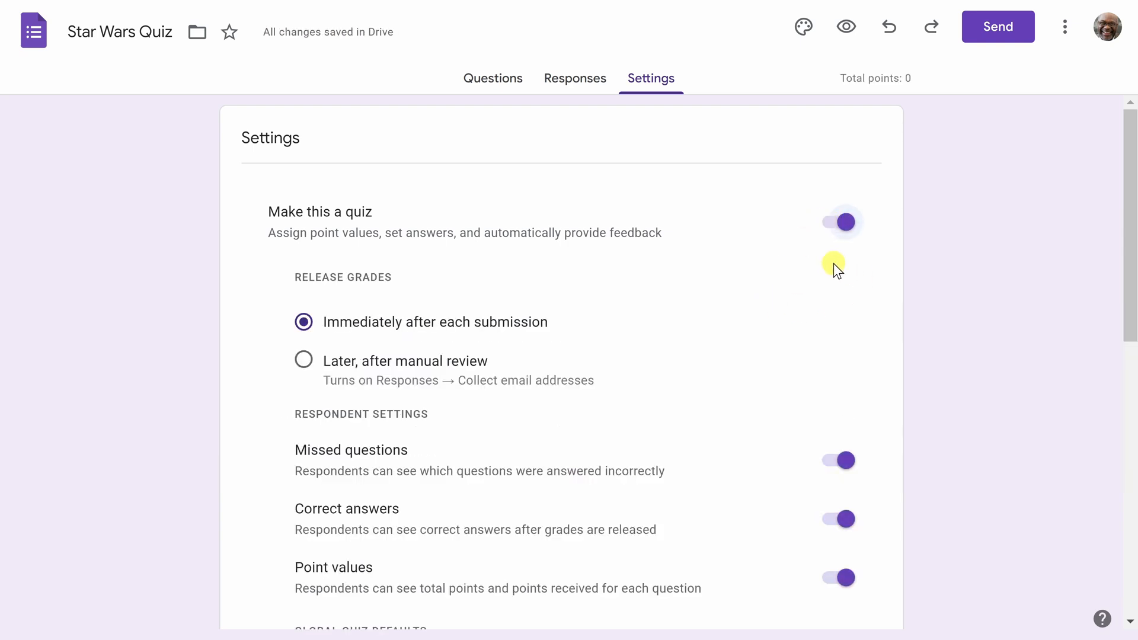
mouse_move(797, 287)
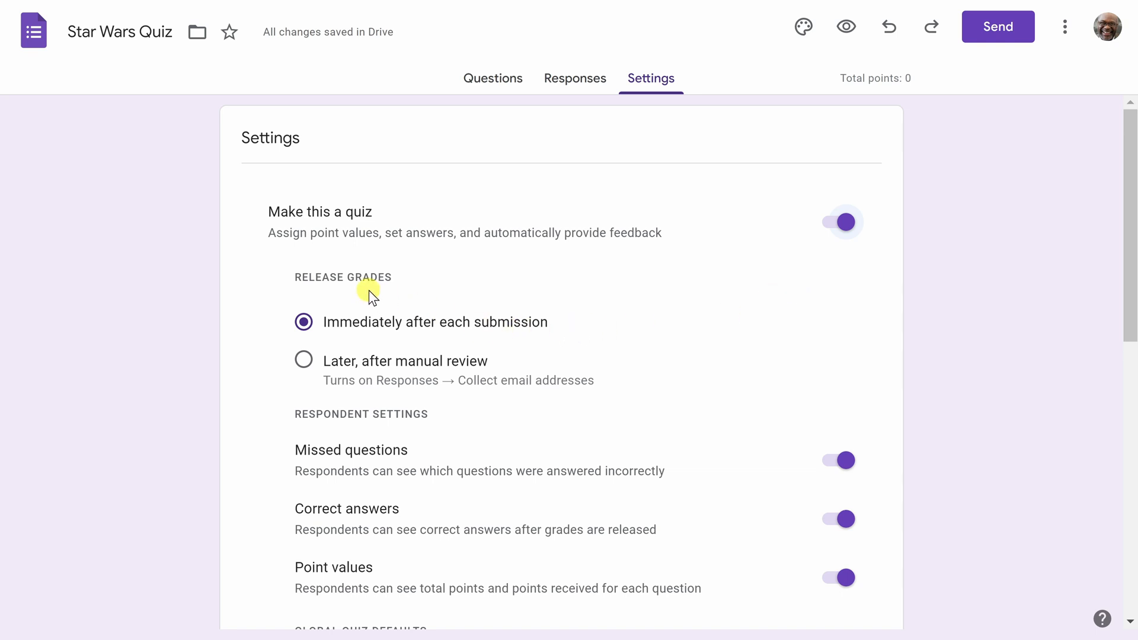
mouse_move(372, 305)
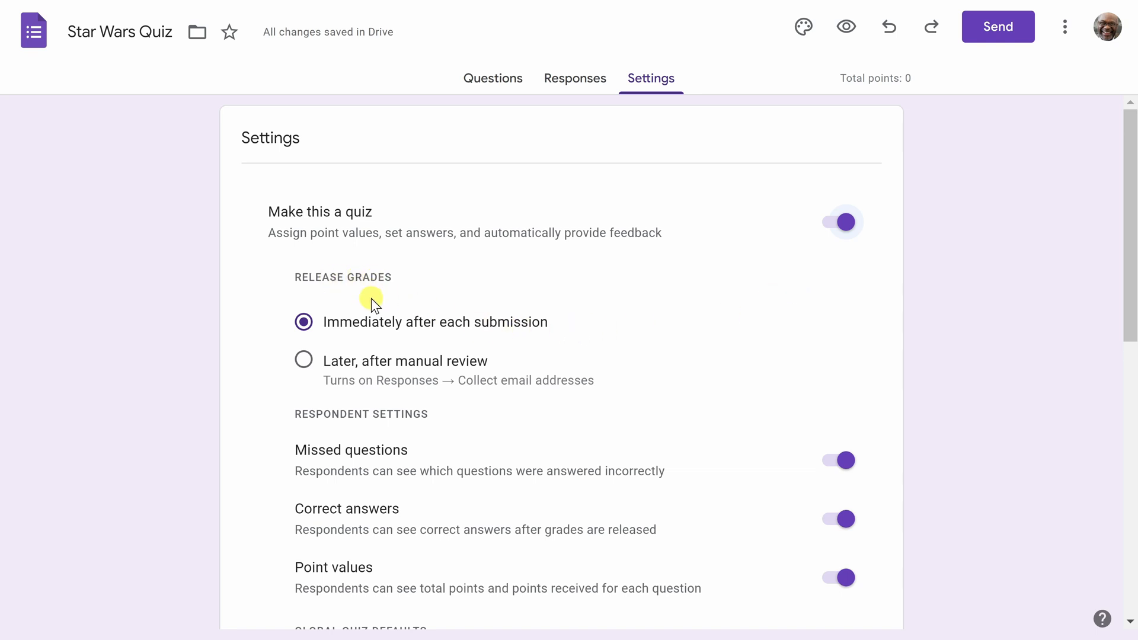
mouse_move(555, 325)
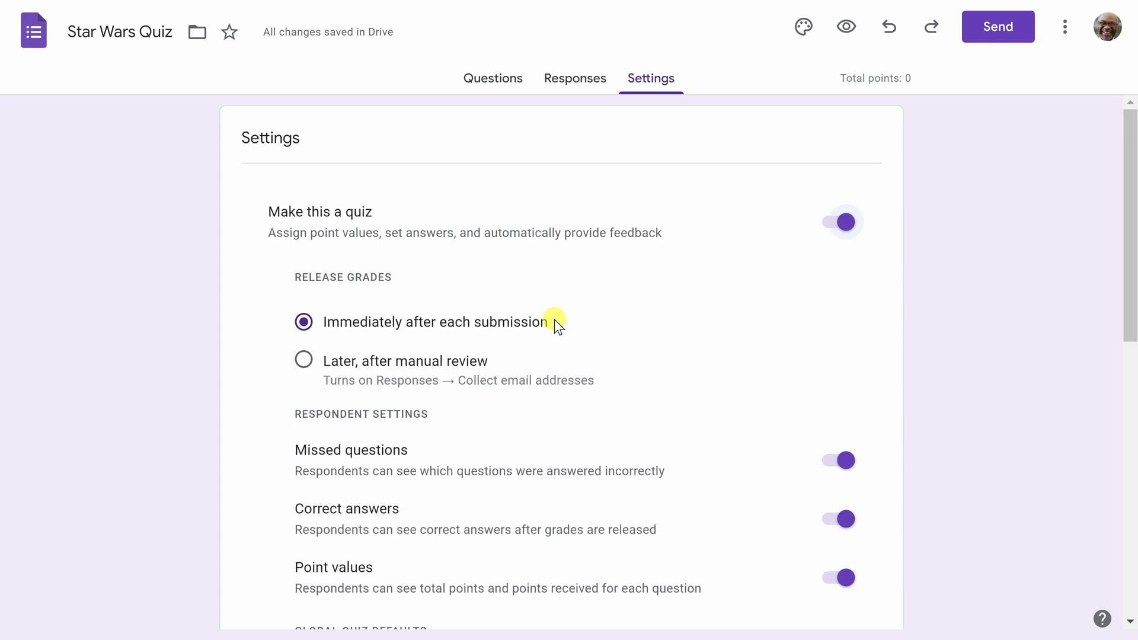
mouse_move(424, 328)
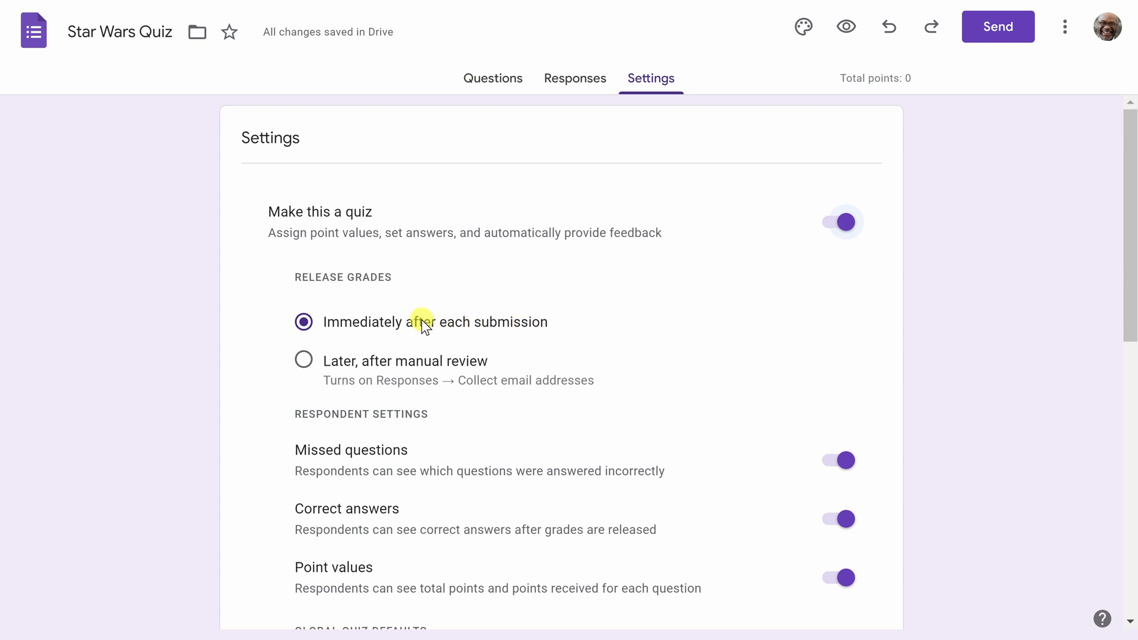
scroll(down, 3)
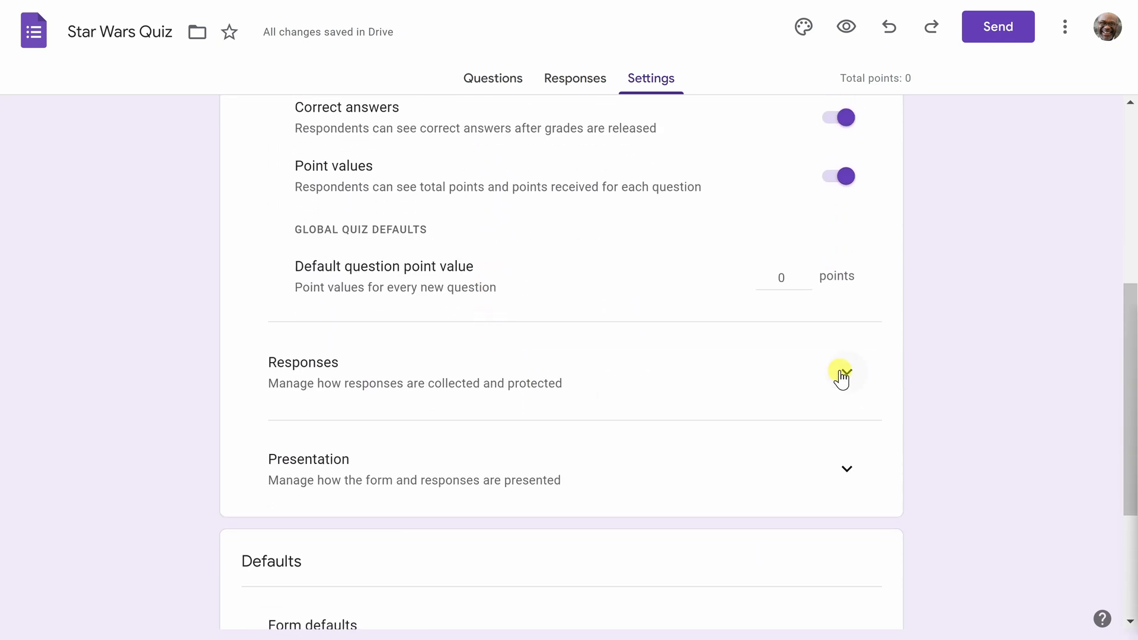
click(846, 372)
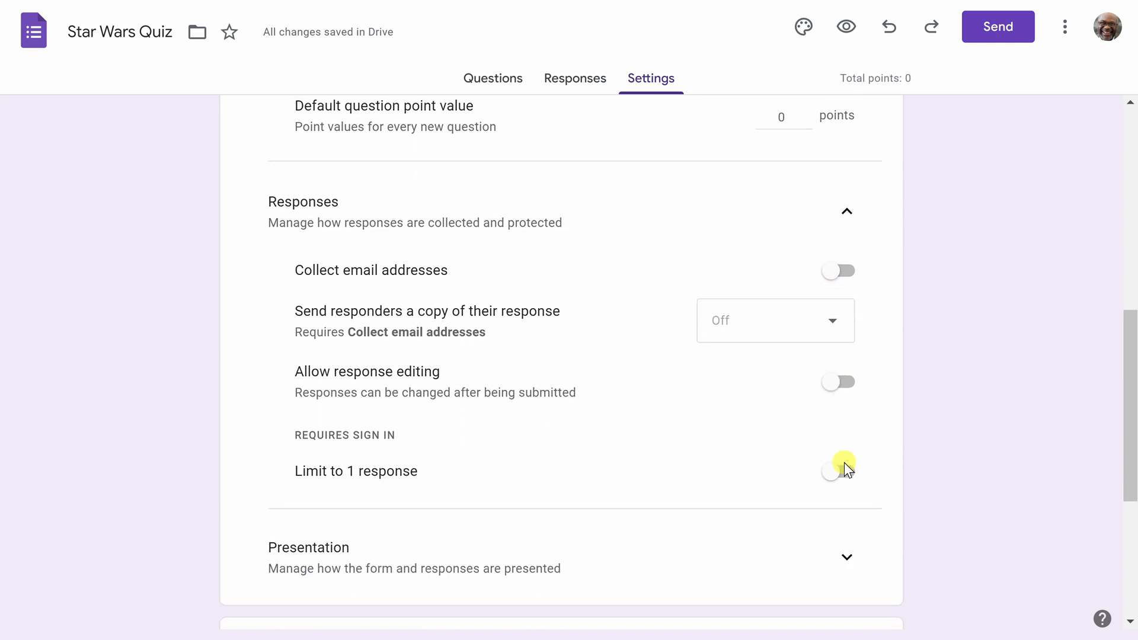
click(839, 471)
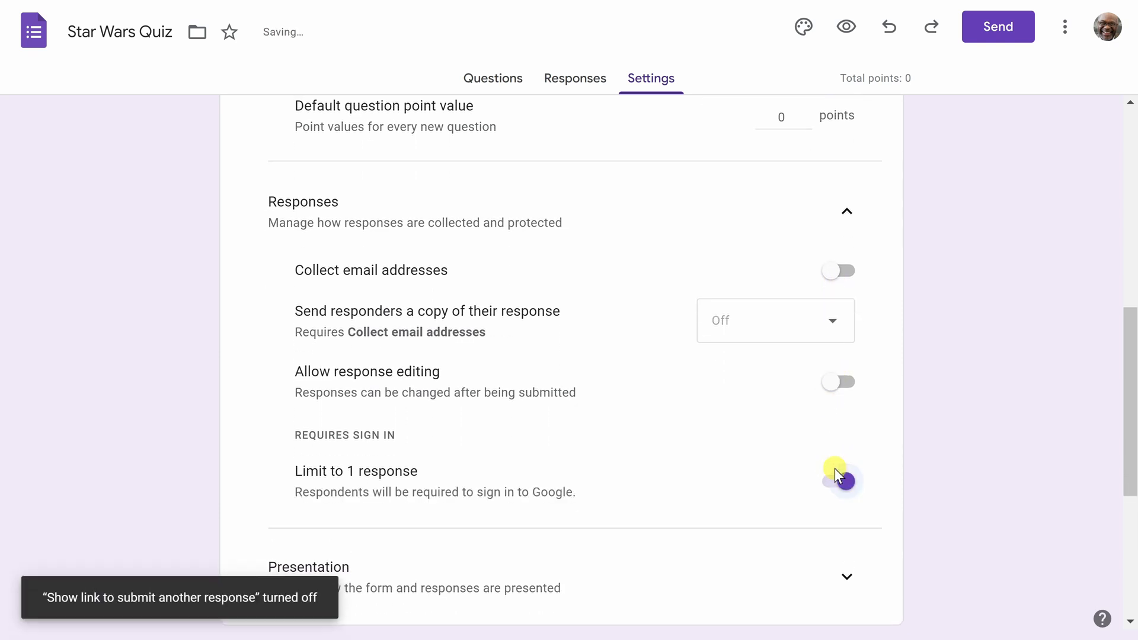
click(839, 477)
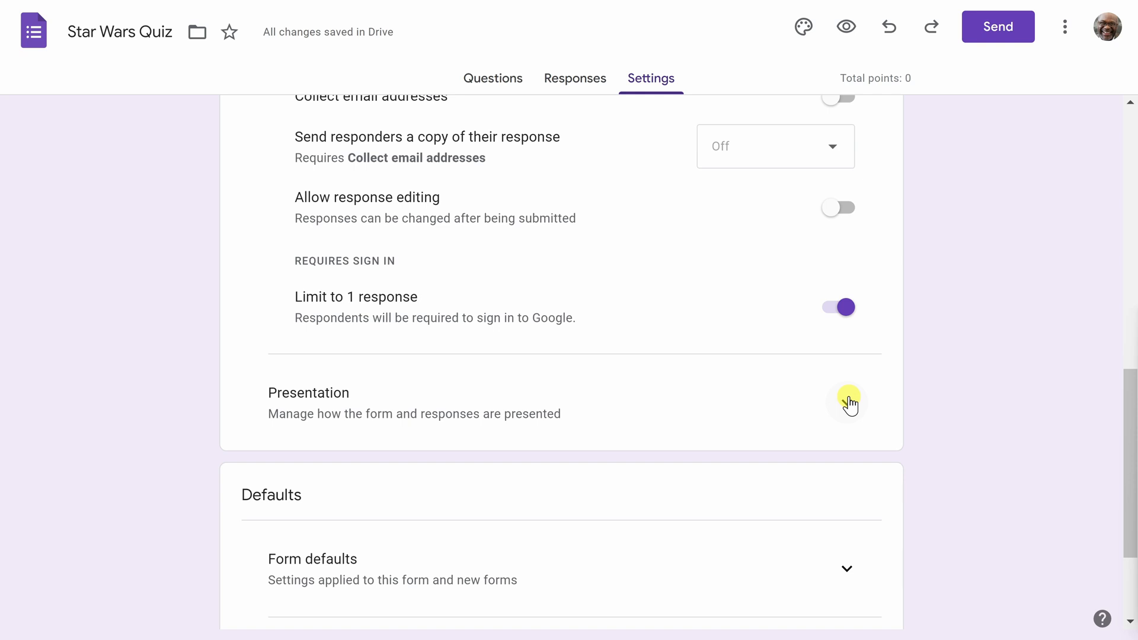
Show a progress bar and set the confirmation message to 'Impressive. Most impressive.'
click(847, 403)
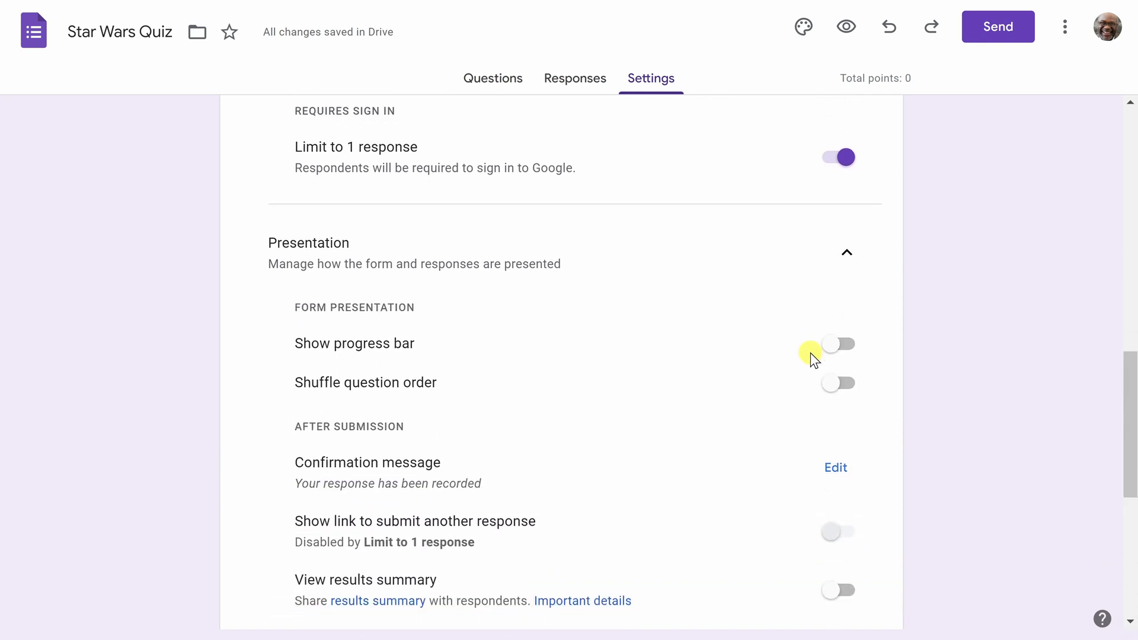
click(837, 344)
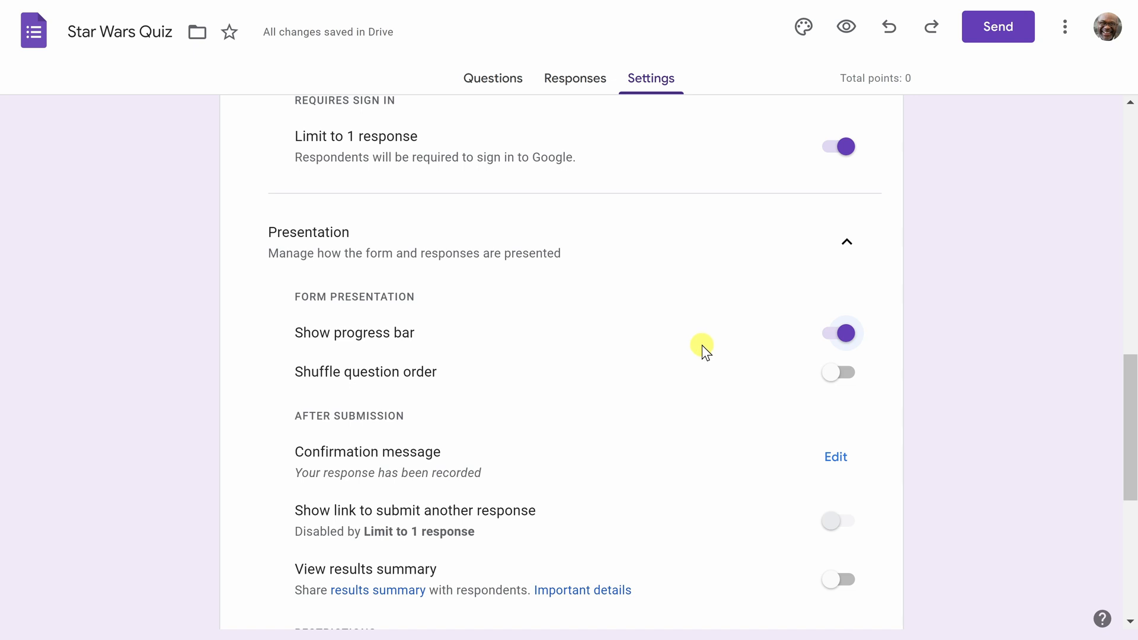
mouse_move(775, 426)
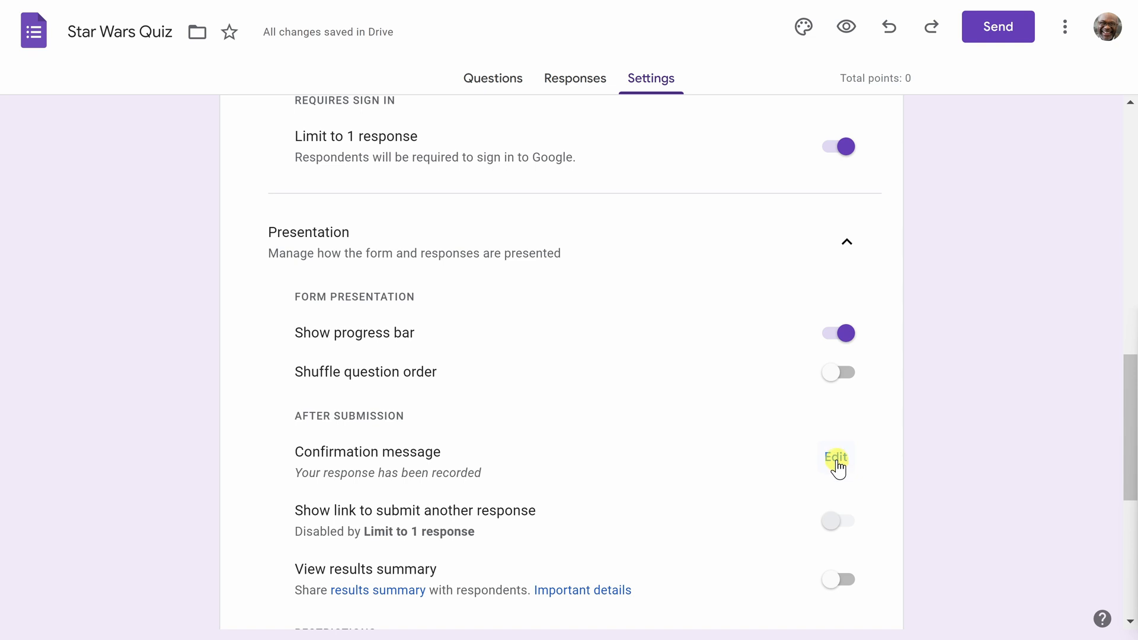
click(836, 458)
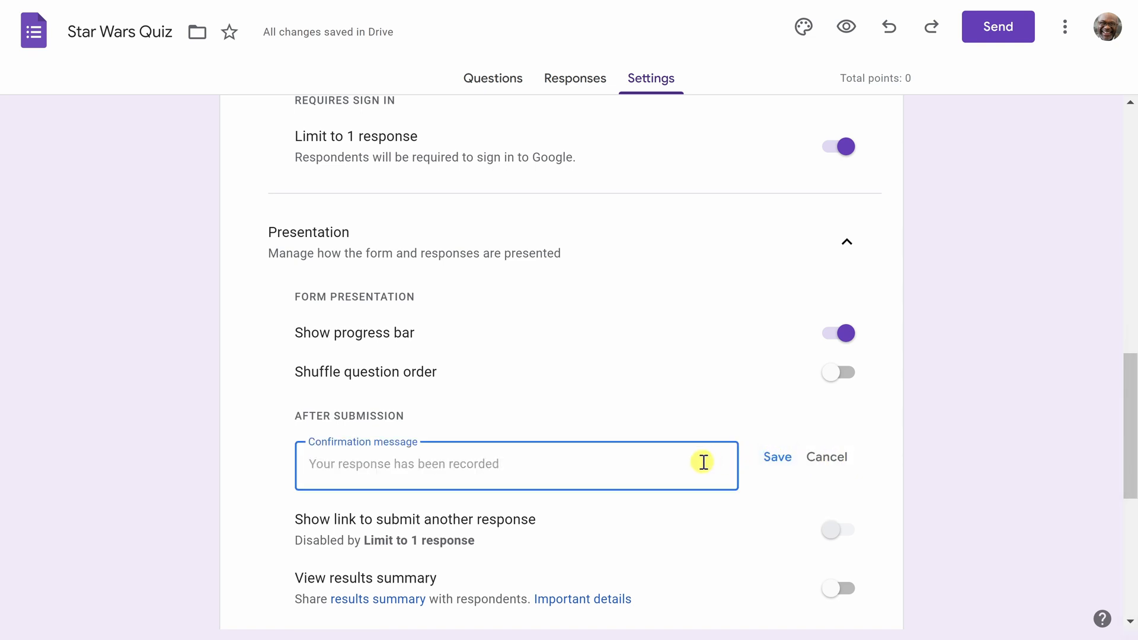
mouse_move(677, 466)
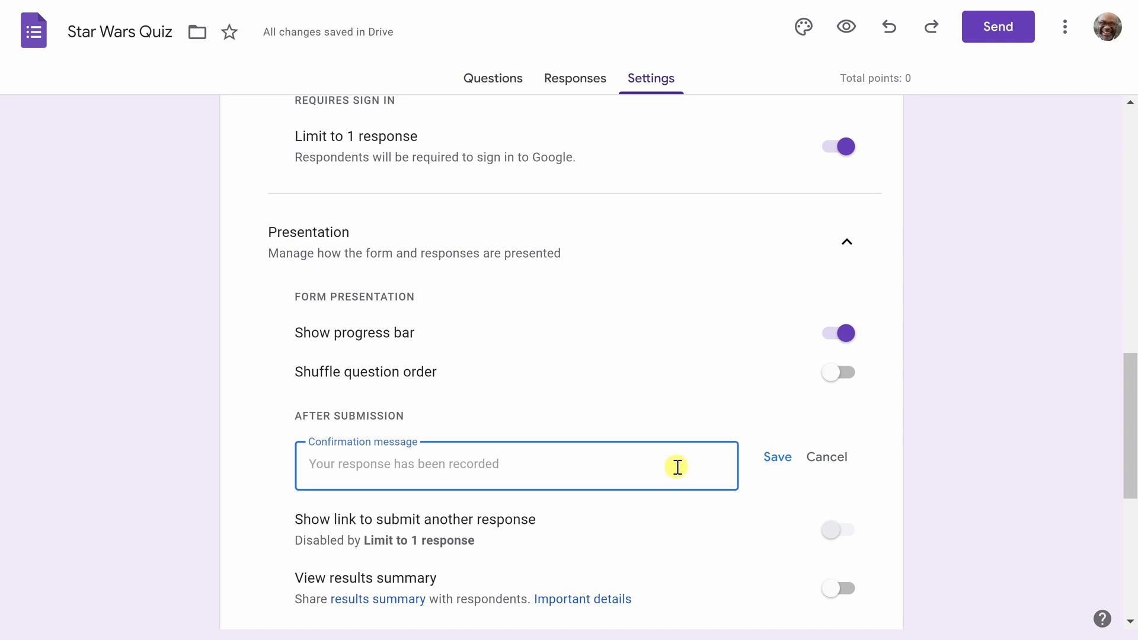
text(Impressive. Most impressive.)
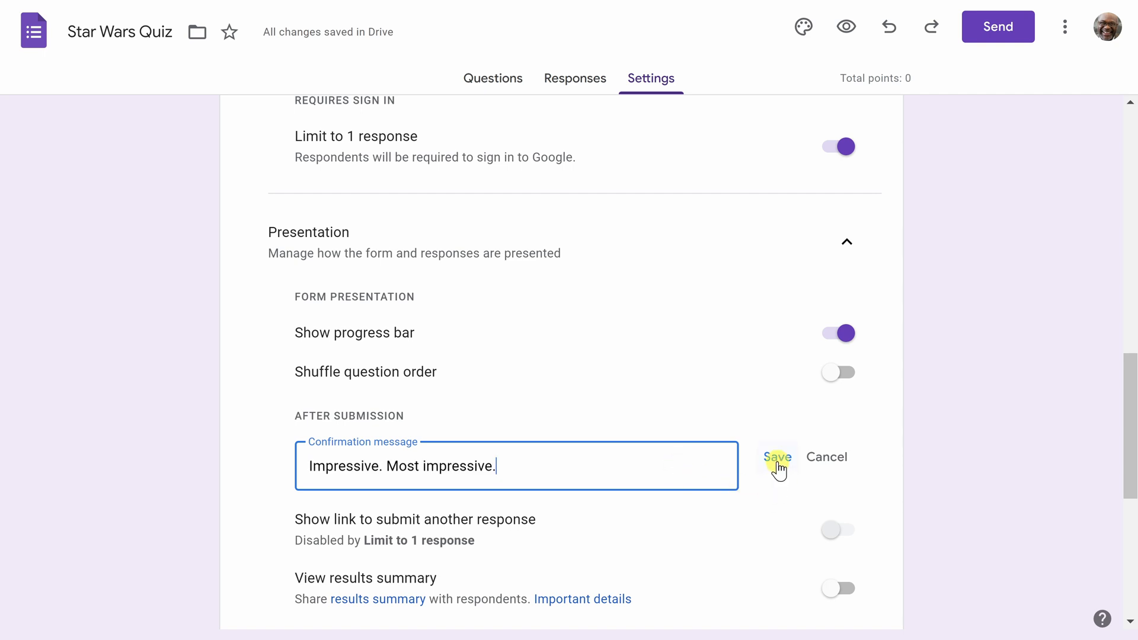
click(778, 458)
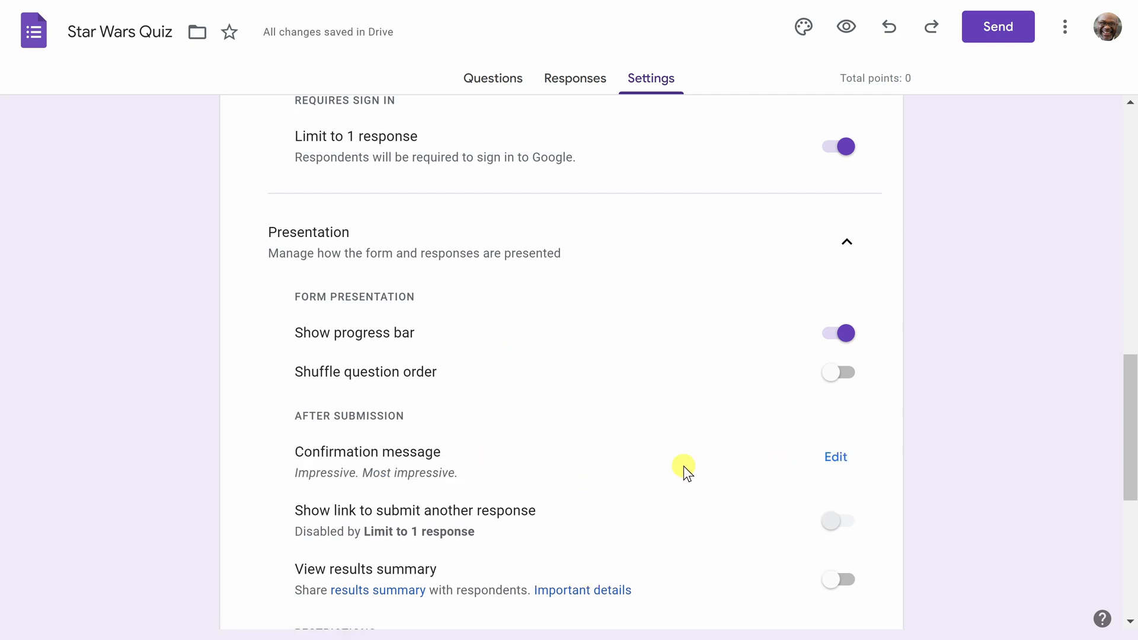
Review the remaining Restrictions and Defaults settings
scroll(down, 3)
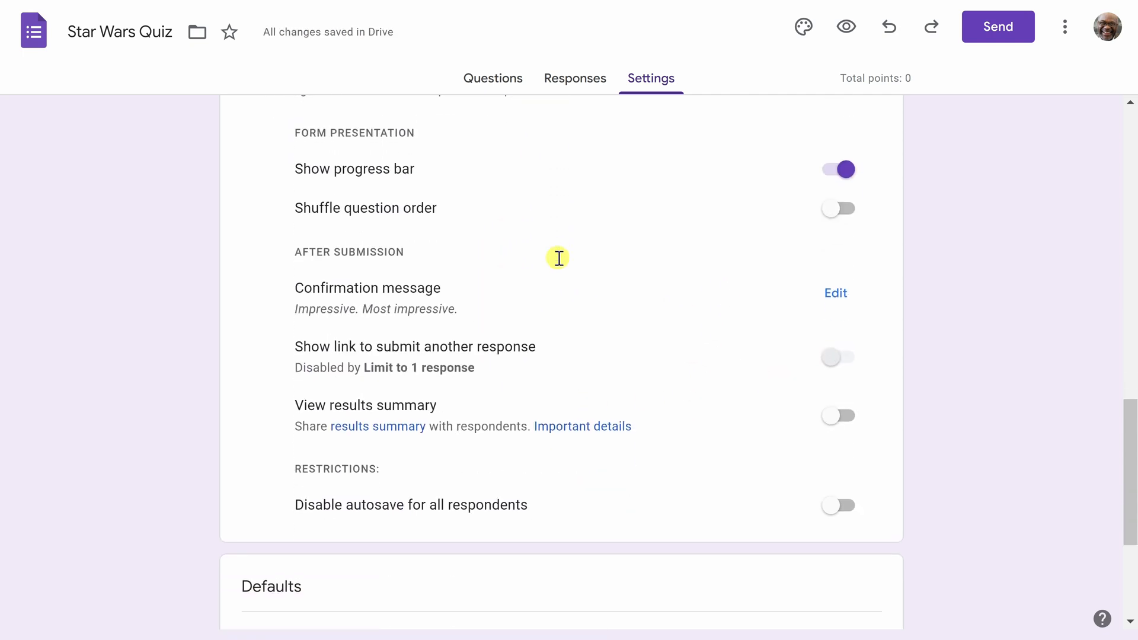
scroll(down, 3)
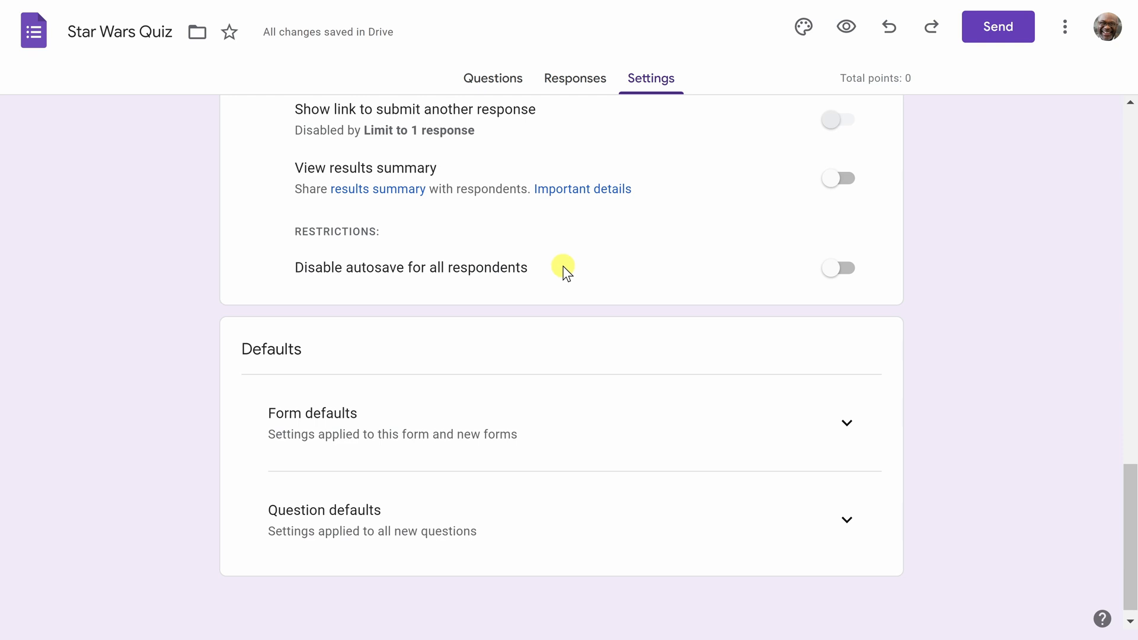
mouse_move(513, 96)
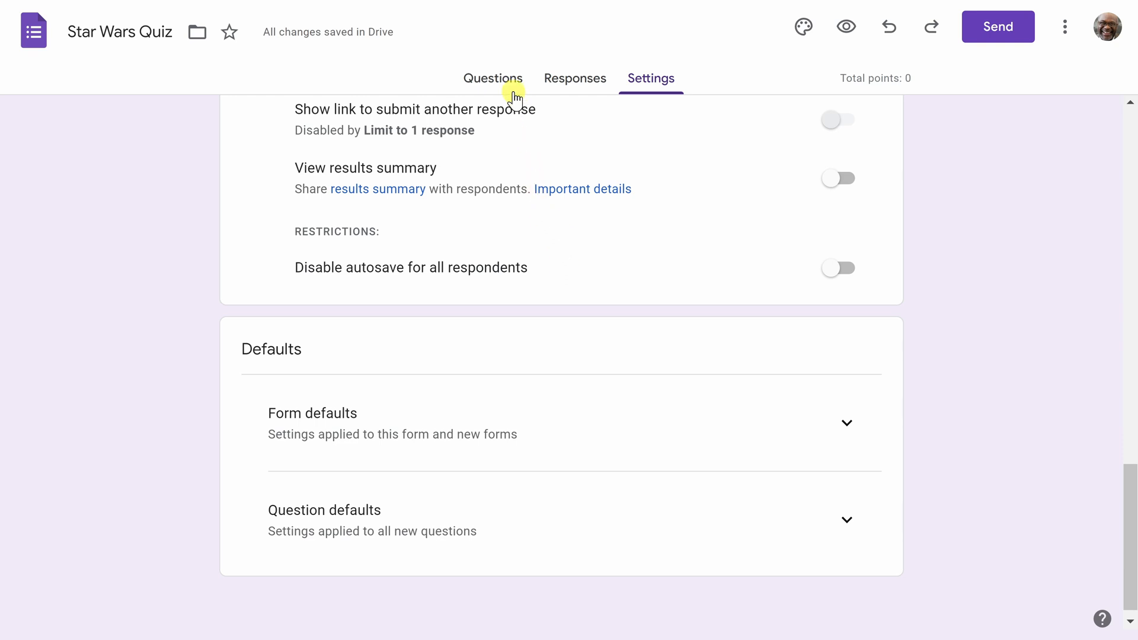
Add a description and the question 'Who built C-3PO?' with options starting from Leia
click(493, 79)
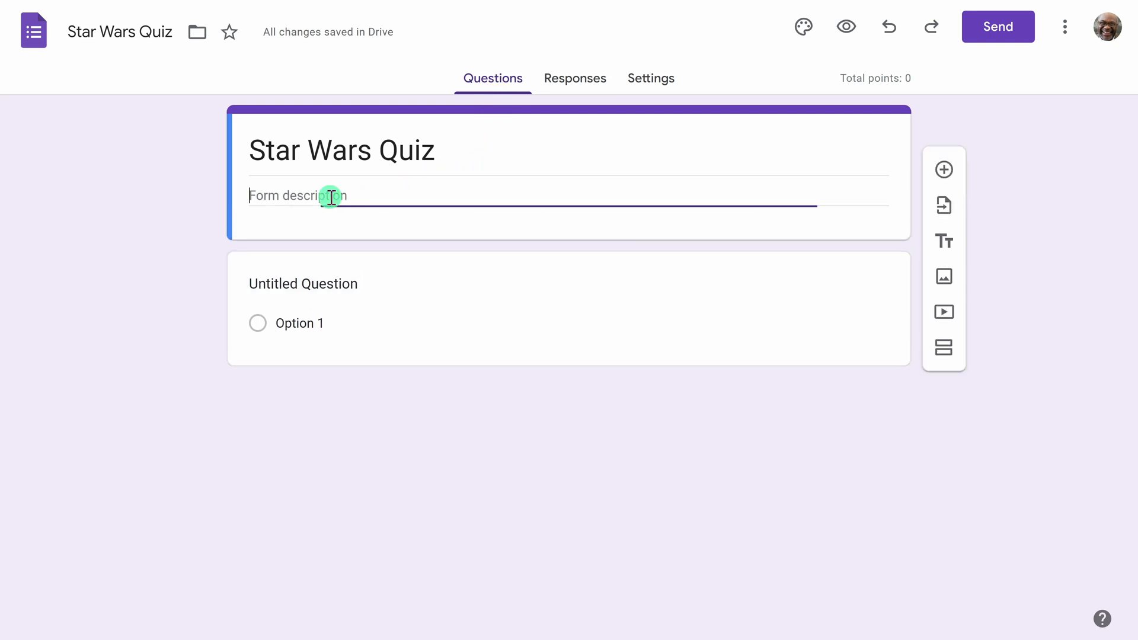
click(328, 195)
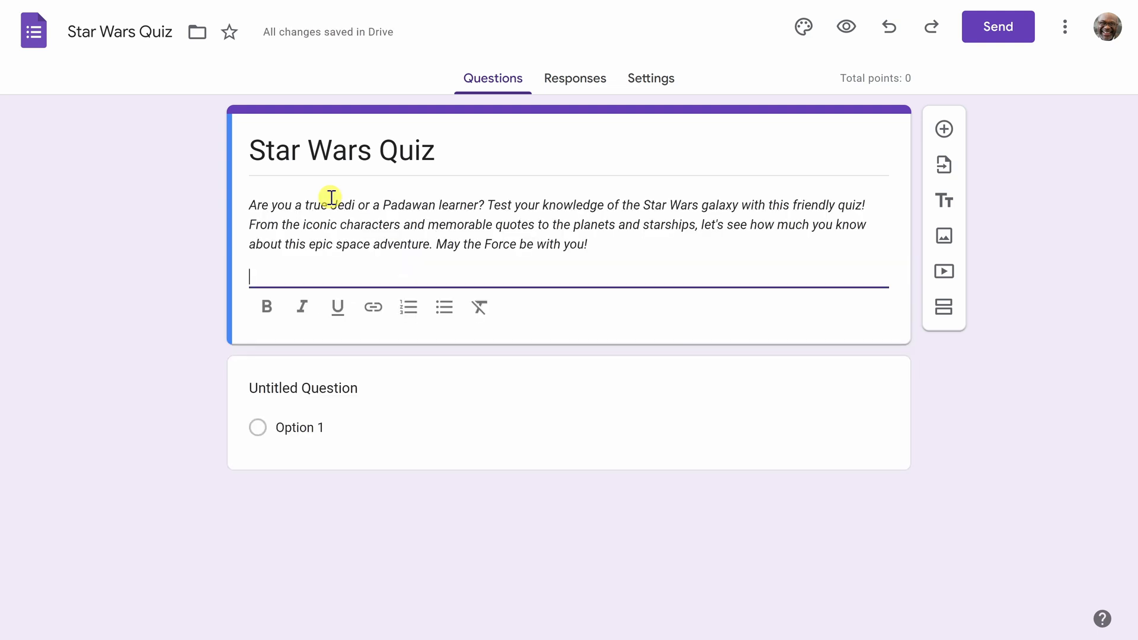
click(303, 386)
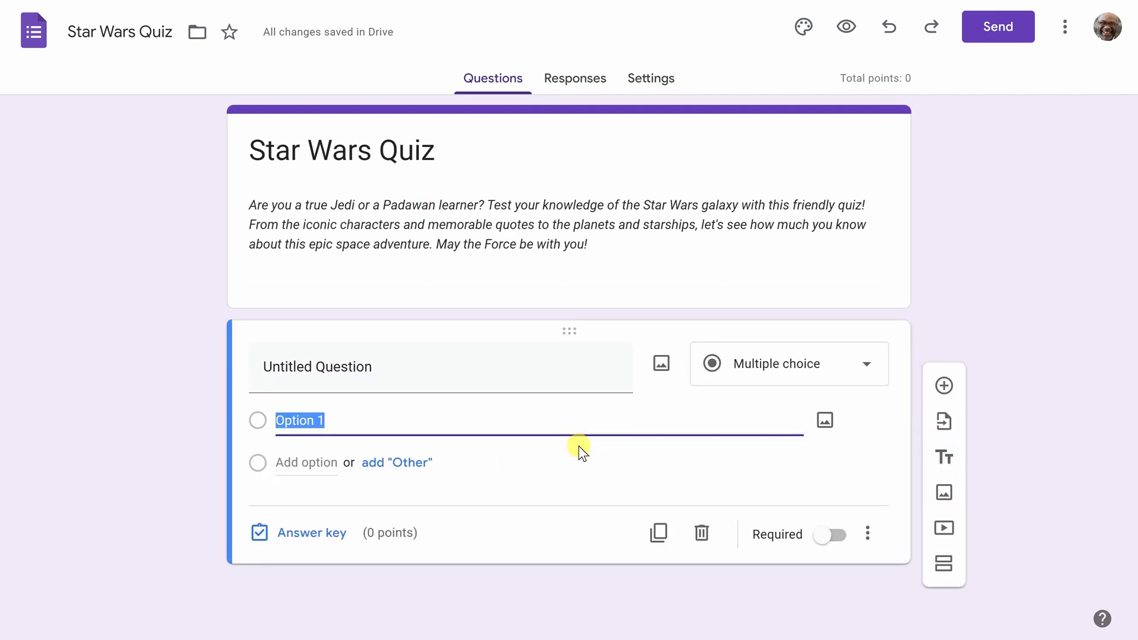
mouse_move(542, 413)
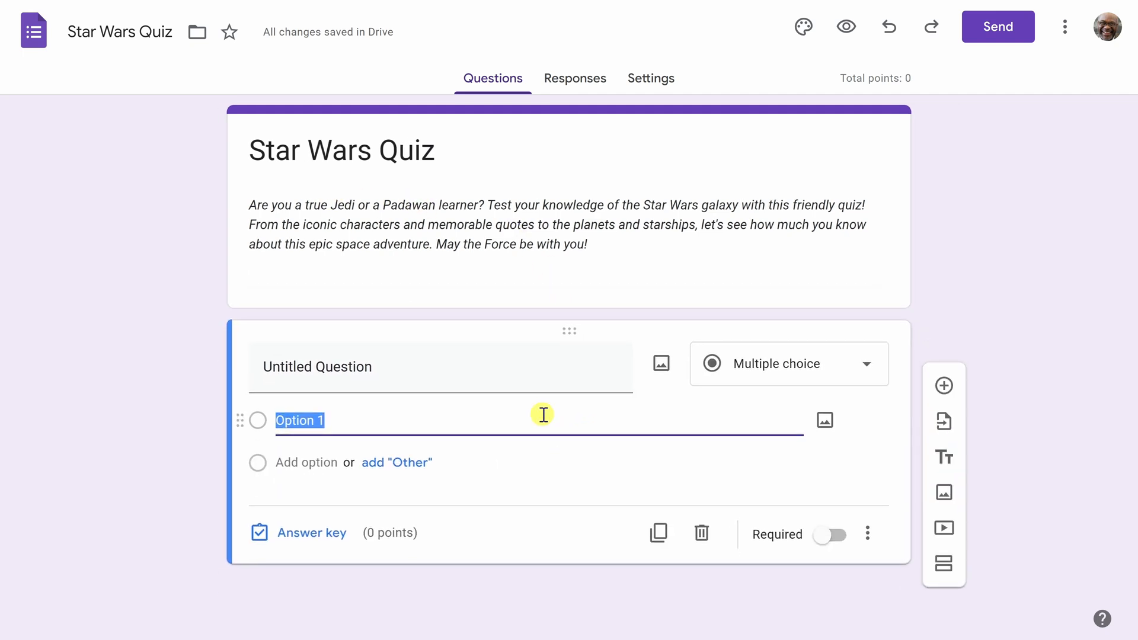
text(Who built C-3PO?)
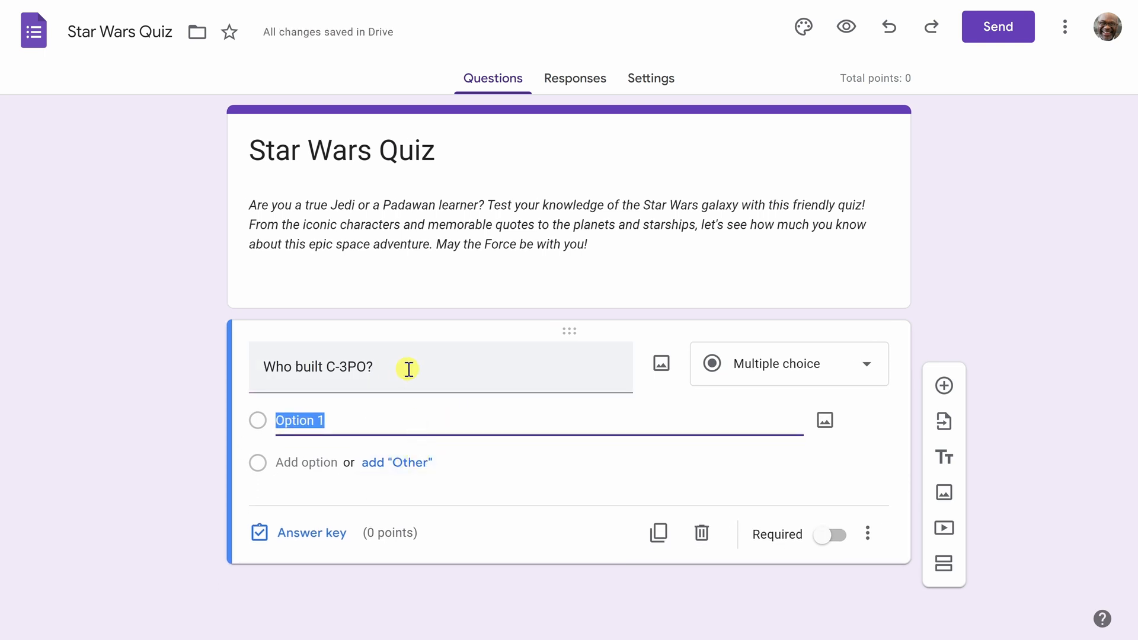
text(Leia)
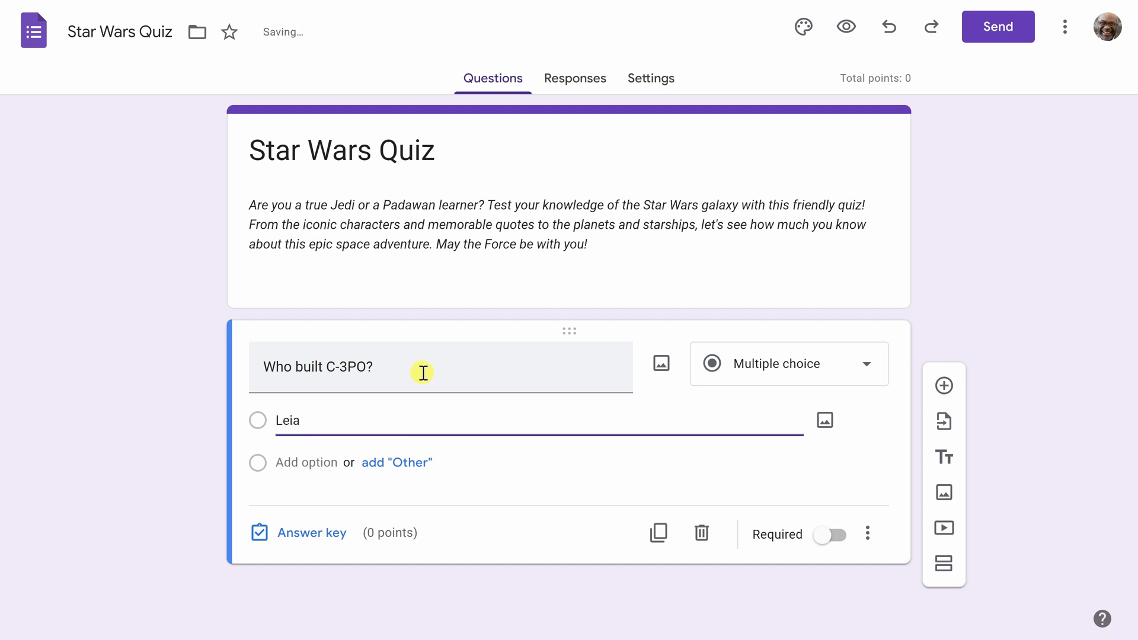
click(306, 464)
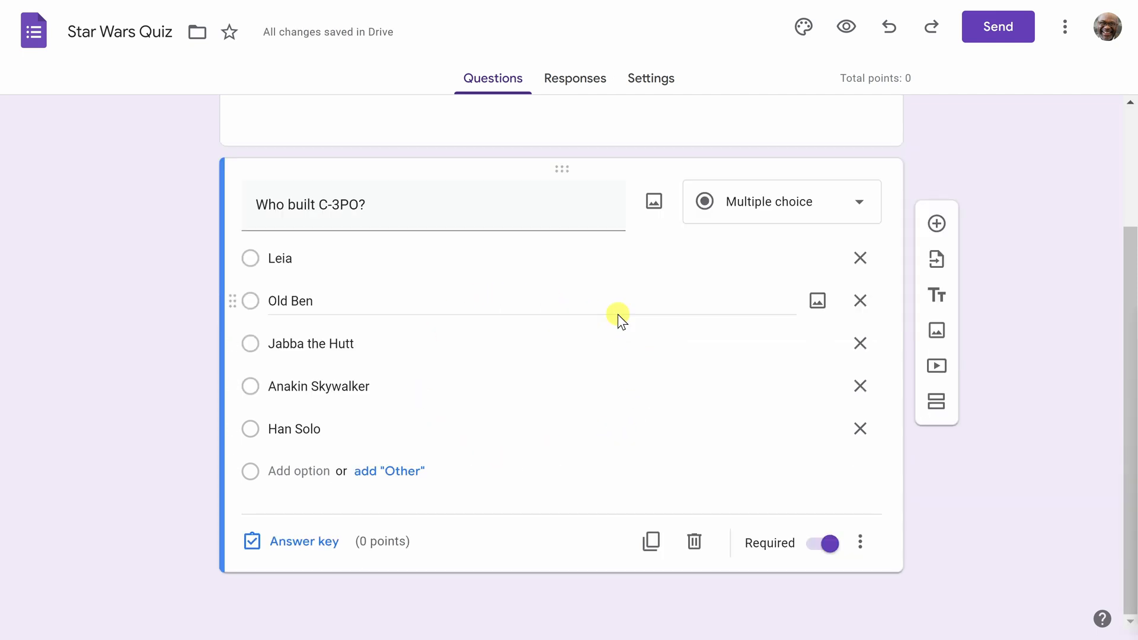
mouse_move(522, 292)
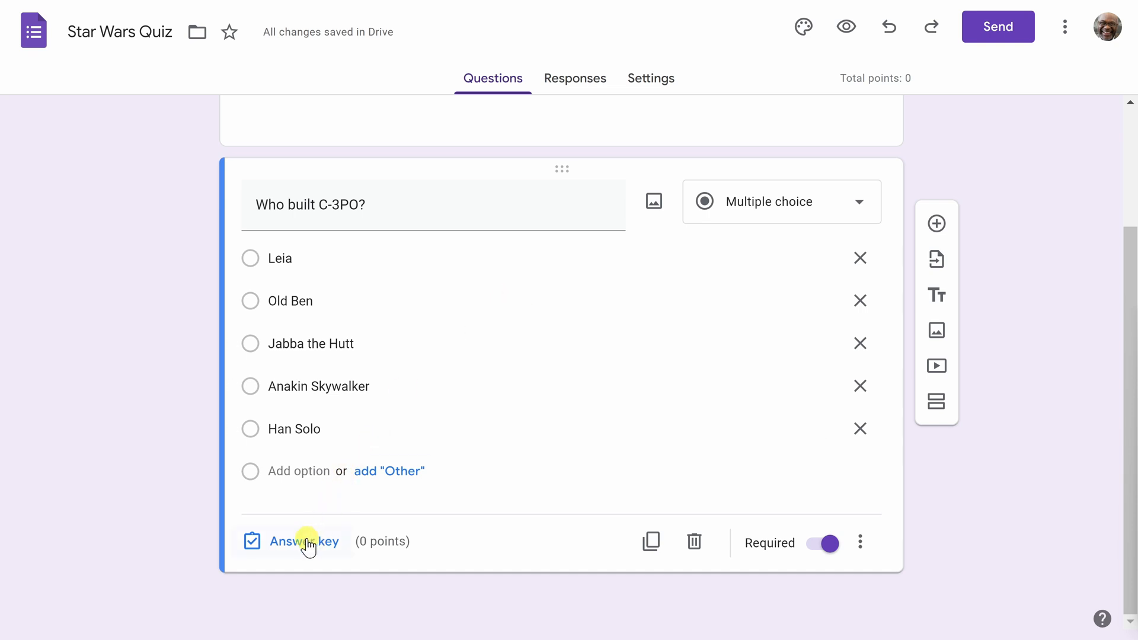
In the answer key, mark Anakin Skywalker correct and set the question to 5 points
click(305, 542)
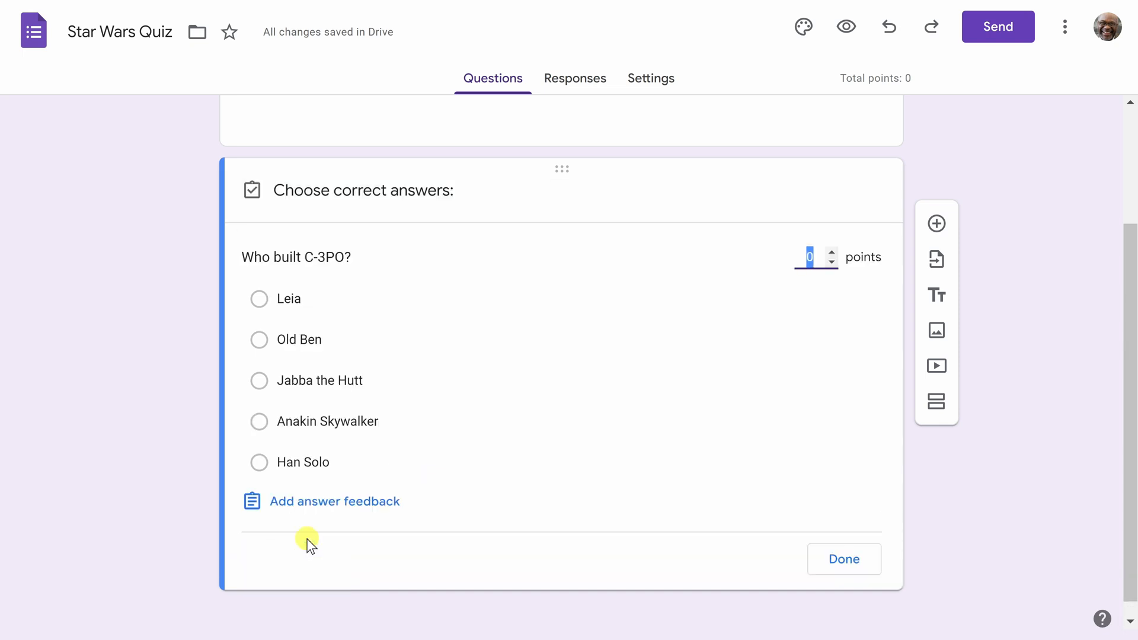
mouse_move(613, 327)
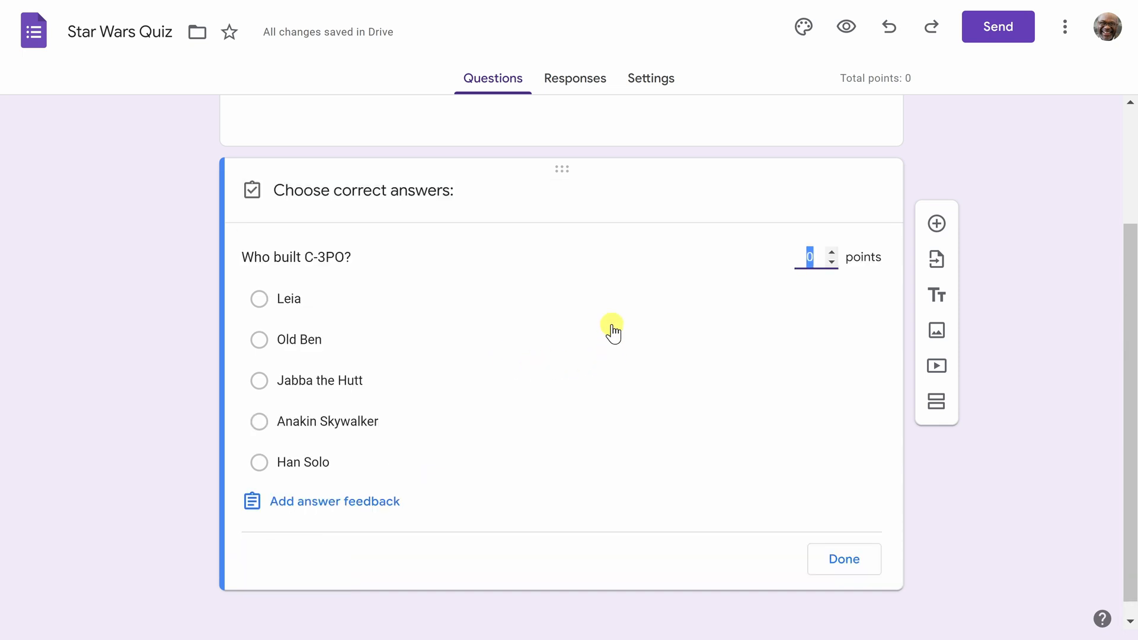
mouse_move(356, 319)
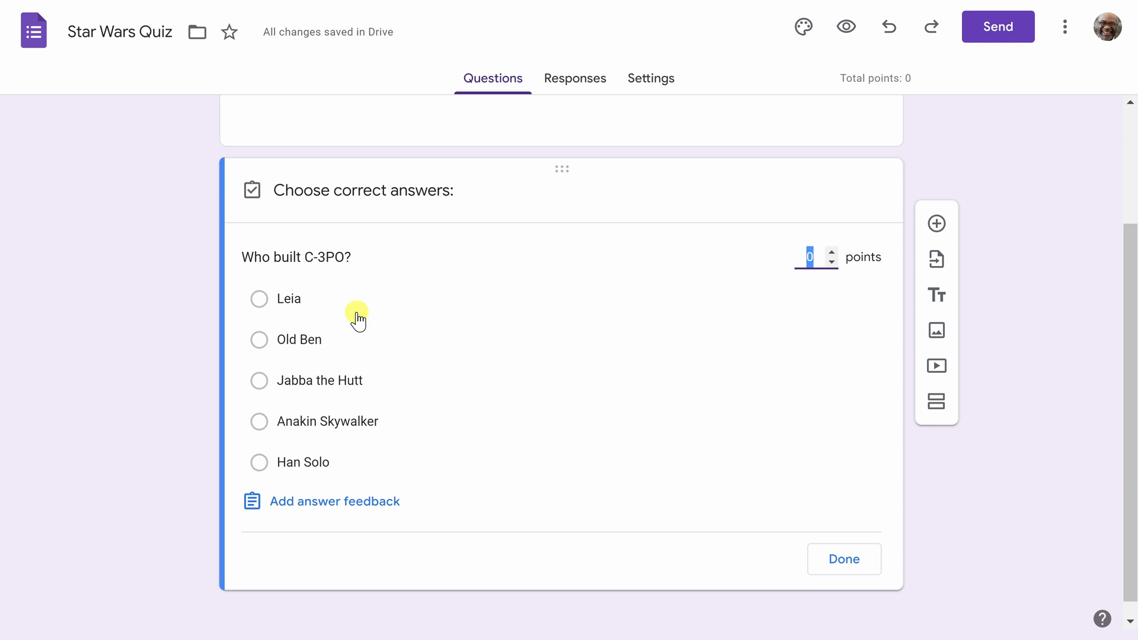
mouse_move(302, 427)
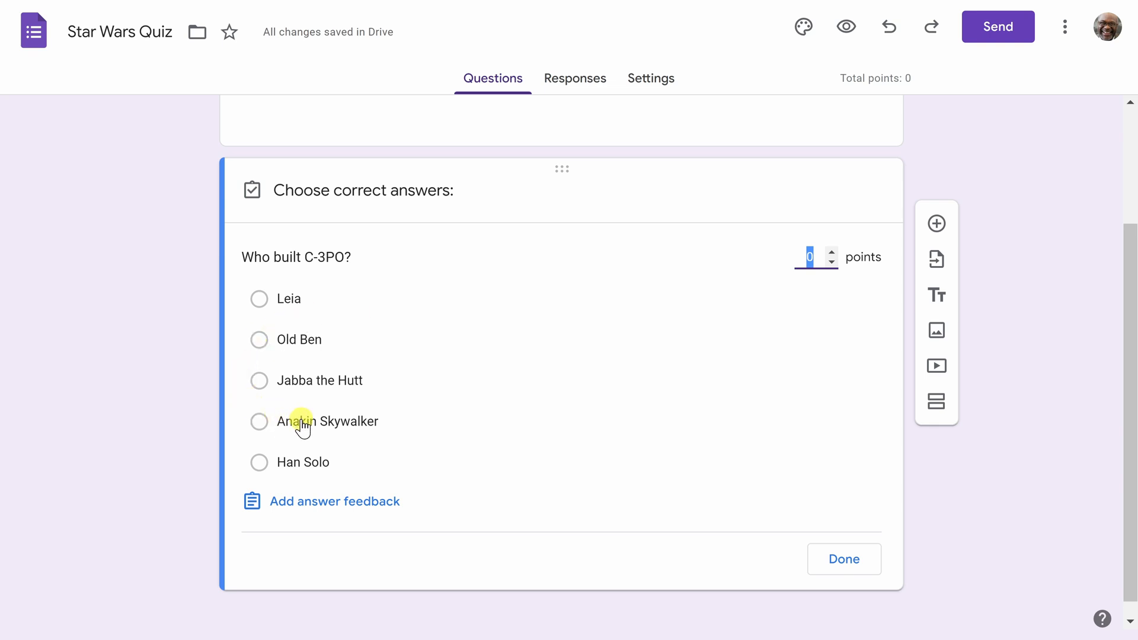
click(259, 421)
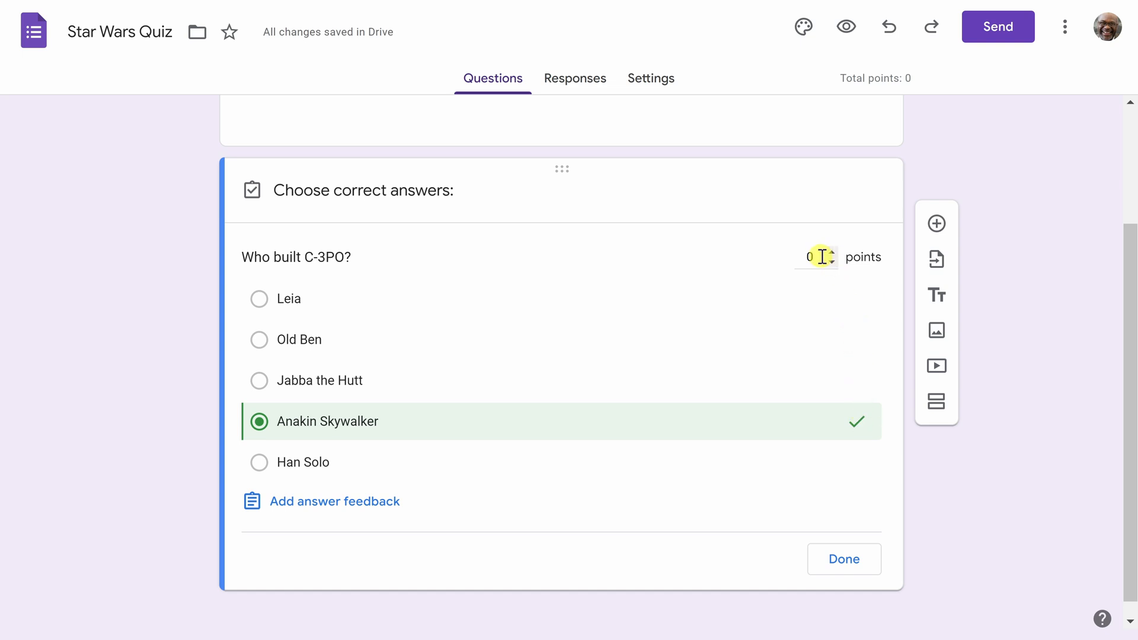
click(814, 257)
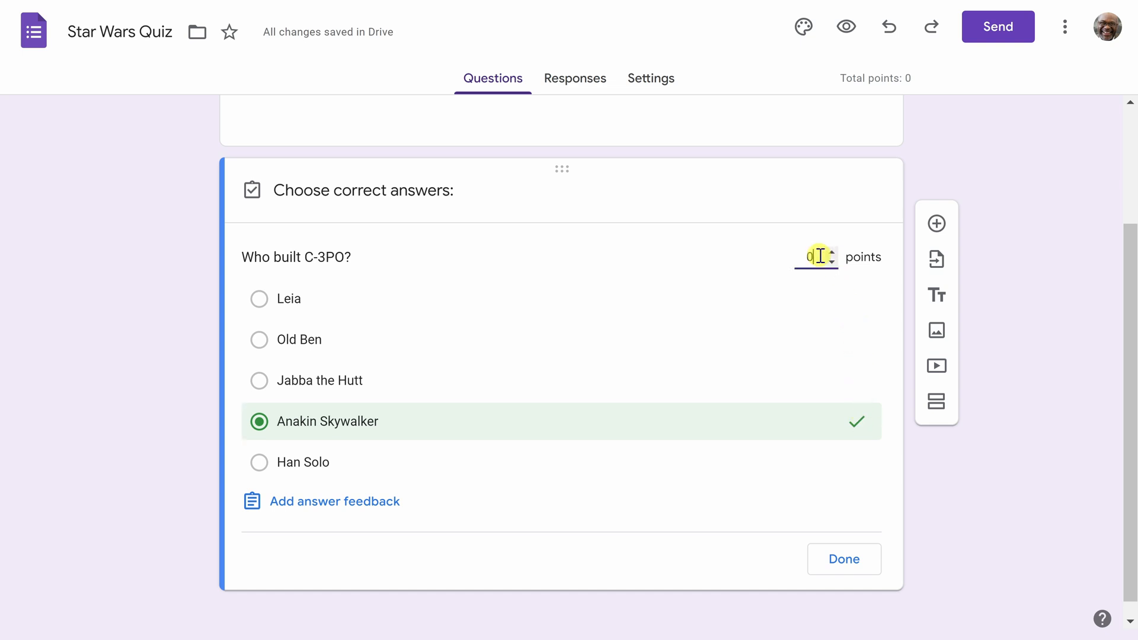
text(5)
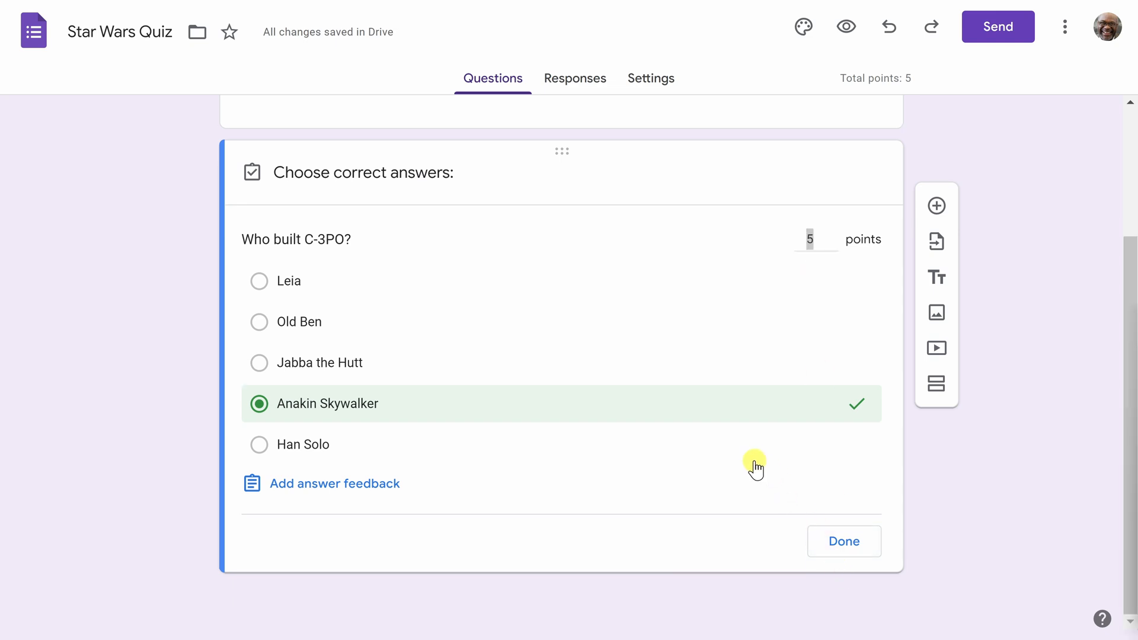
mouse_move(412, 471)
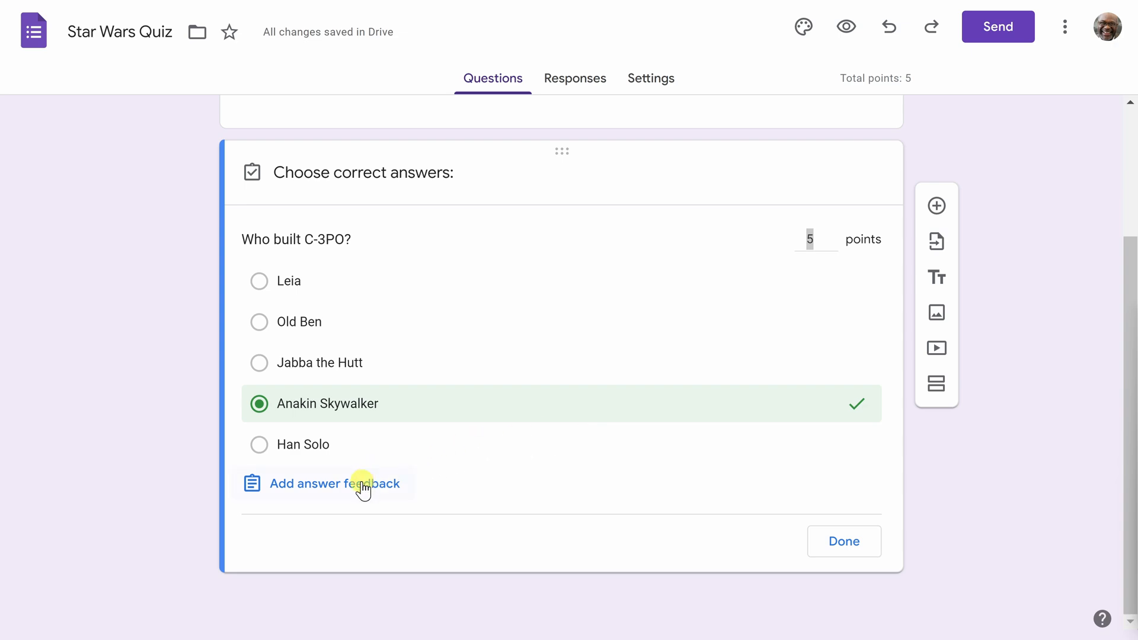
Add incorrect-answer feedback with a Star Wars wiki link and correct feedback 'You have done well...'
click(334, 483)
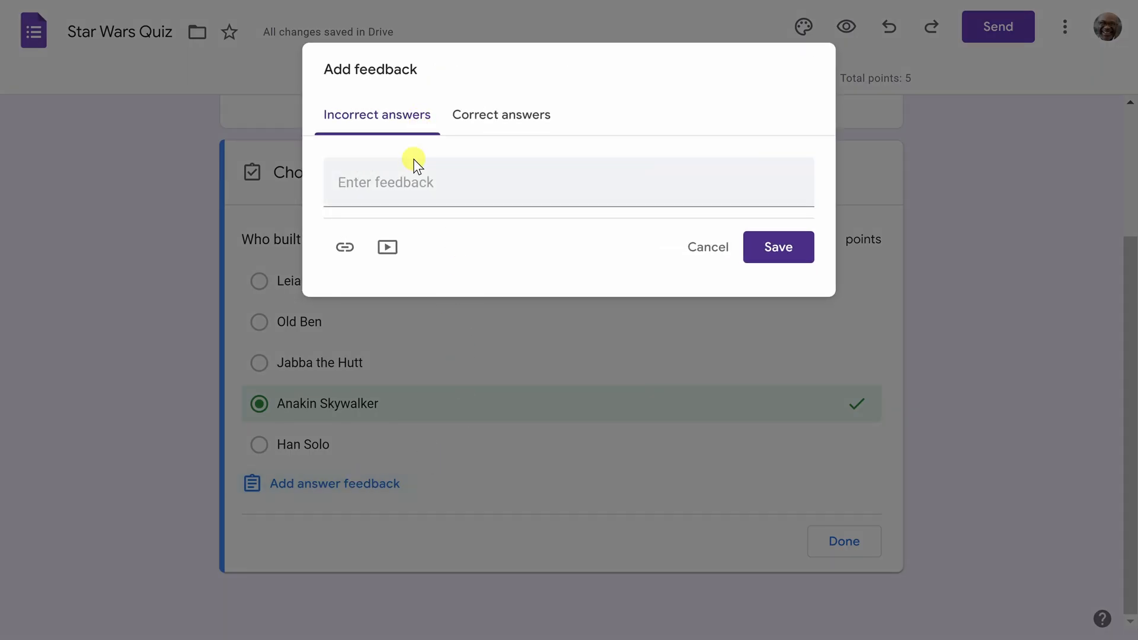
mouse_move(455, 174)
text(Curse your metal body! You weren't smart enough!)
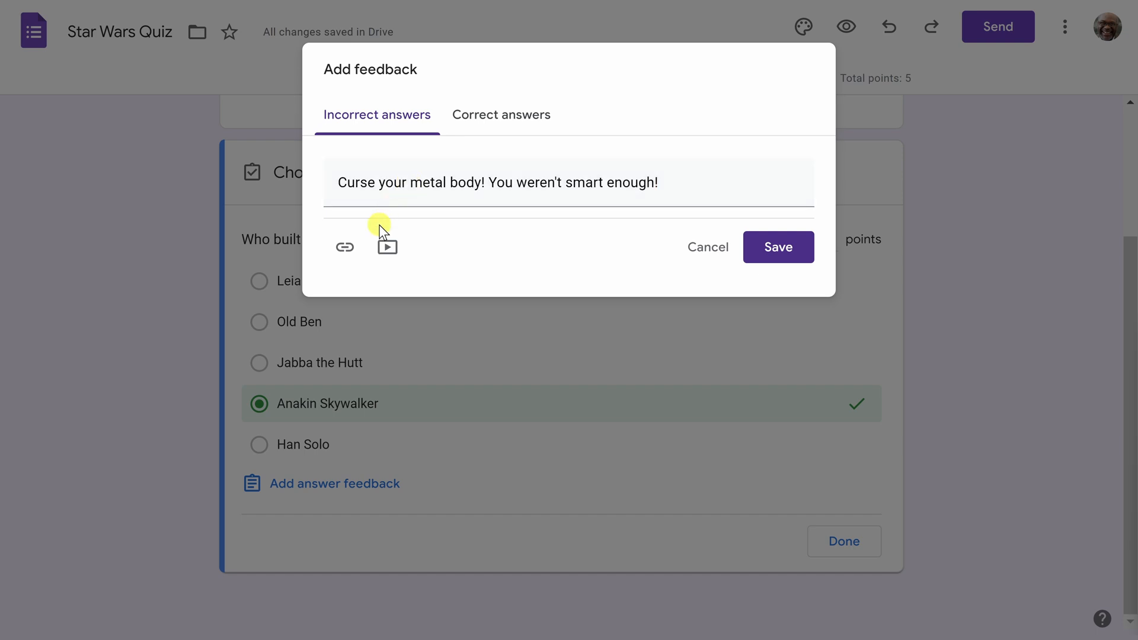
click(344, 245)
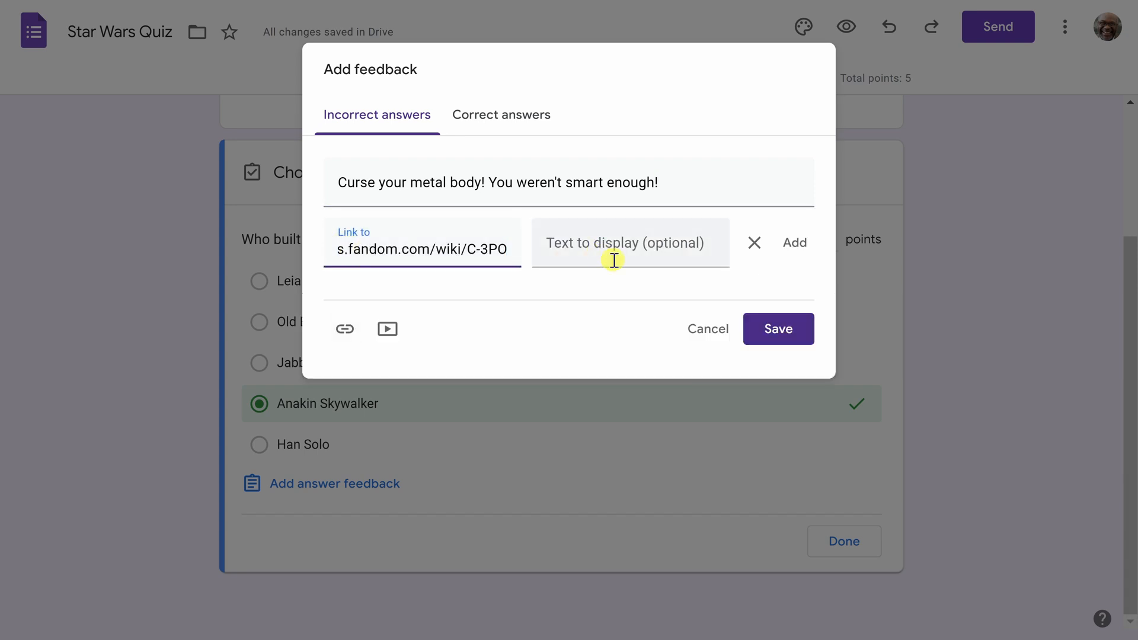
click(795, 243)
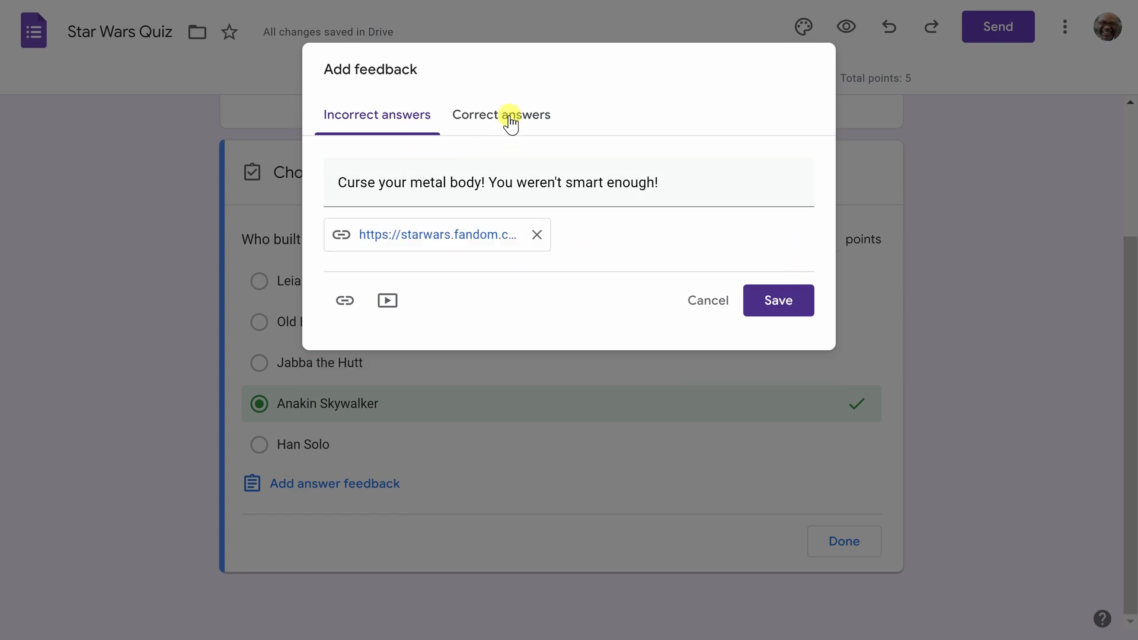
click(500, 115)
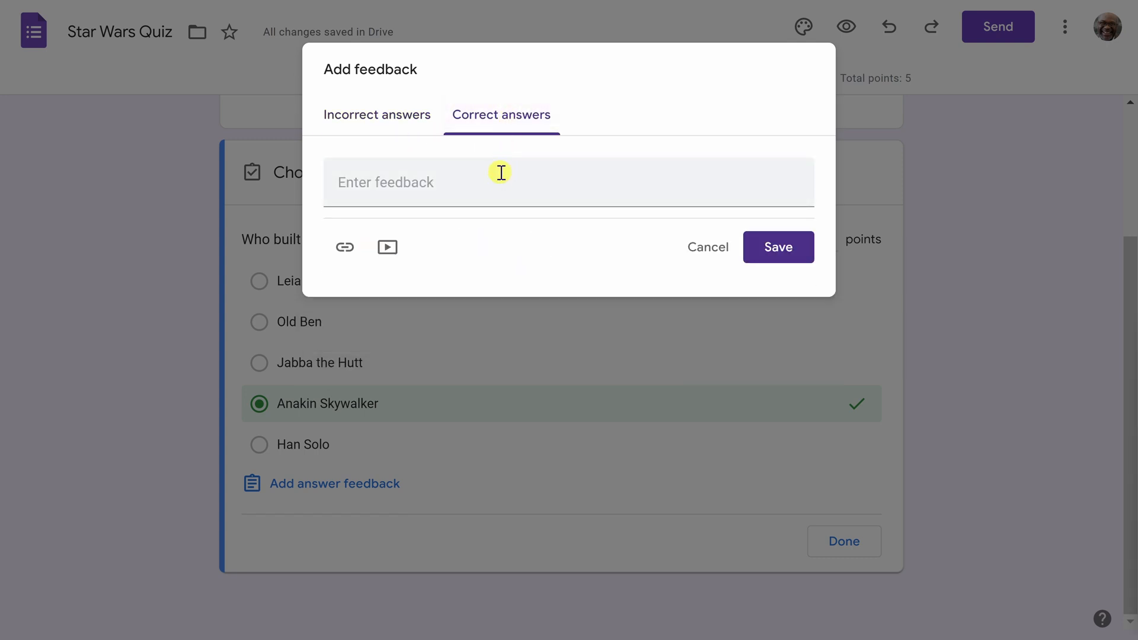
text(You have done well...)
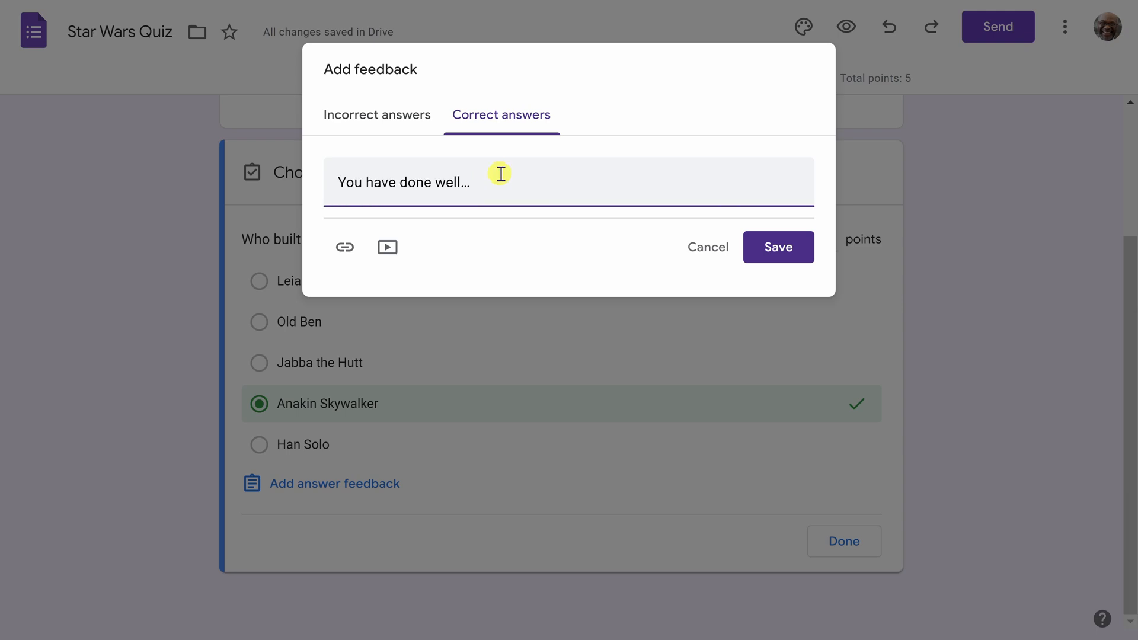
click(778, 247)
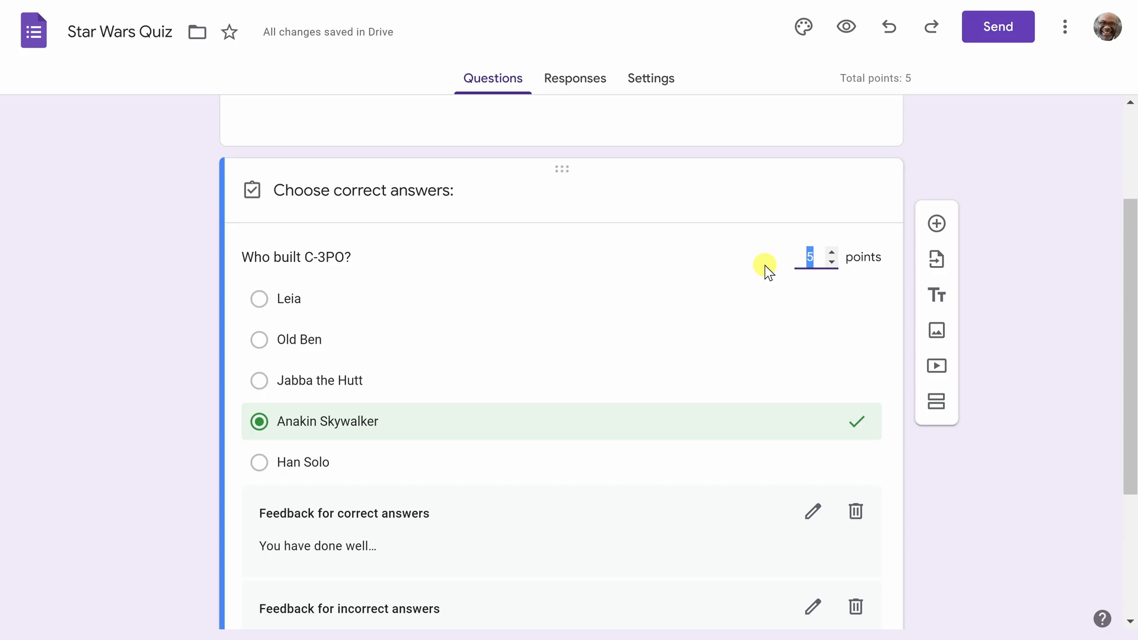
Finish editing the C-3PO question's answer key
scroll(down, 3)
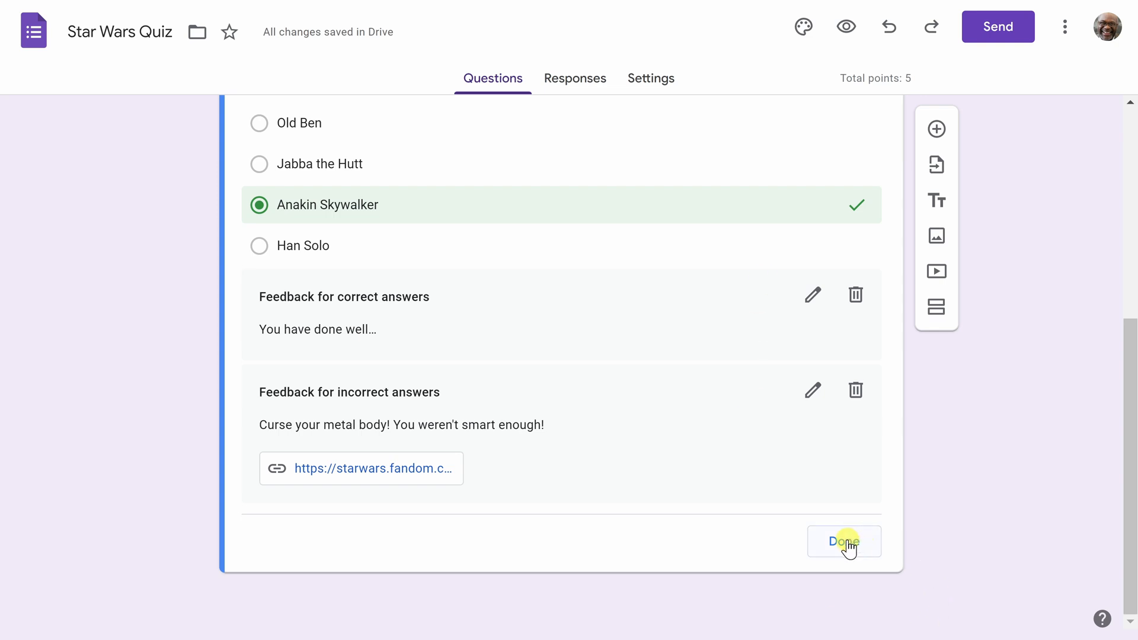
click(844, 540)
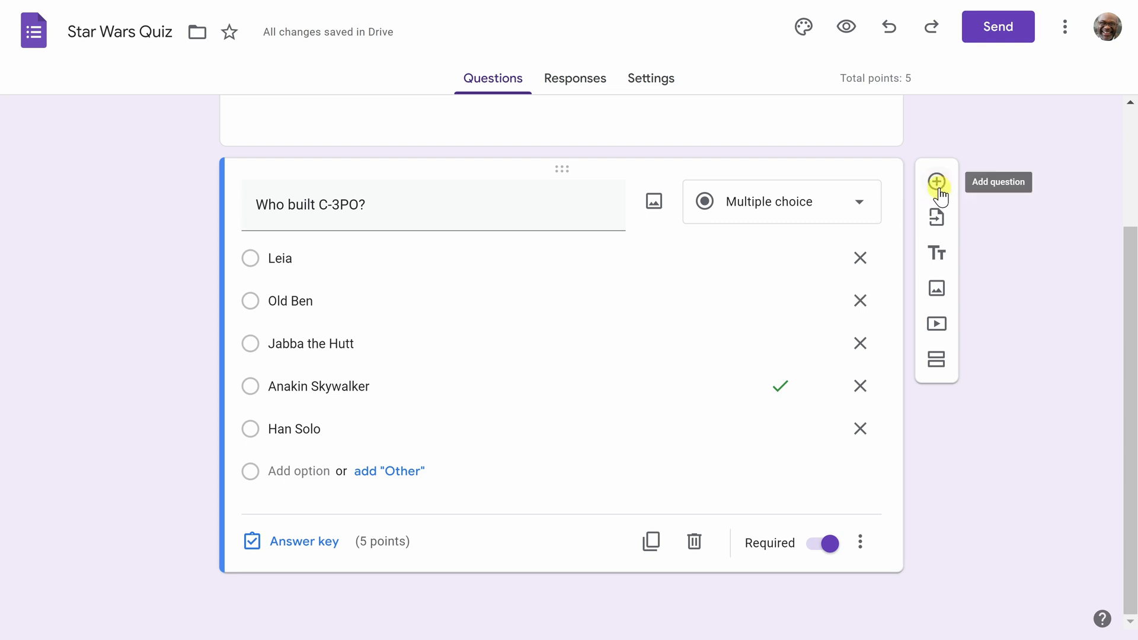
Add a short-answer question: 'Which famous character grew up on a planet destroyed by the Death Star?'
click(937, 183)
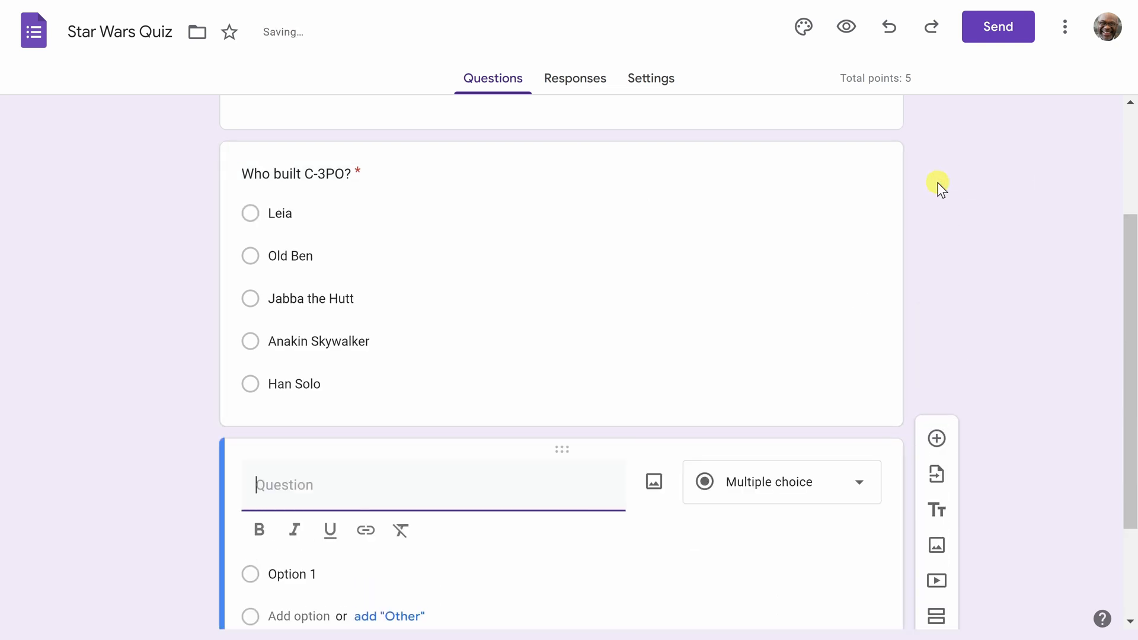
mouse_move(816, 496)
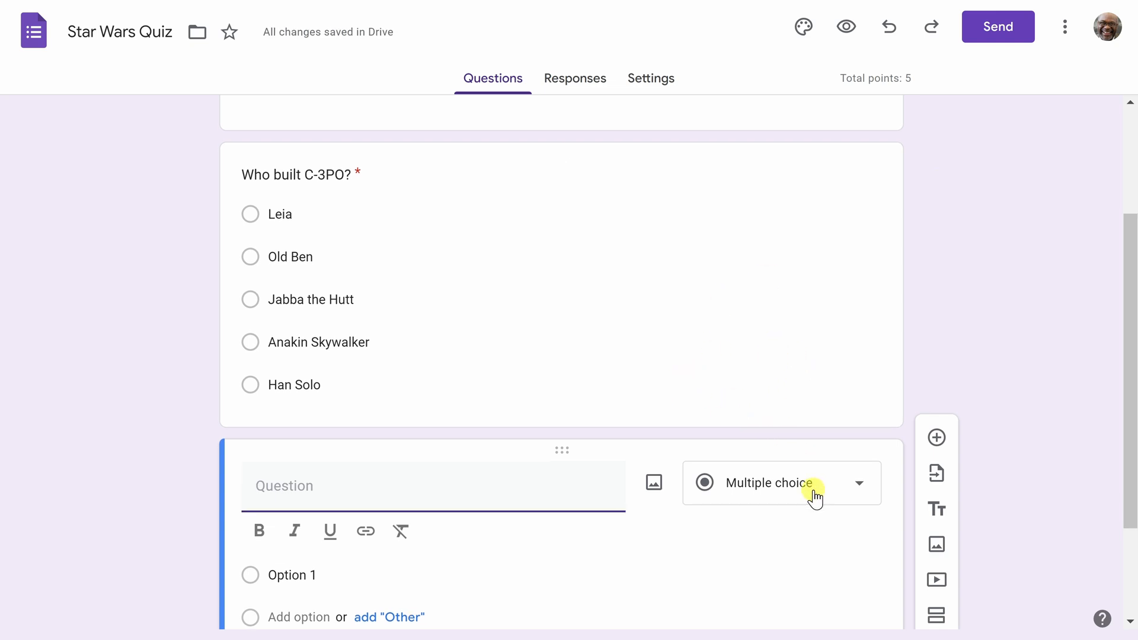
click(781, 483)
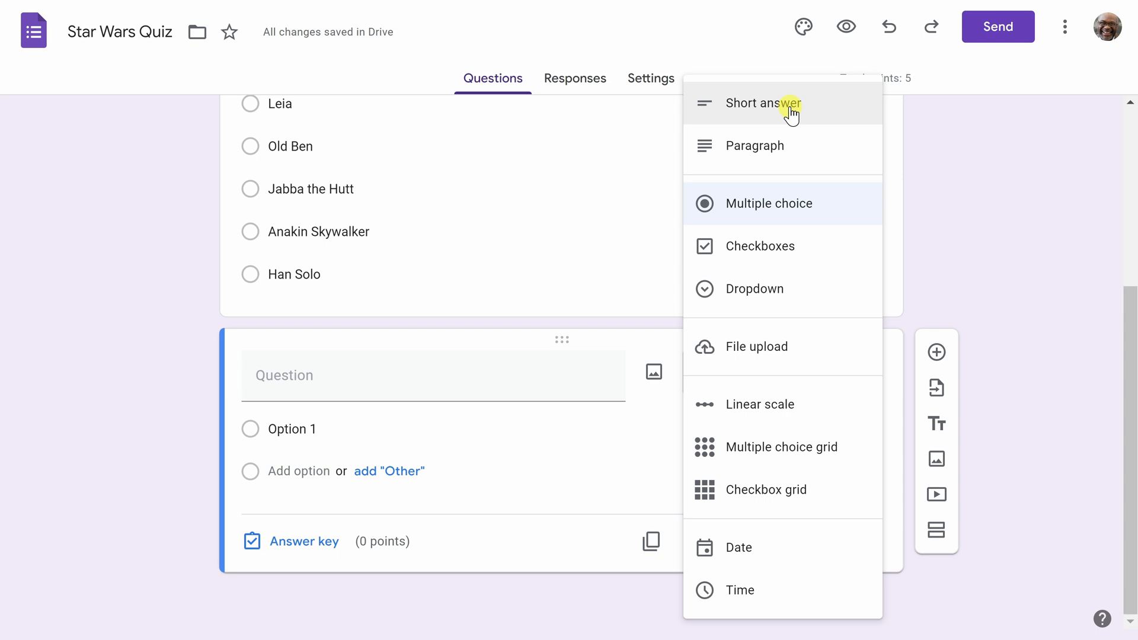
click(763, 103)
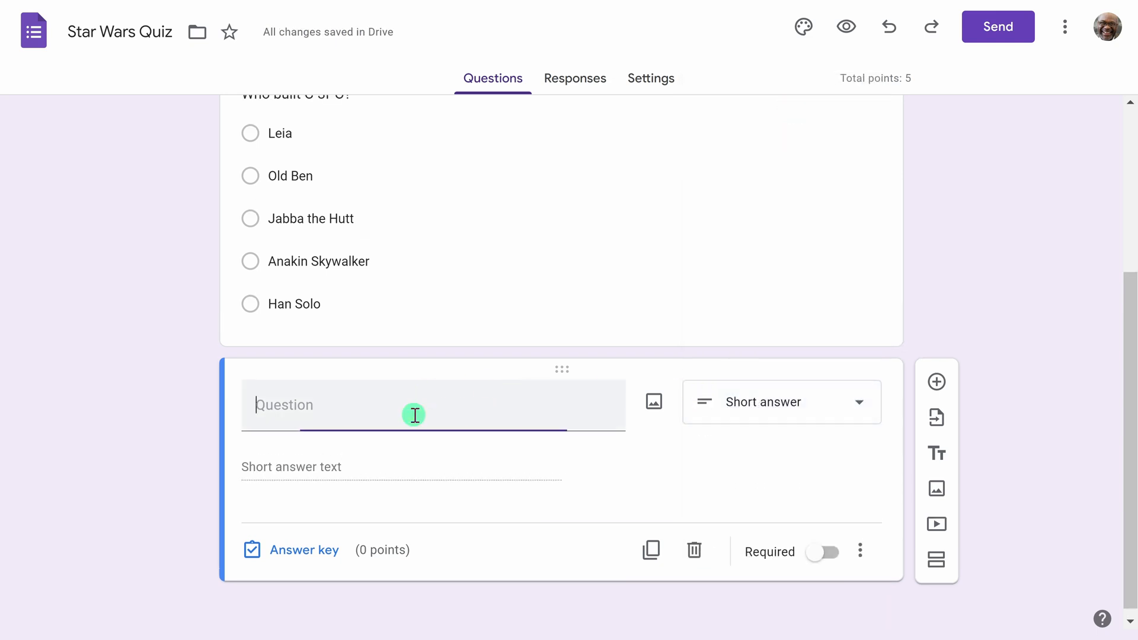
text(Which famous character grew up on a planet destroyed by the Death Star?)
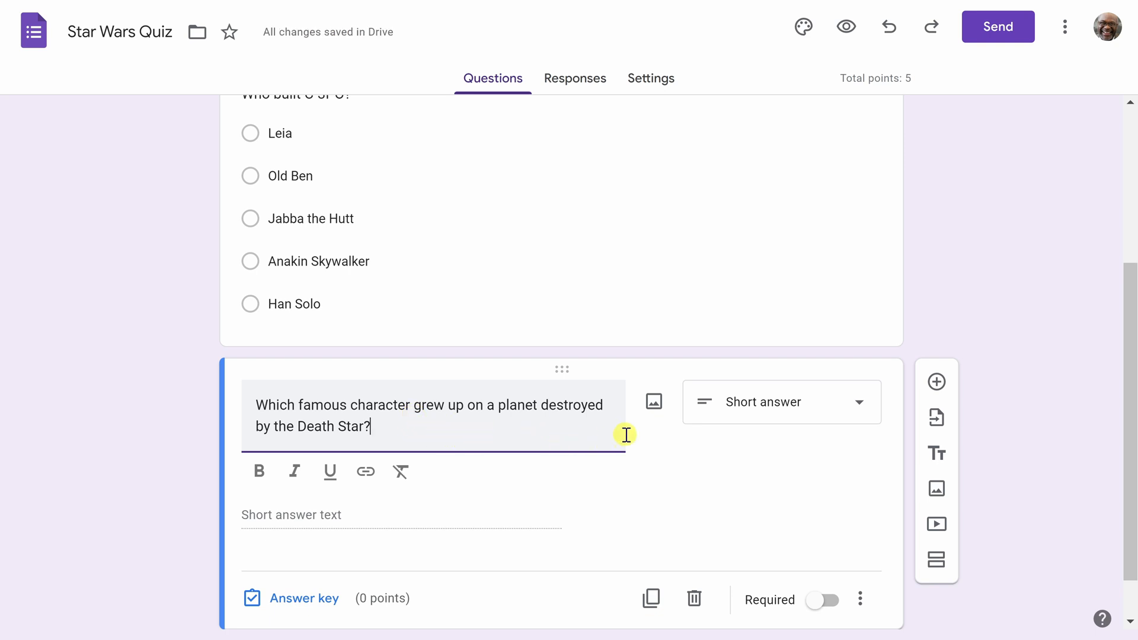
scroll(down, 3)
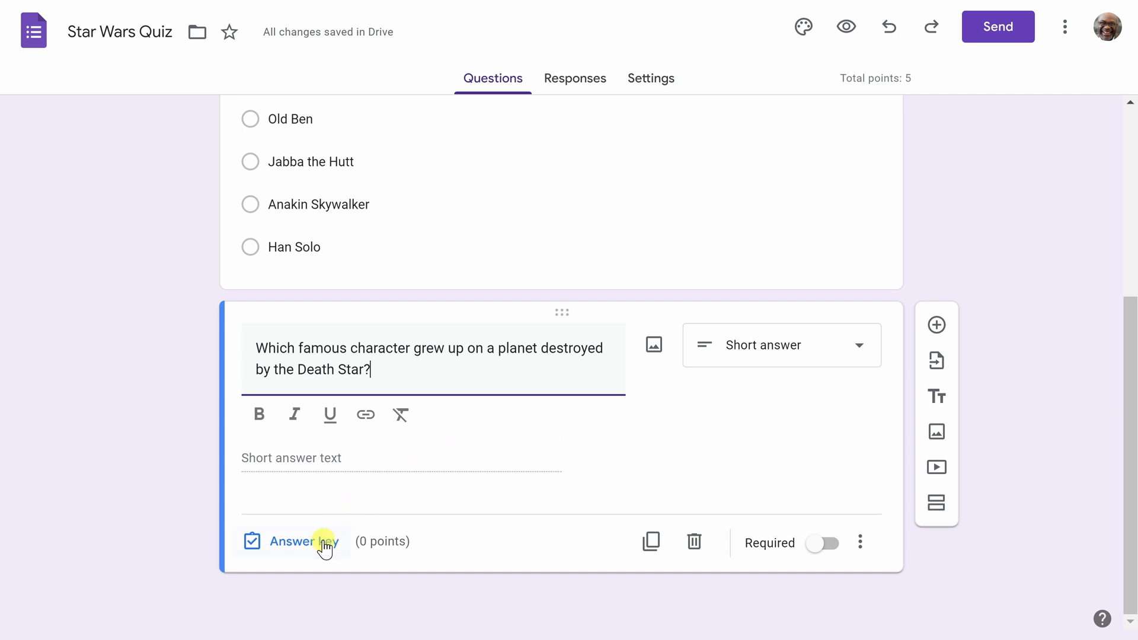
Accept 'Leia' and 'Princess Leia' as answers and mark all others incorrect
click(294, 542)
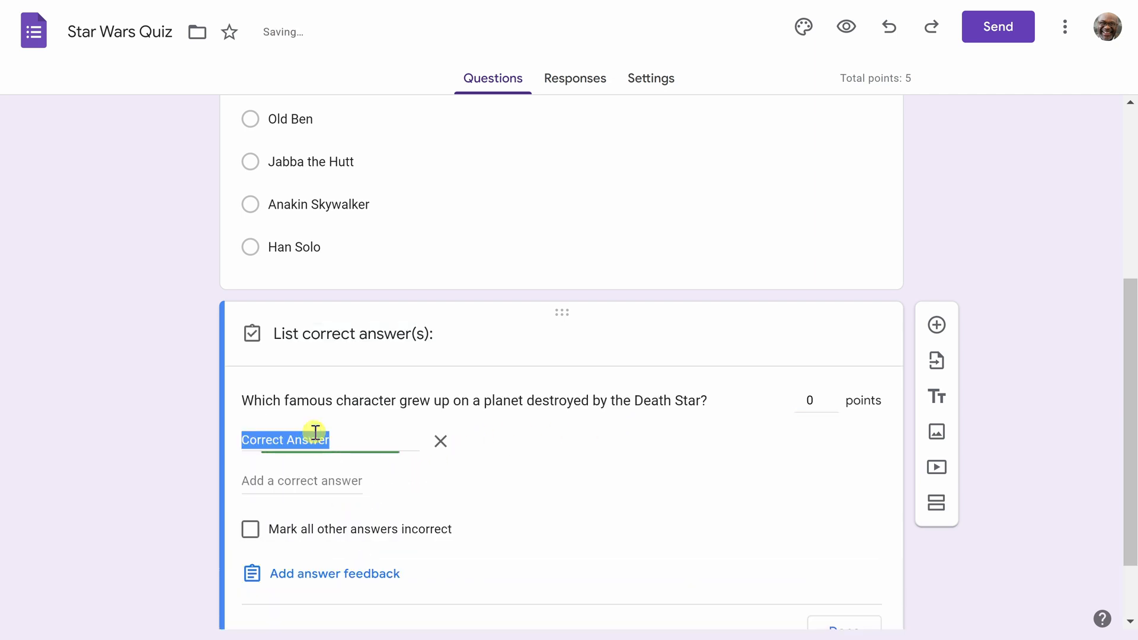
text(Leia)
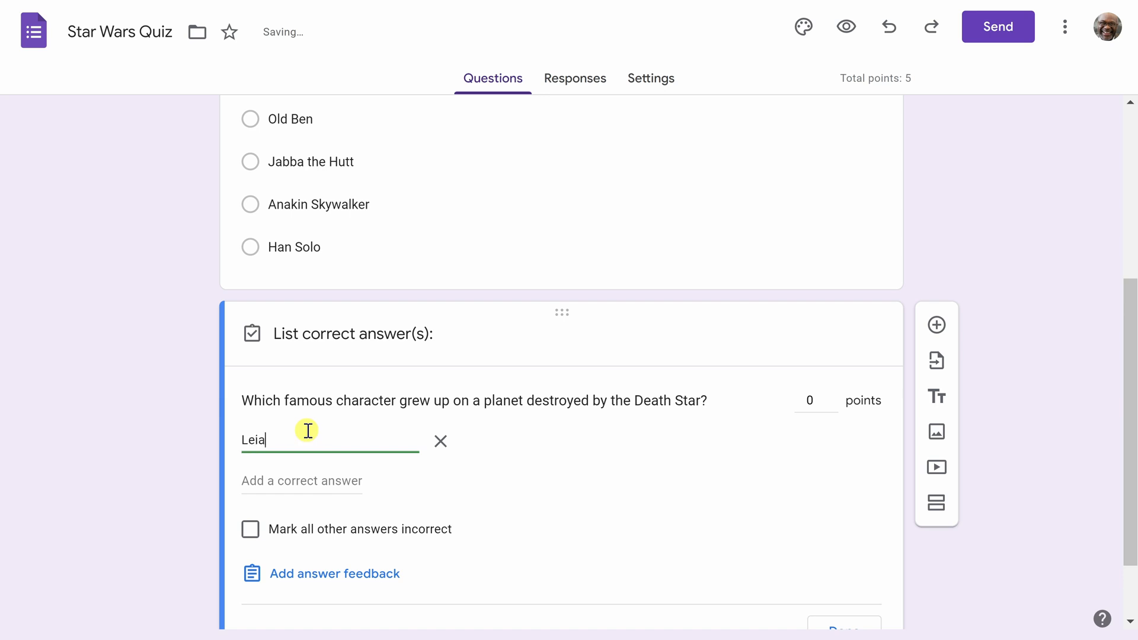
click(301, 480)
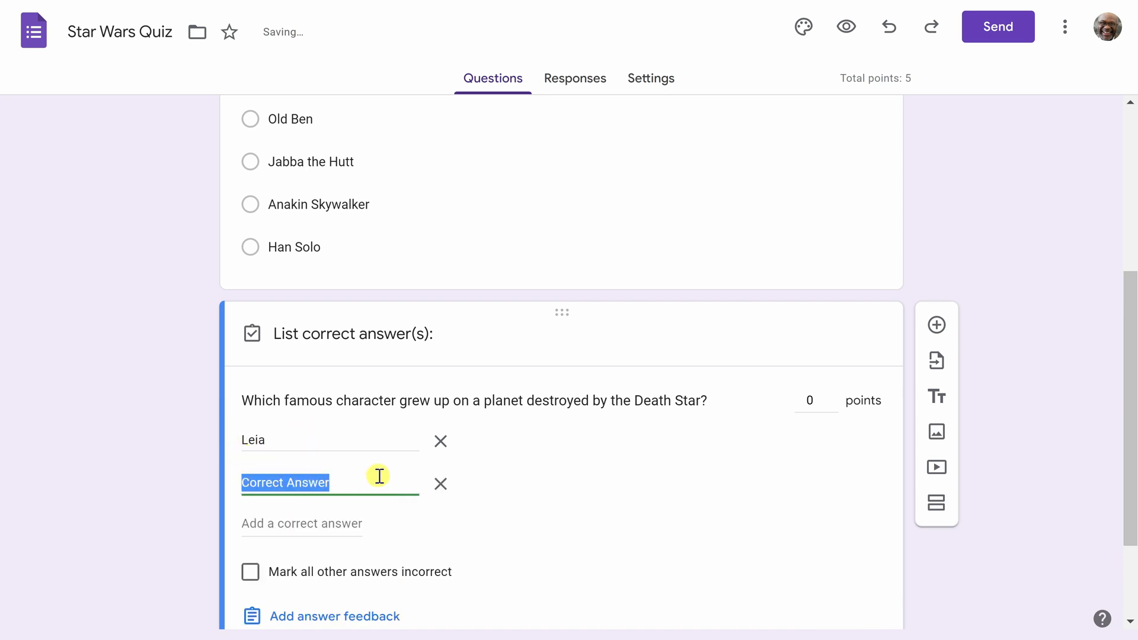
text(Princess Leia)
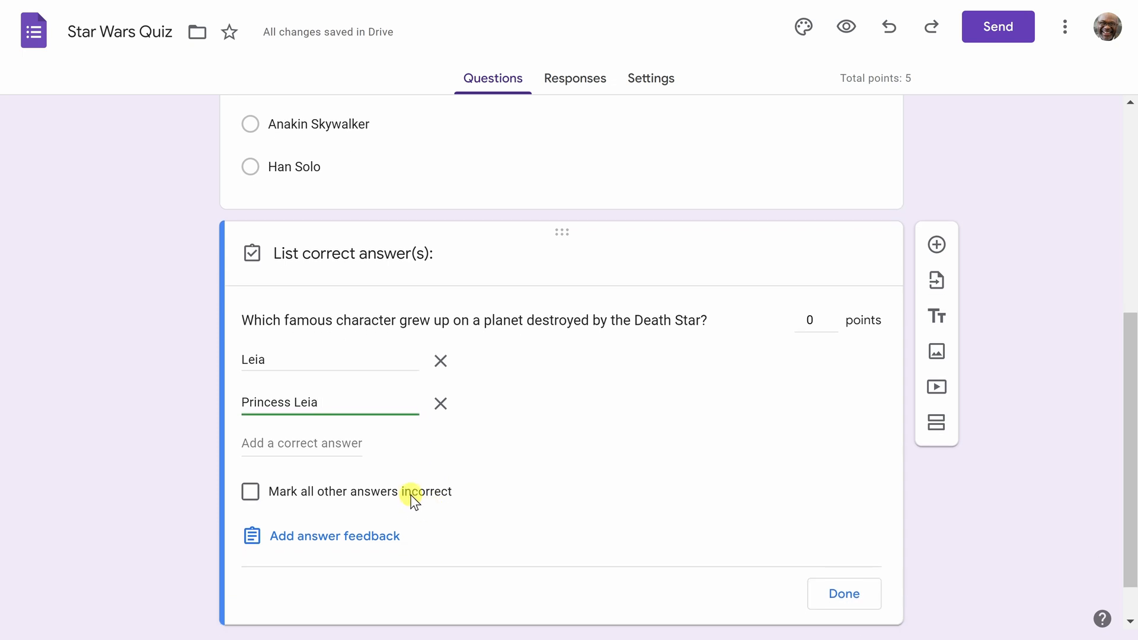
click(318, 401)
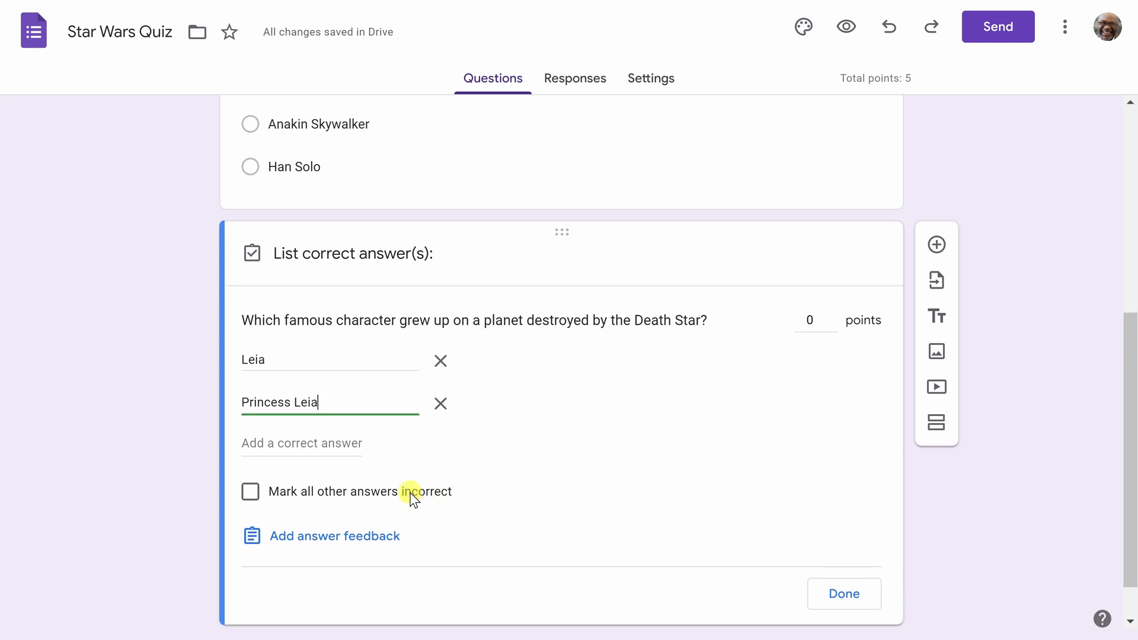
click(251, 491)
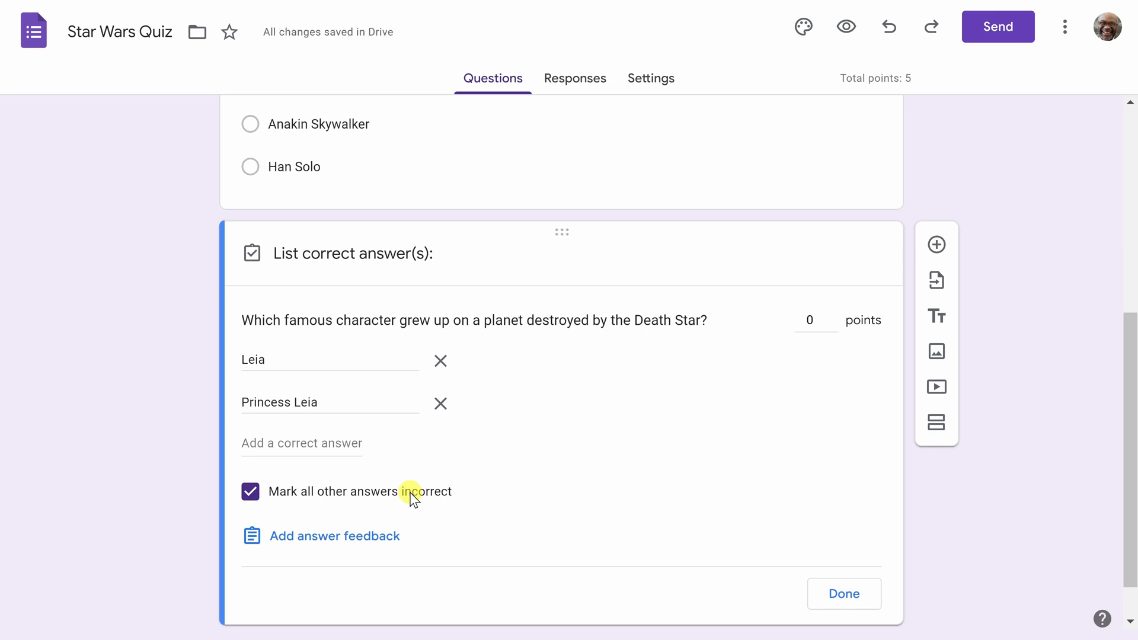
Make the Death Star question worth 10 points and finish its answer key
click(810, 320)
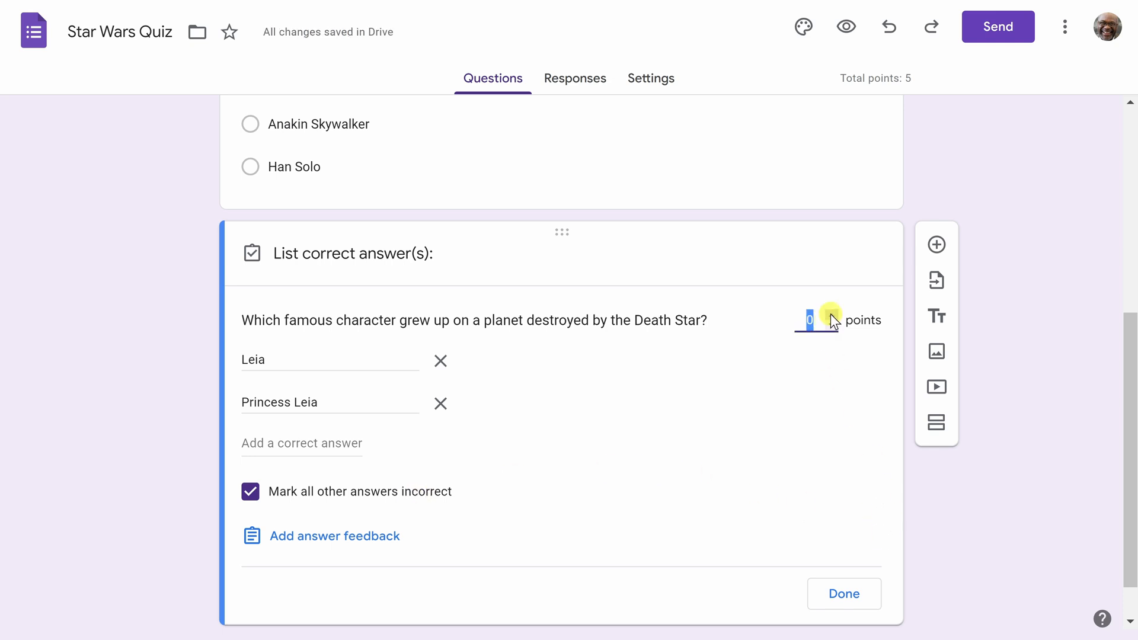
text(10)
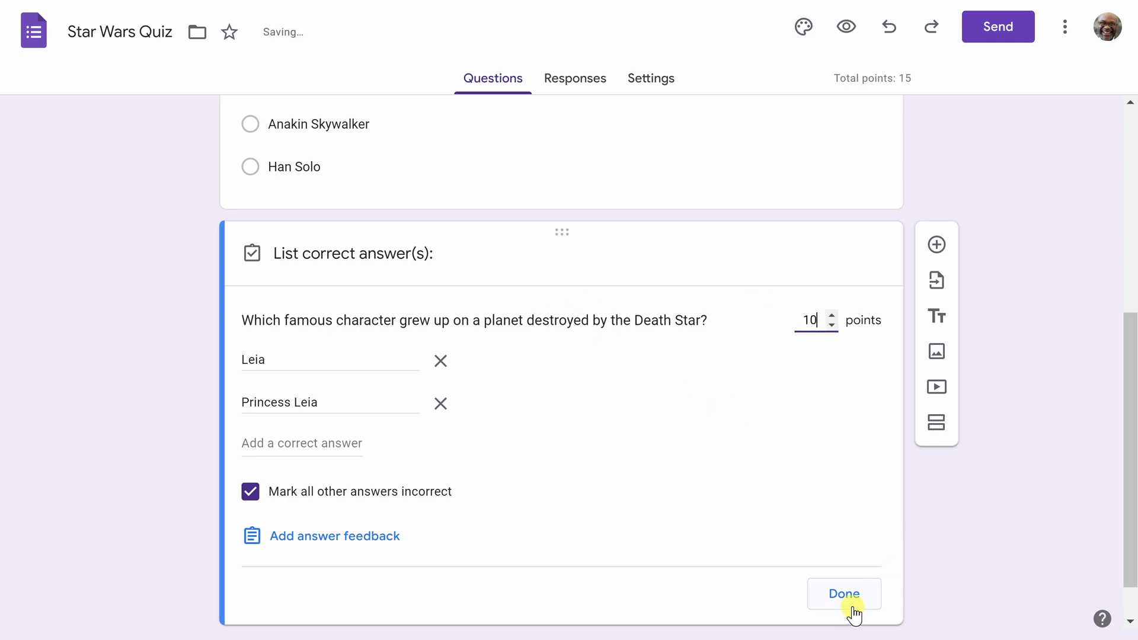
click(844, 594)
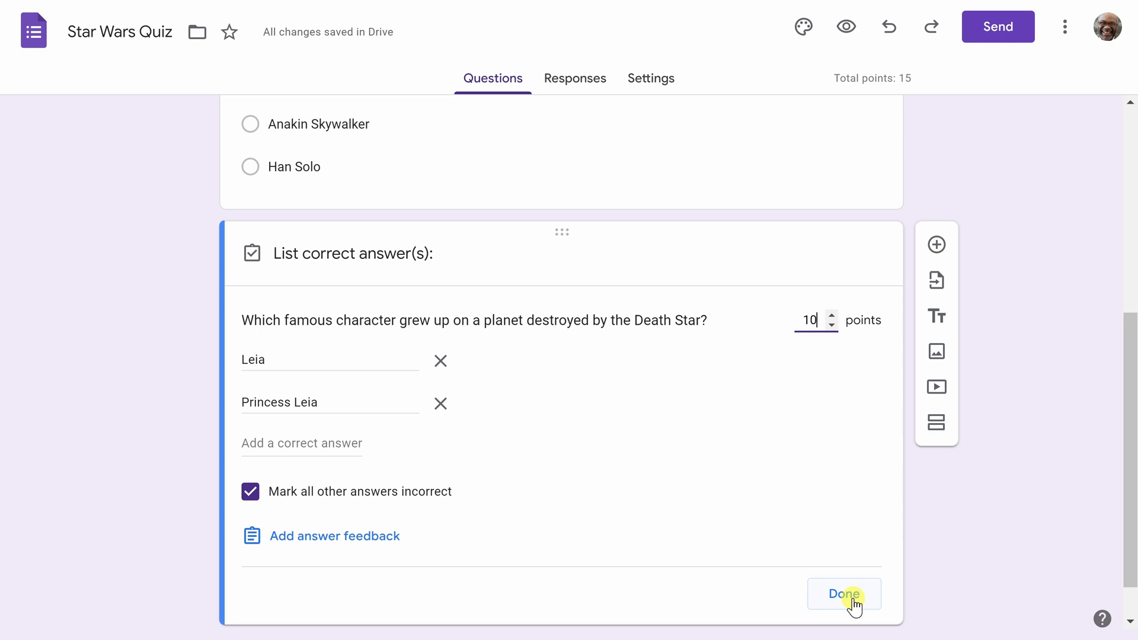
Confirm the answer key, mark the Death Star question Required and move it above the C-3PO question
click(844, 594)
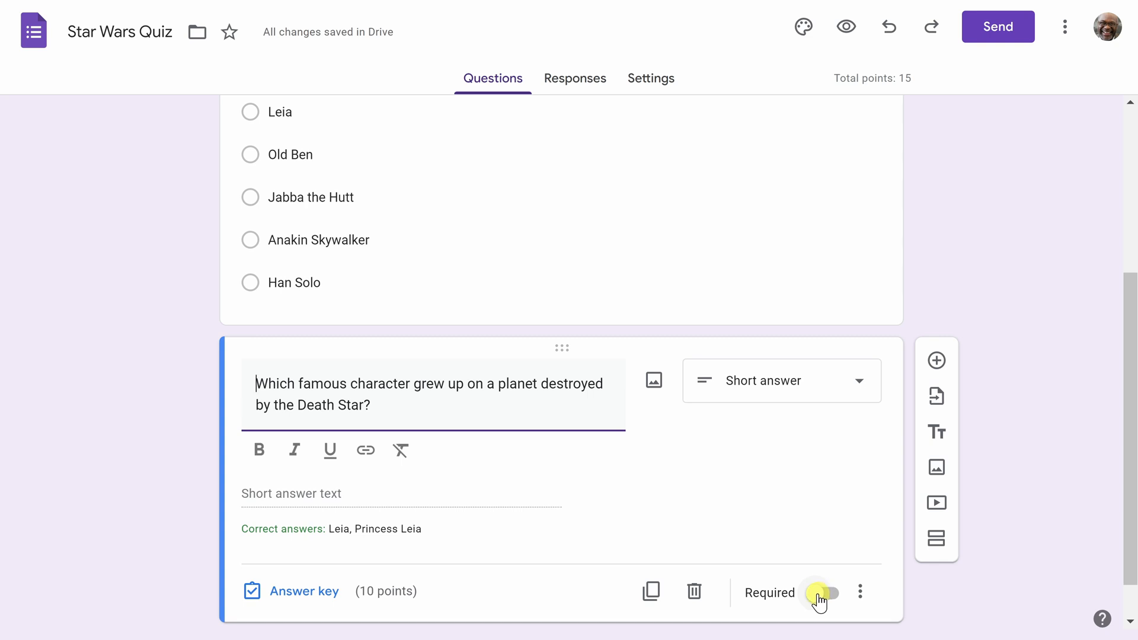
click(823, 593)
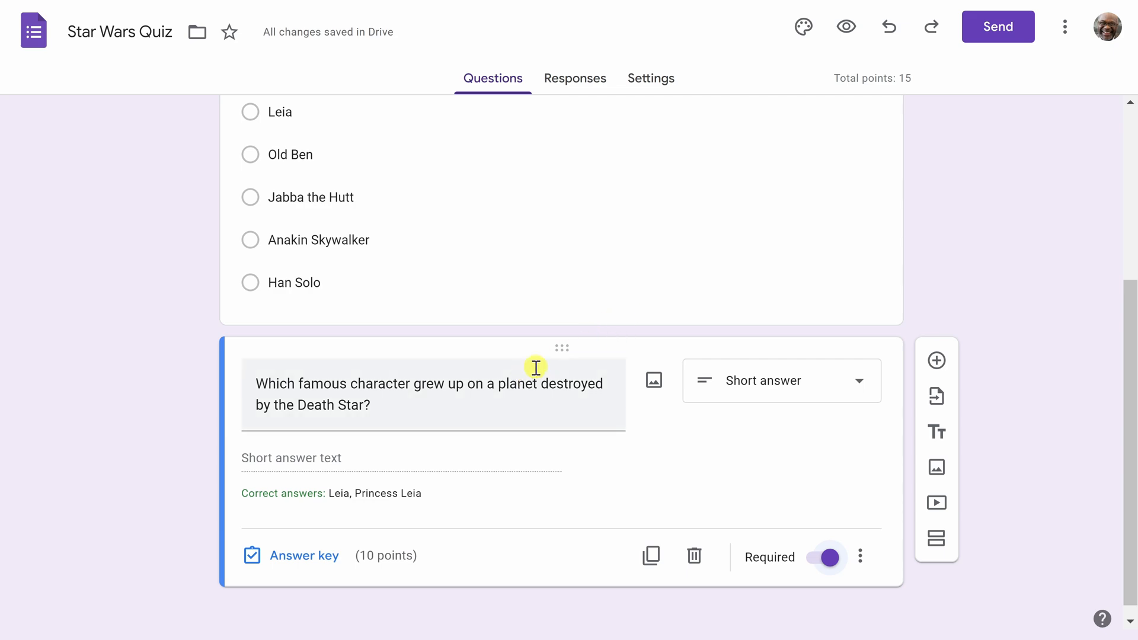
mouse_move(561, 349)
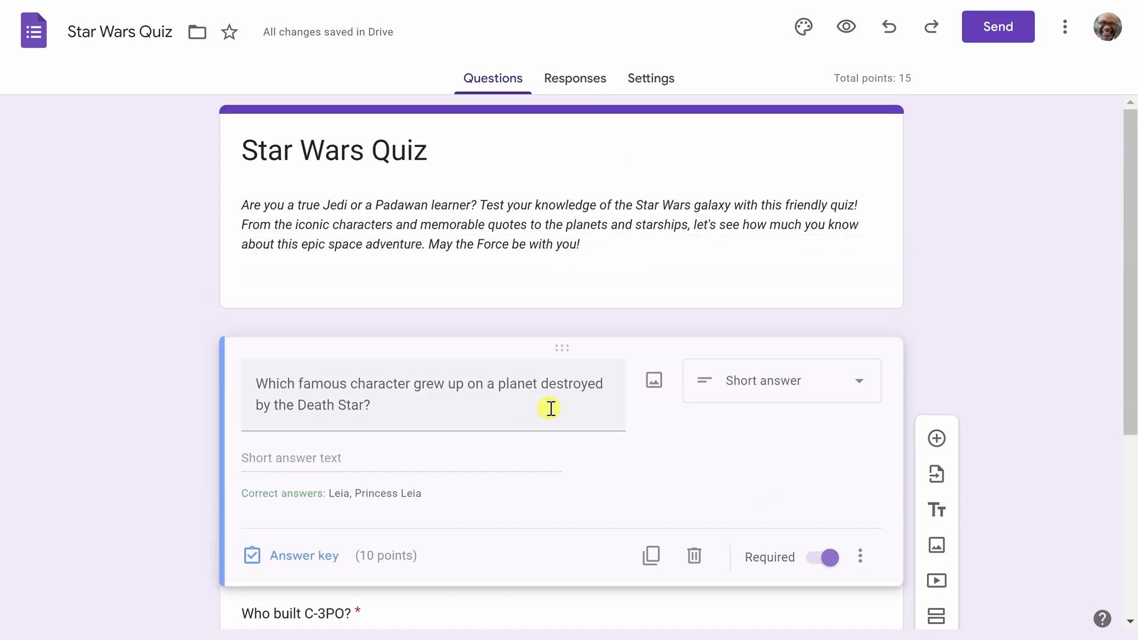
scroll(down, 3)
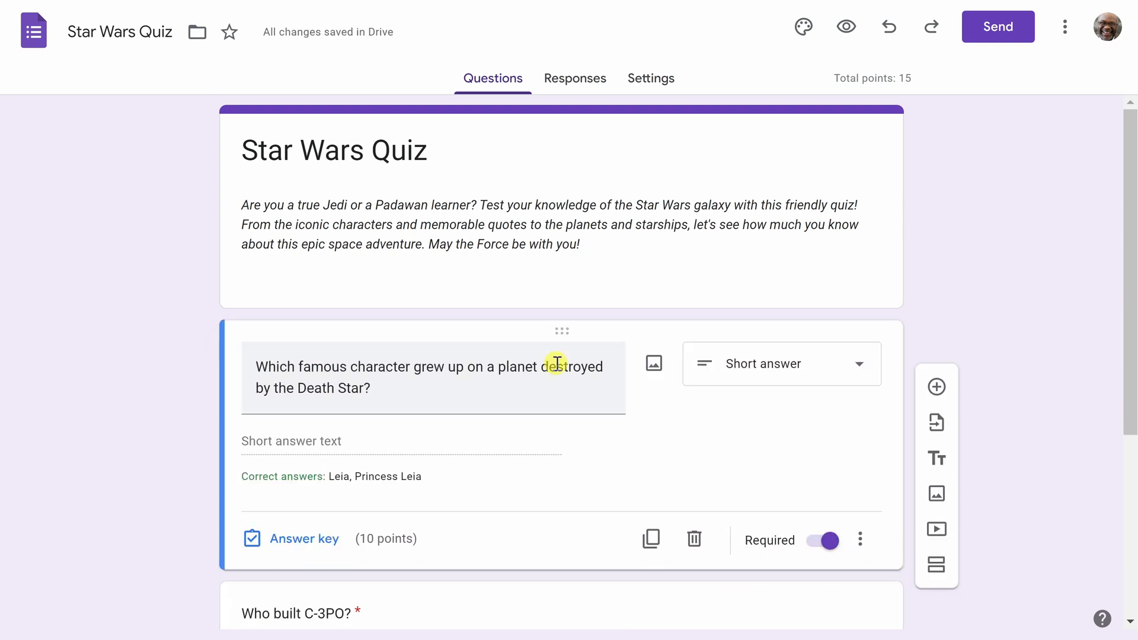
mouse_move(679, 338)
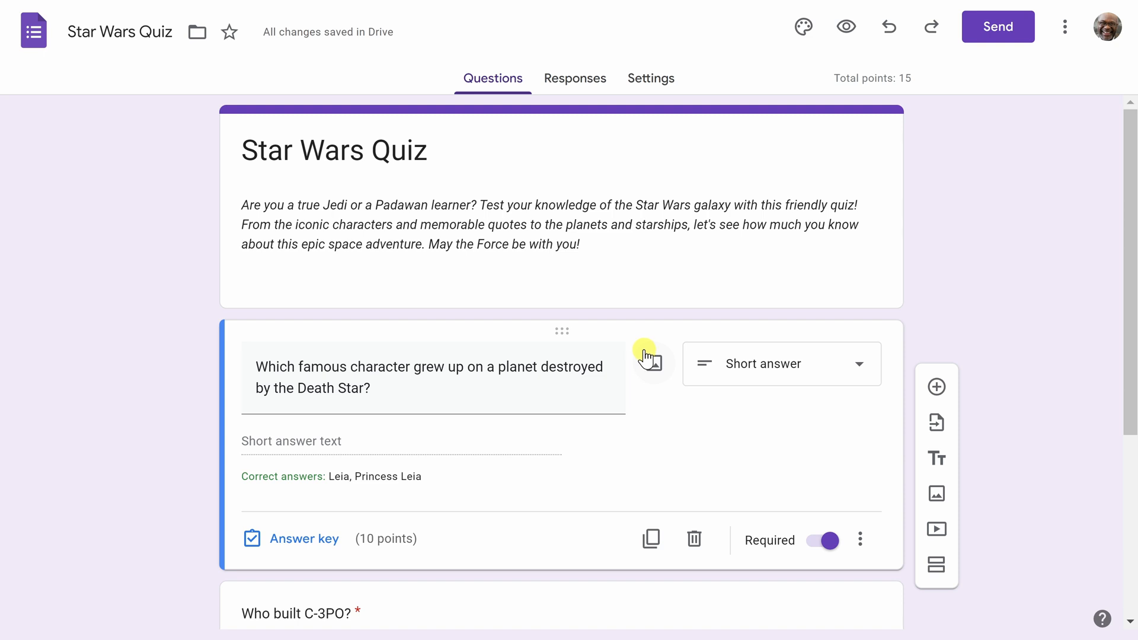
mouse_move(807, 20)
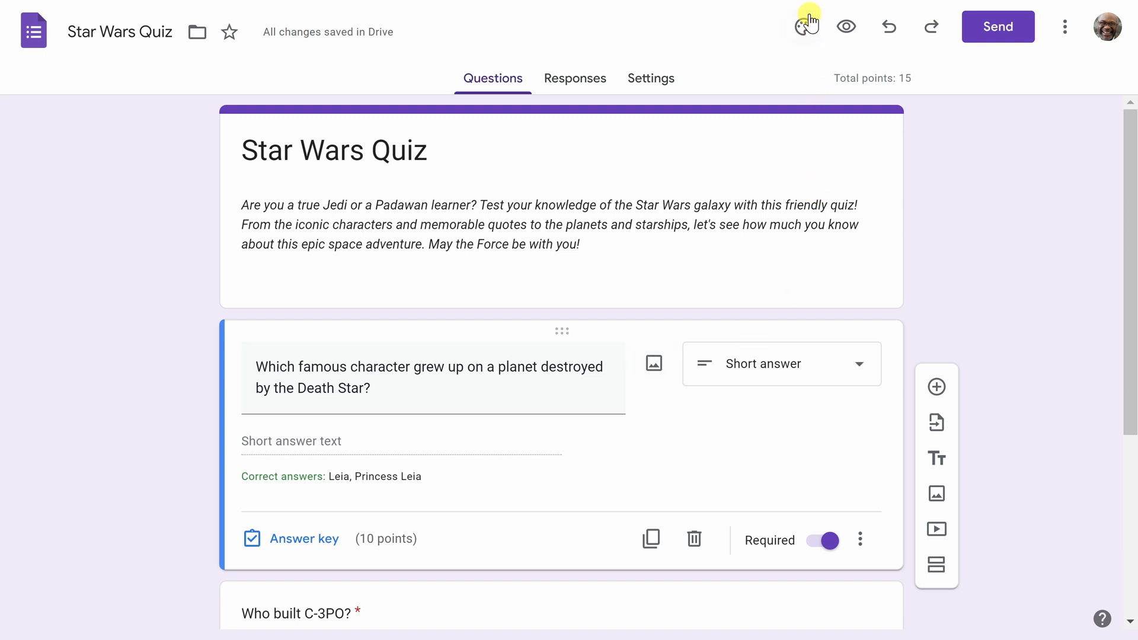
mouse_move(804, 27)
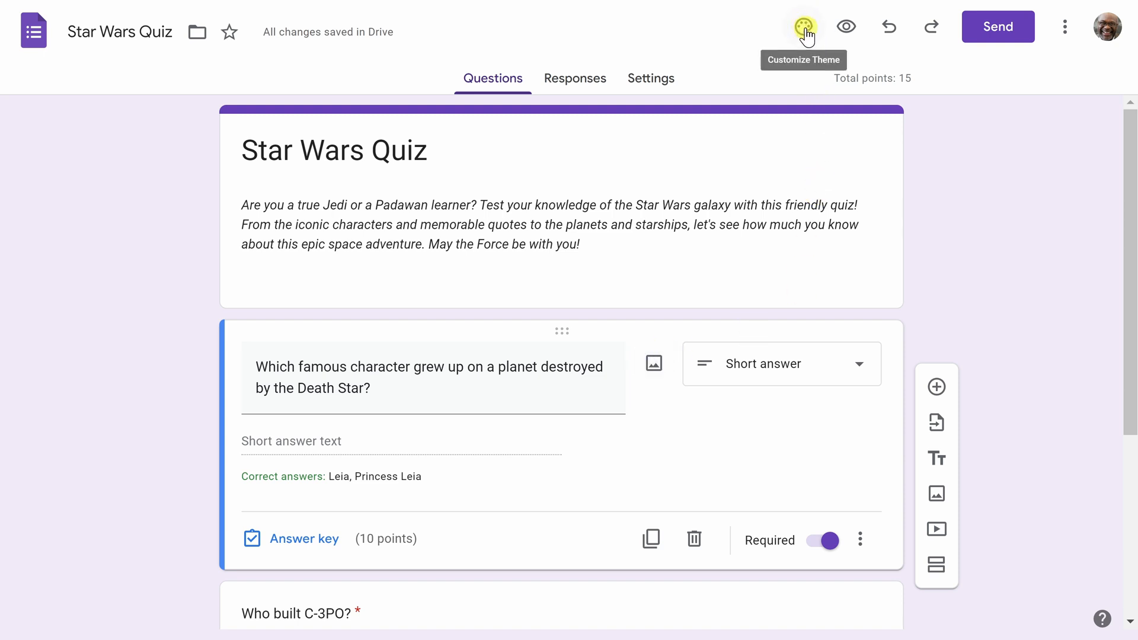
Upload the Star Wars image file as the form header and set the theme colour to light blue
click(803, 28)
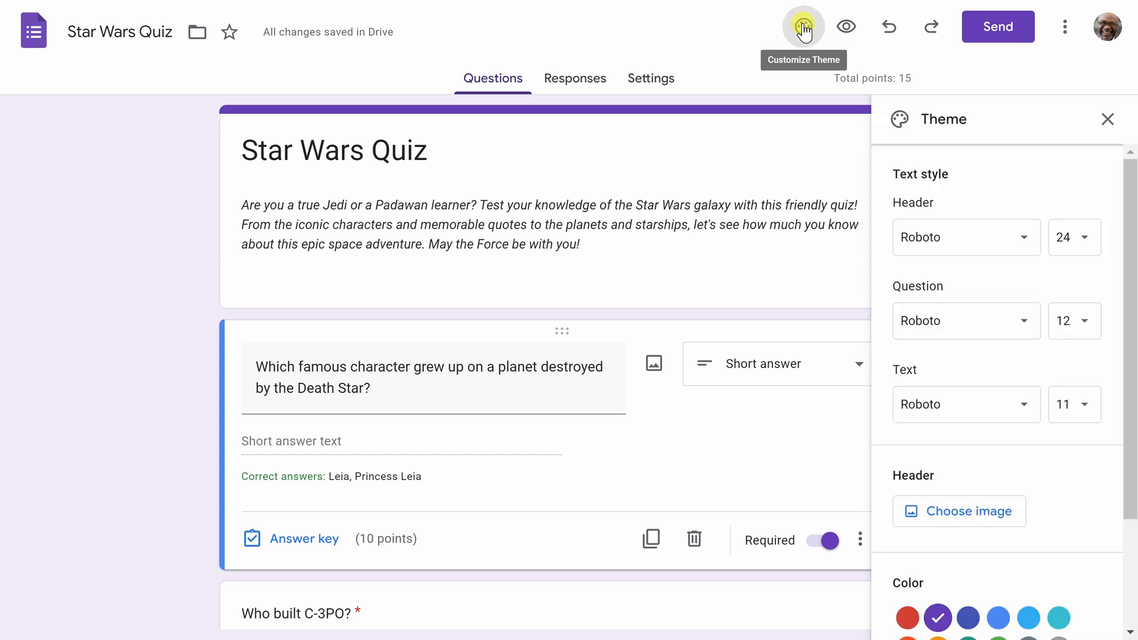
mouse_move(916, 474)
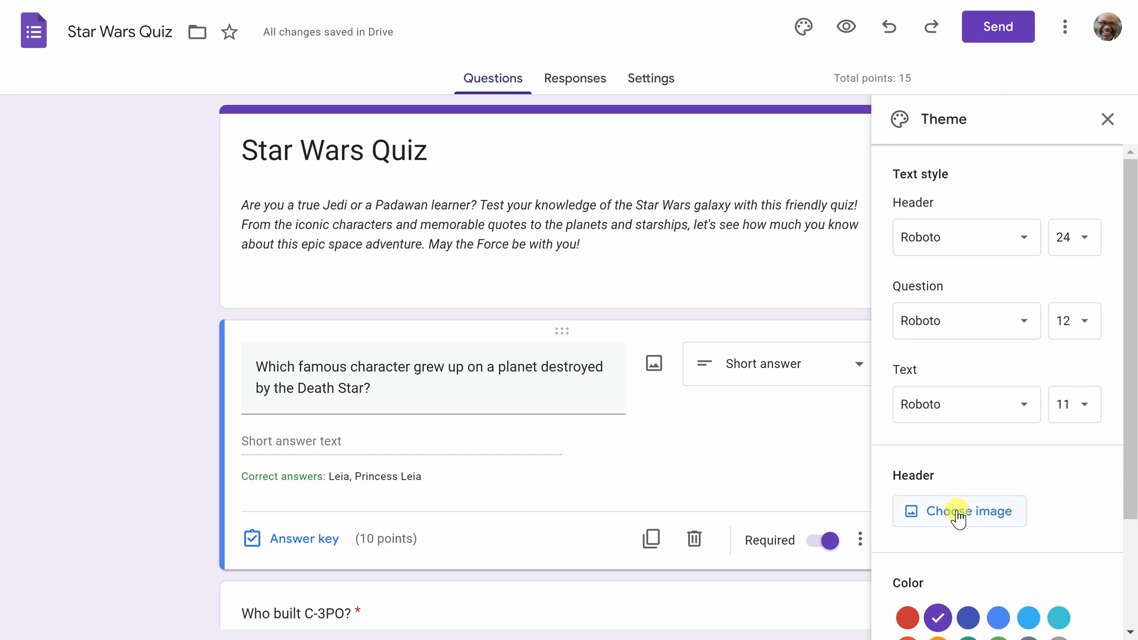
click(968, 511)
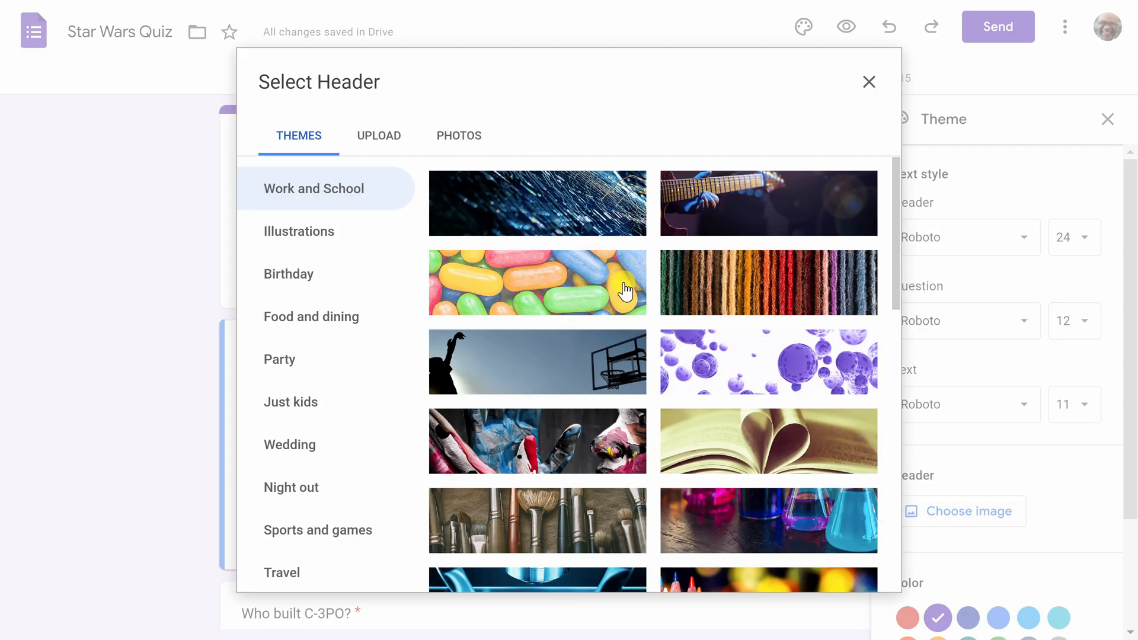
click(378, 135)
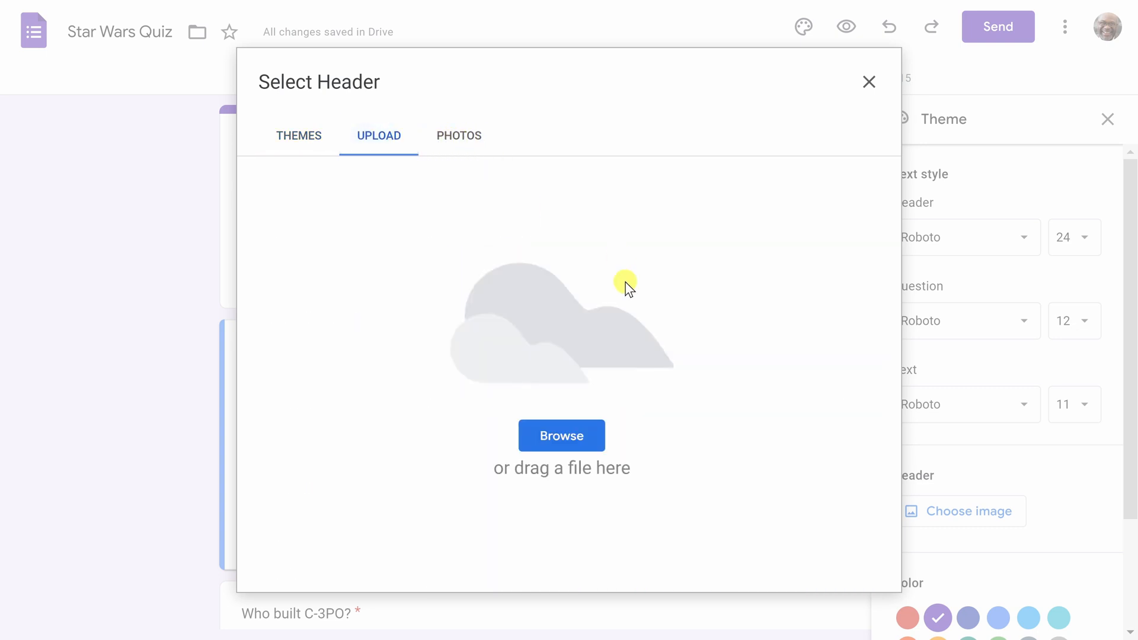
click(561, 435)
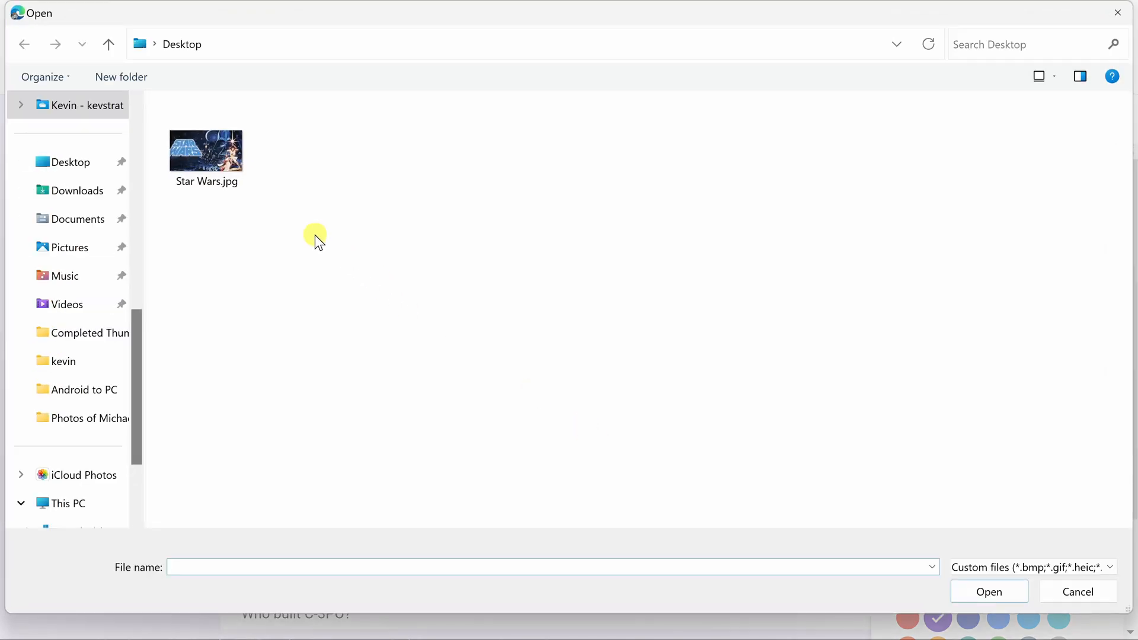
click(206, 143)
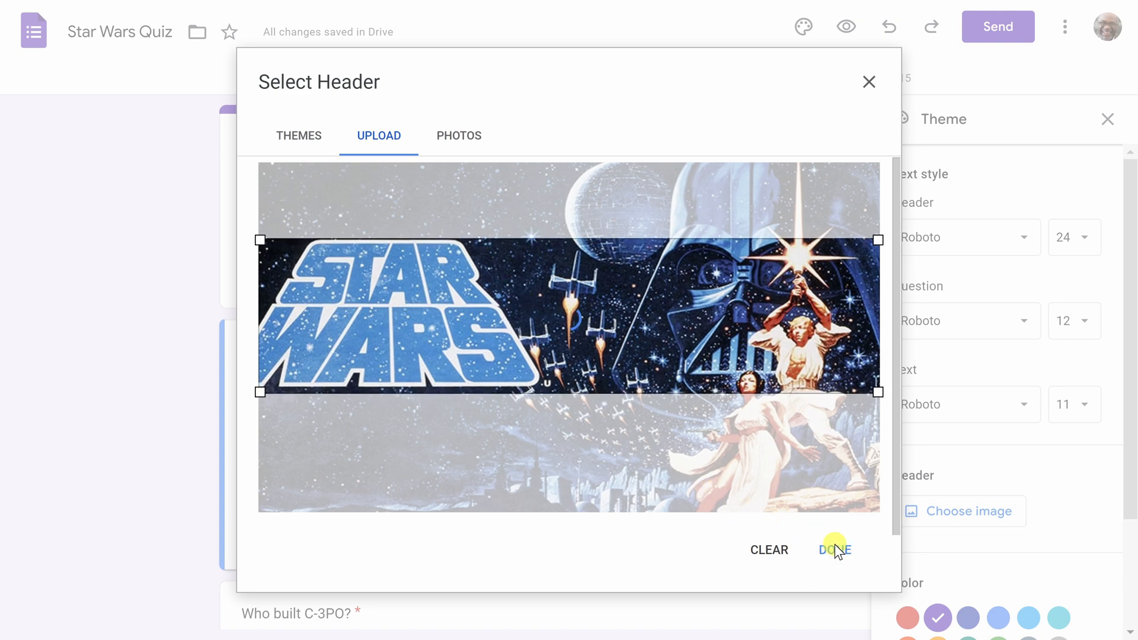
click(834, 549)
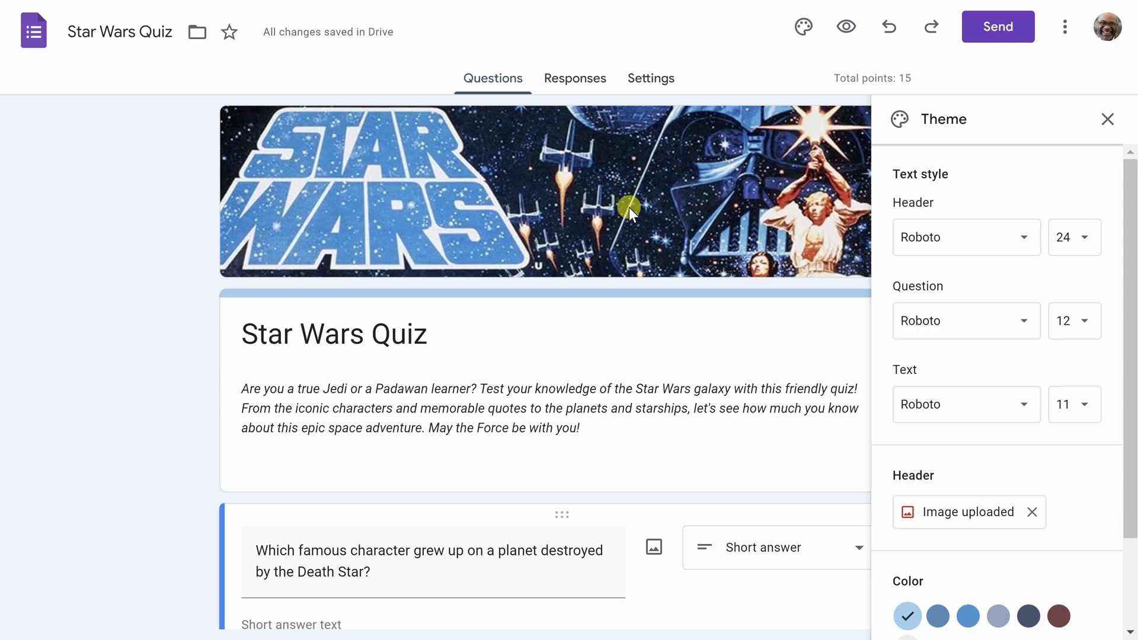
mouse_move(605, 205)
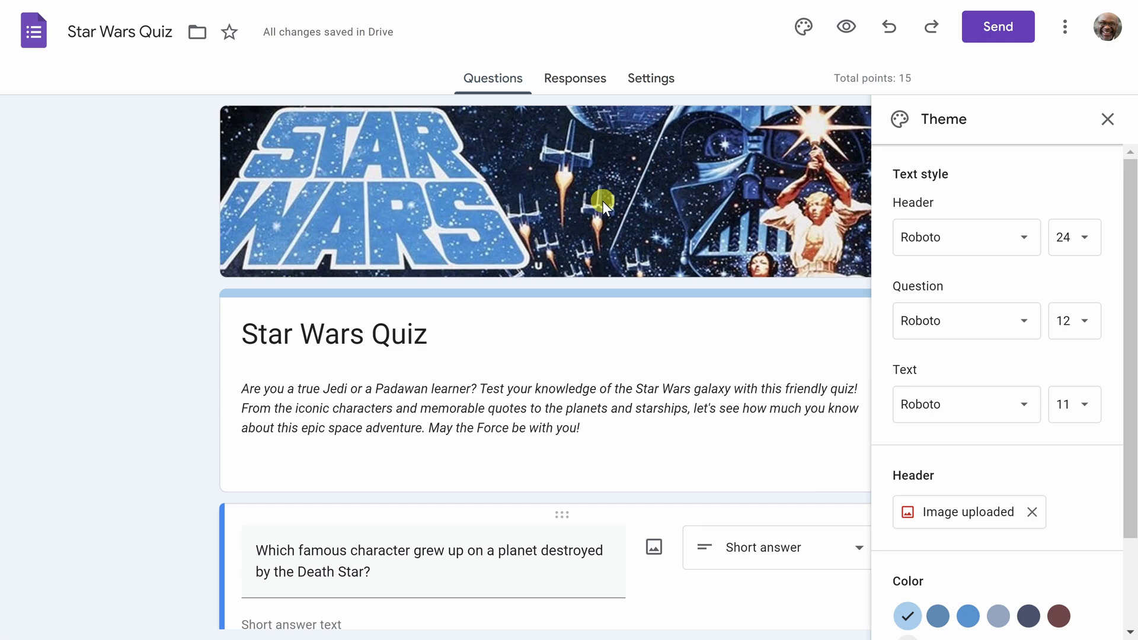
mouse_move(352, 256)
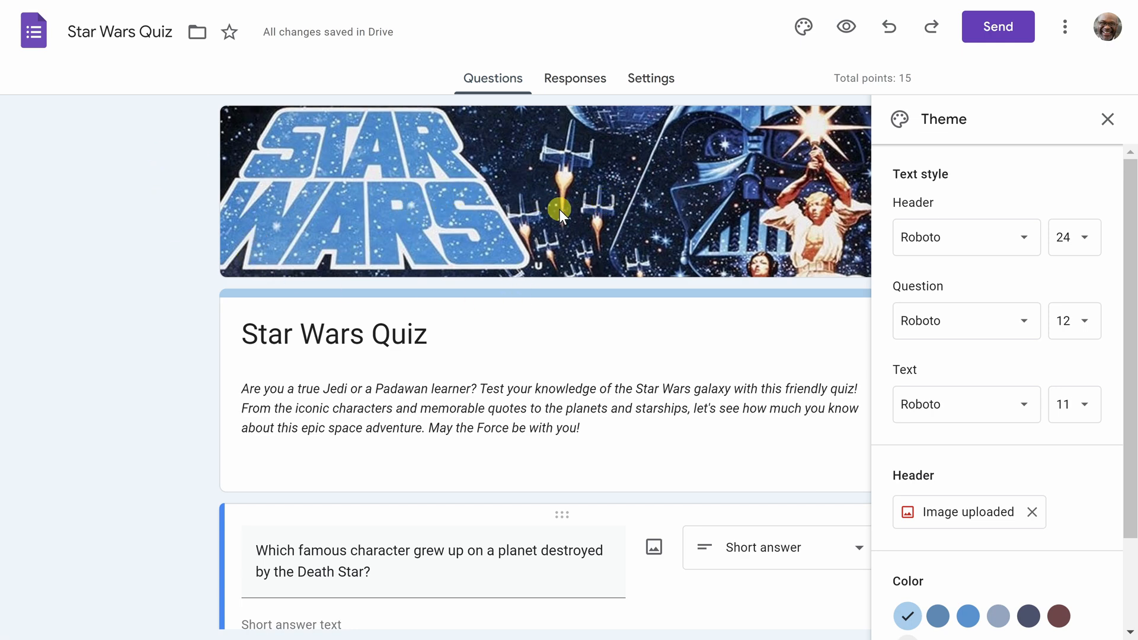
mouse_move(608, 192)
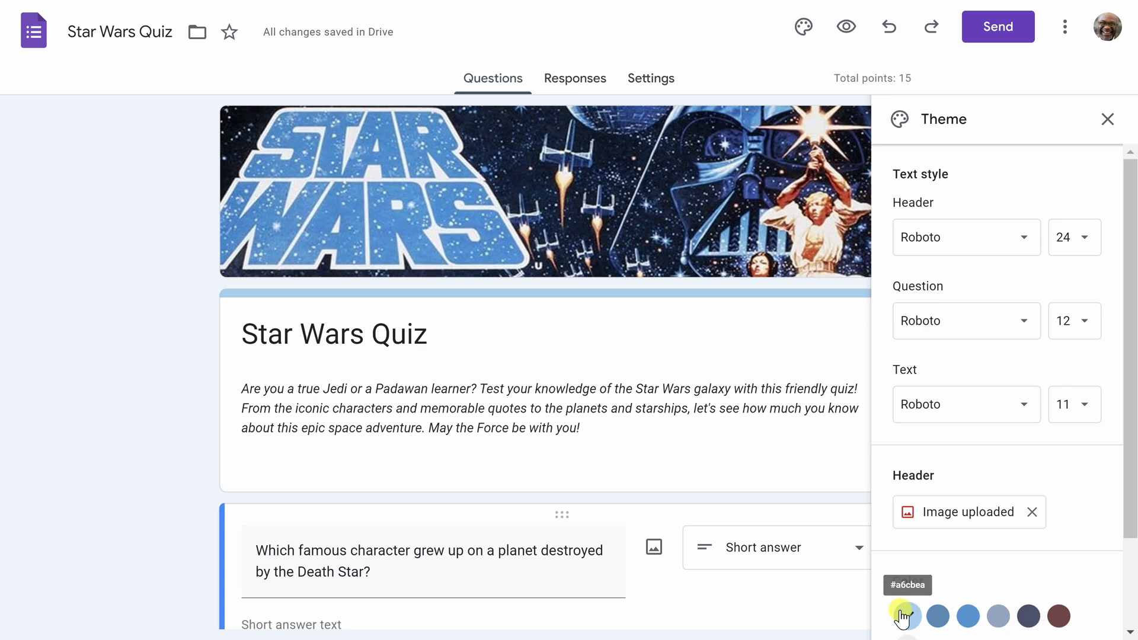
click(907, 616)
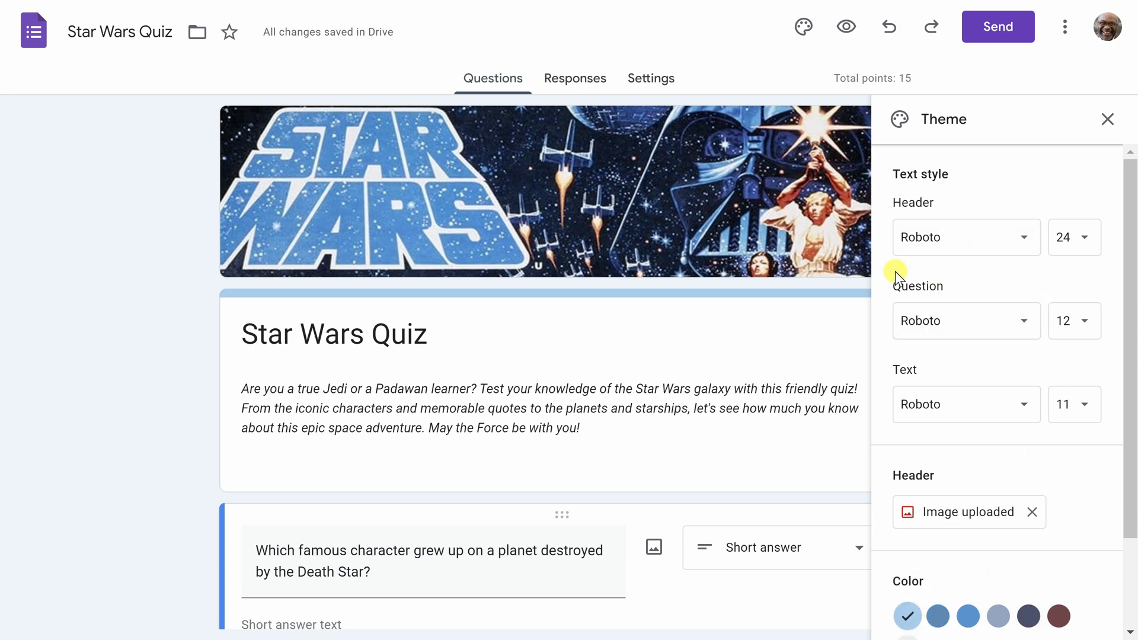
click(1108, 119)
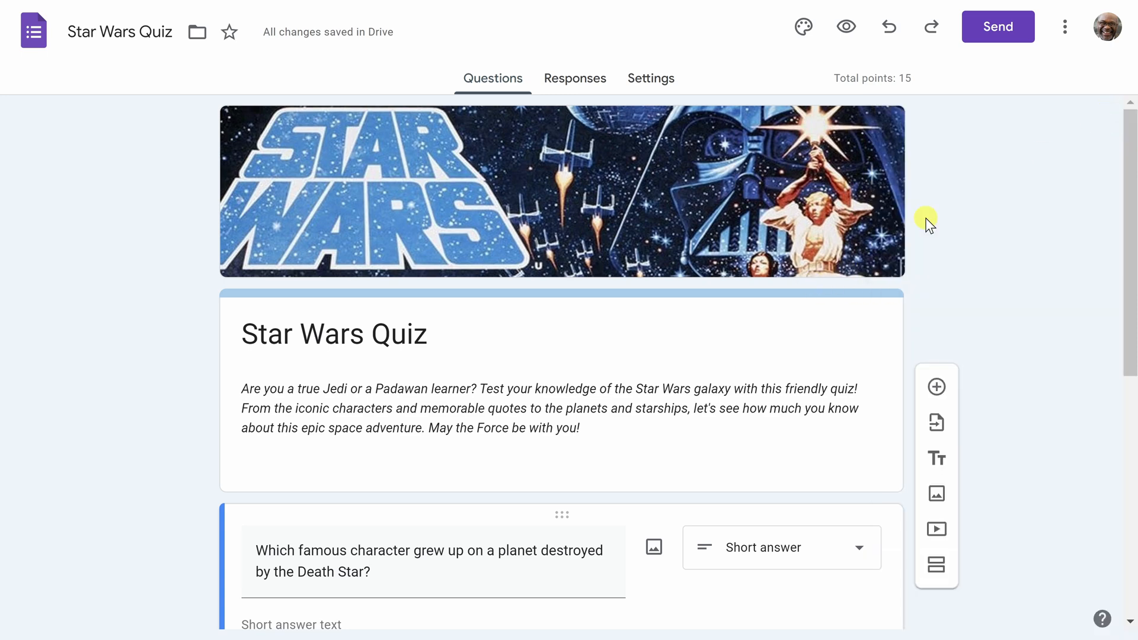
Attach a close-up photo from a 'c-3po' image search to the C-3PO question, then view Responses
scroll(down, 3)
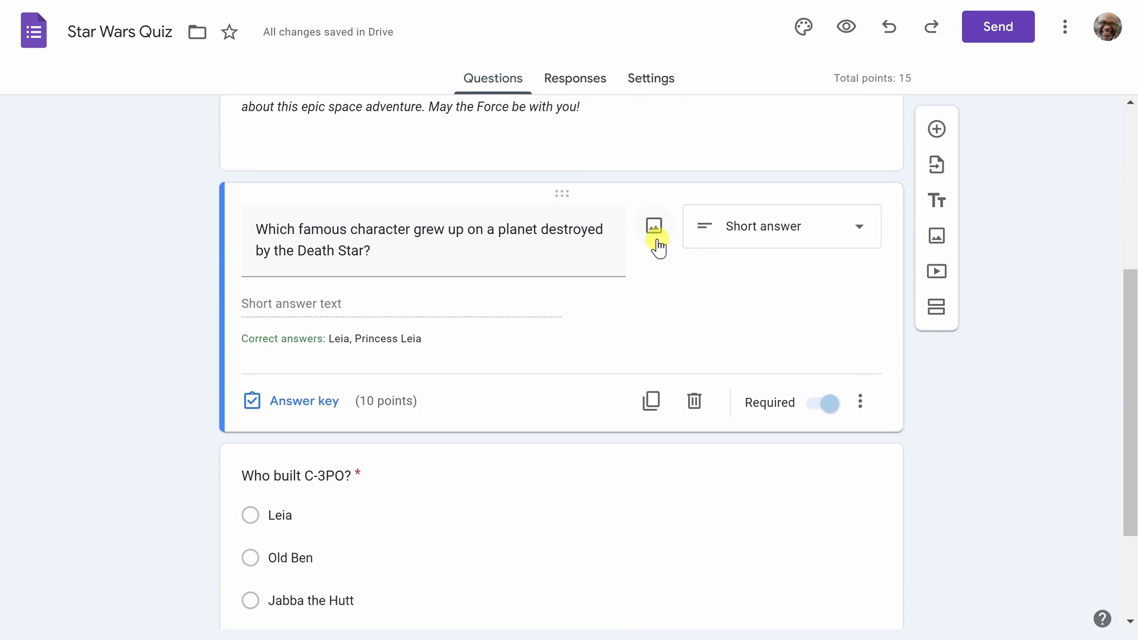
scroll(down, 3)
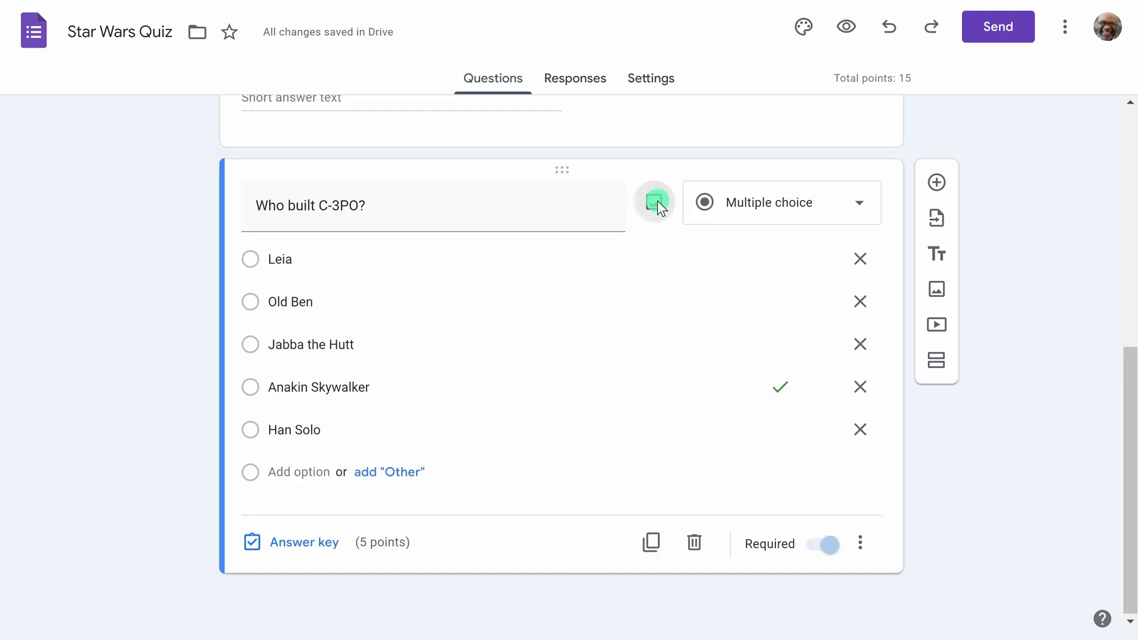
click(654, 202)
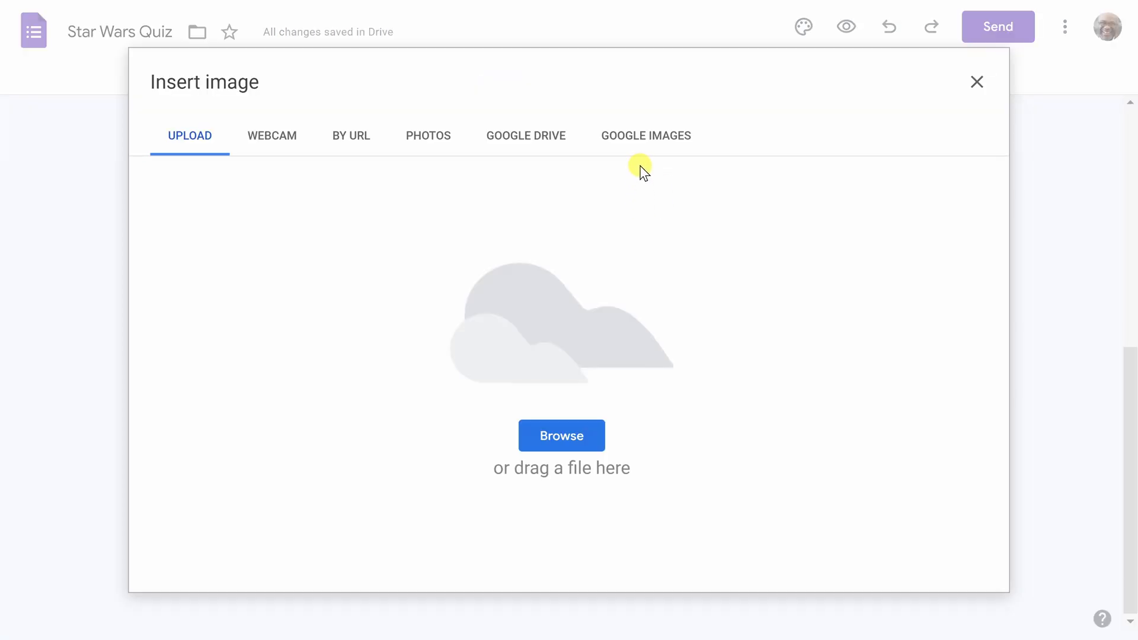
click(645, 135)
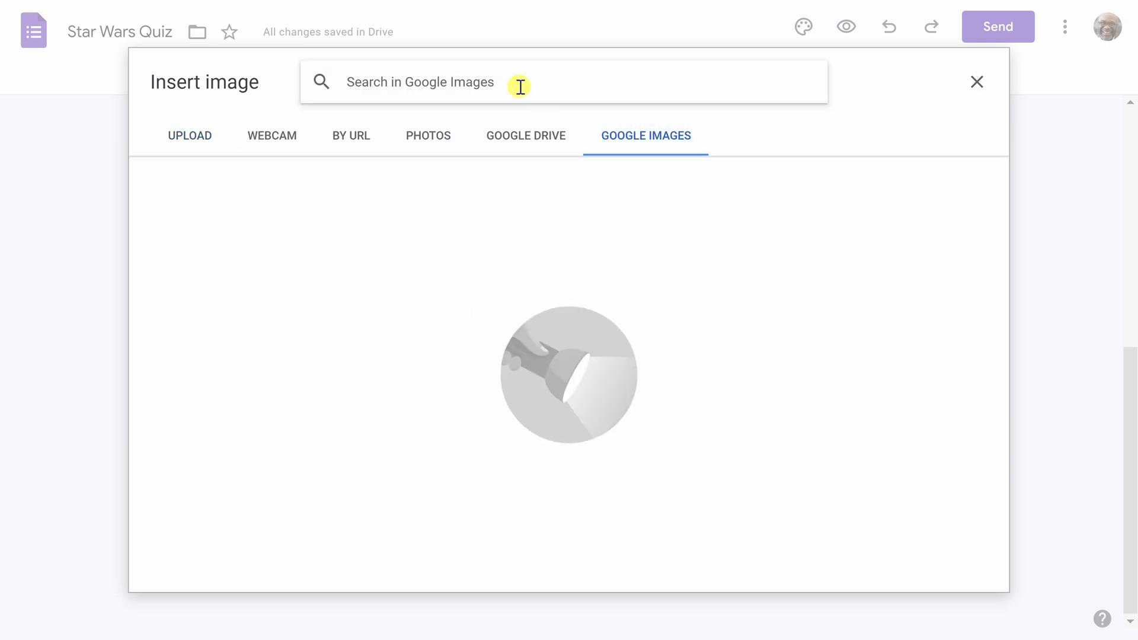
text(c)
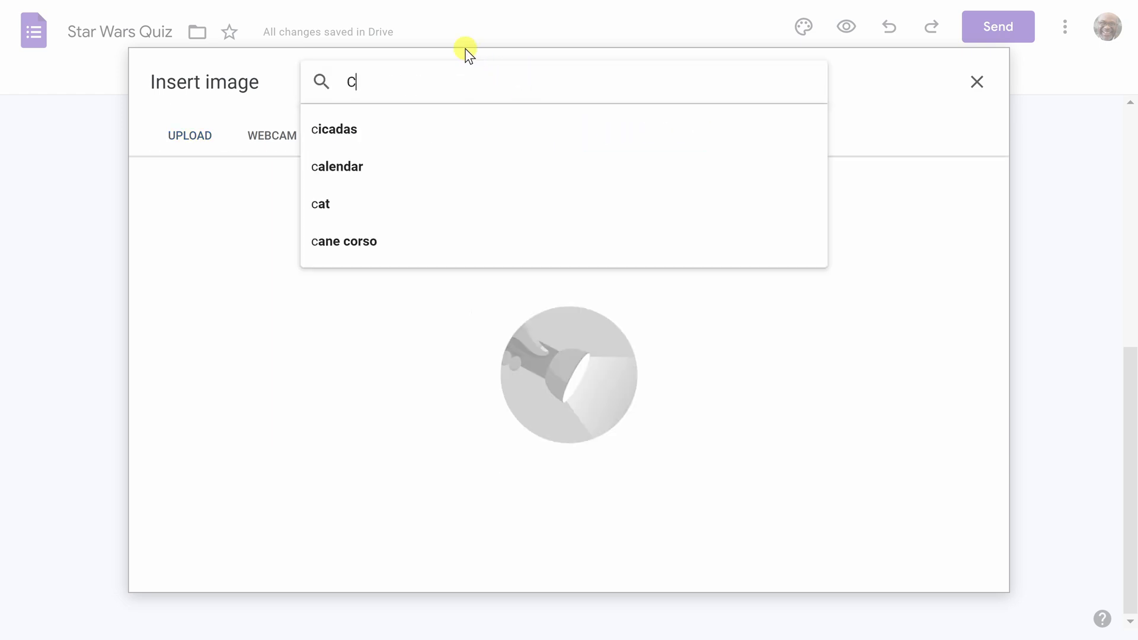
text(-3po)
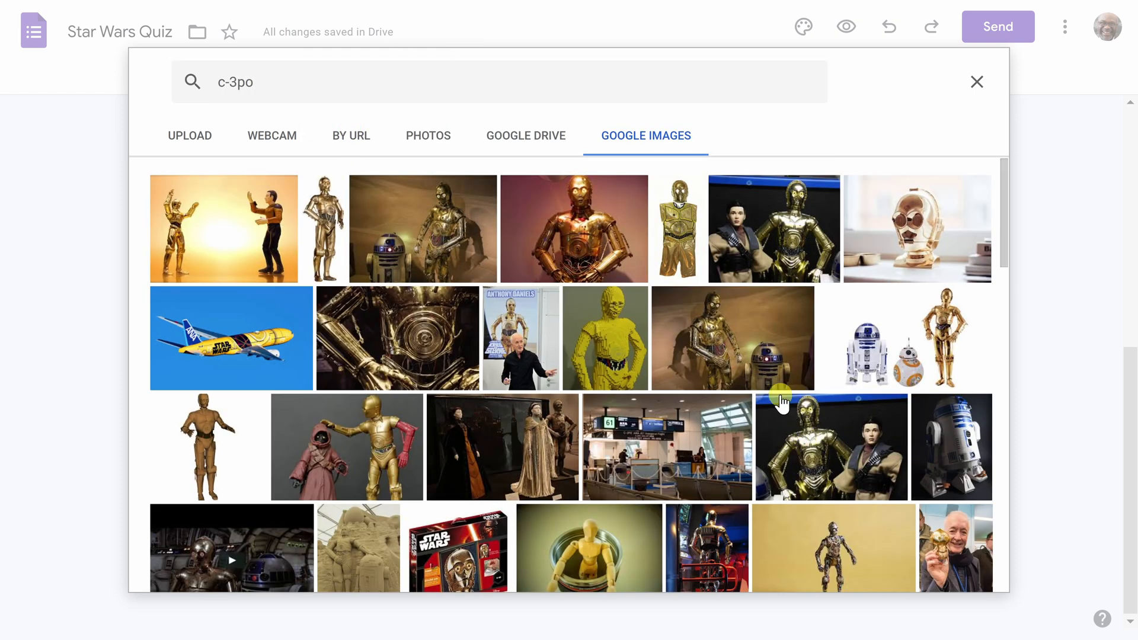
click(574, 228)
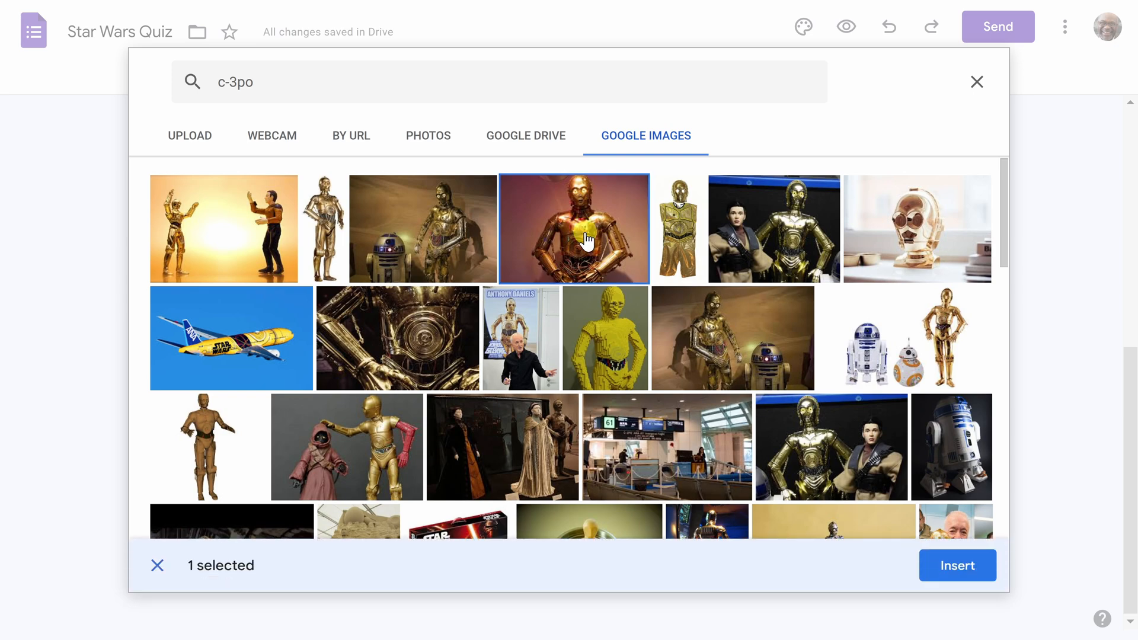
click(957, 565)
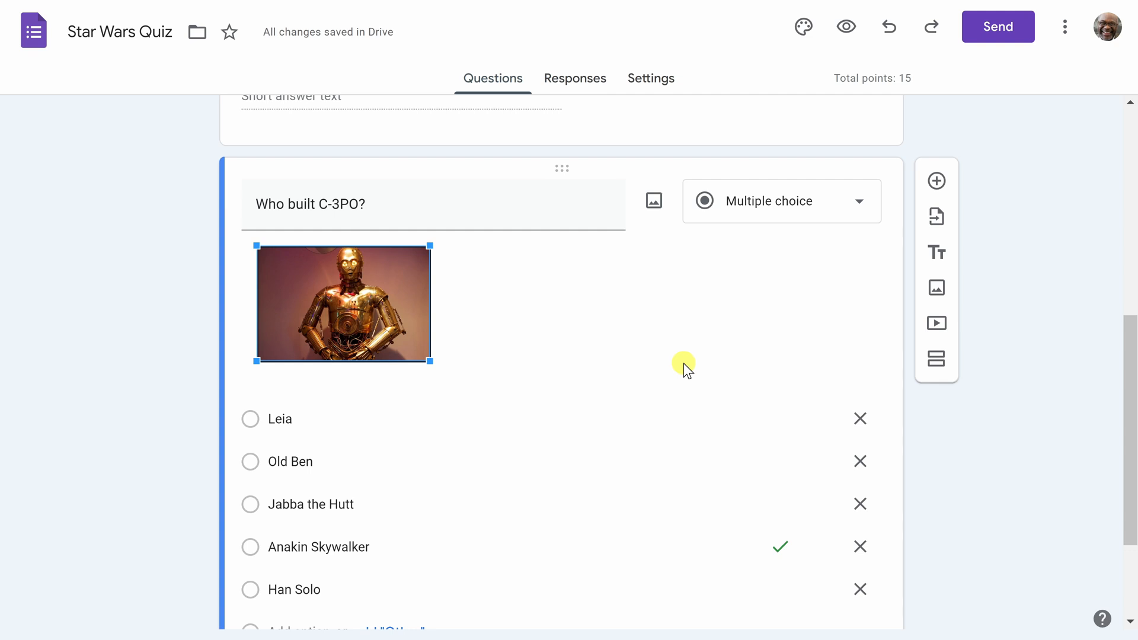
mouse_move(574, 78)
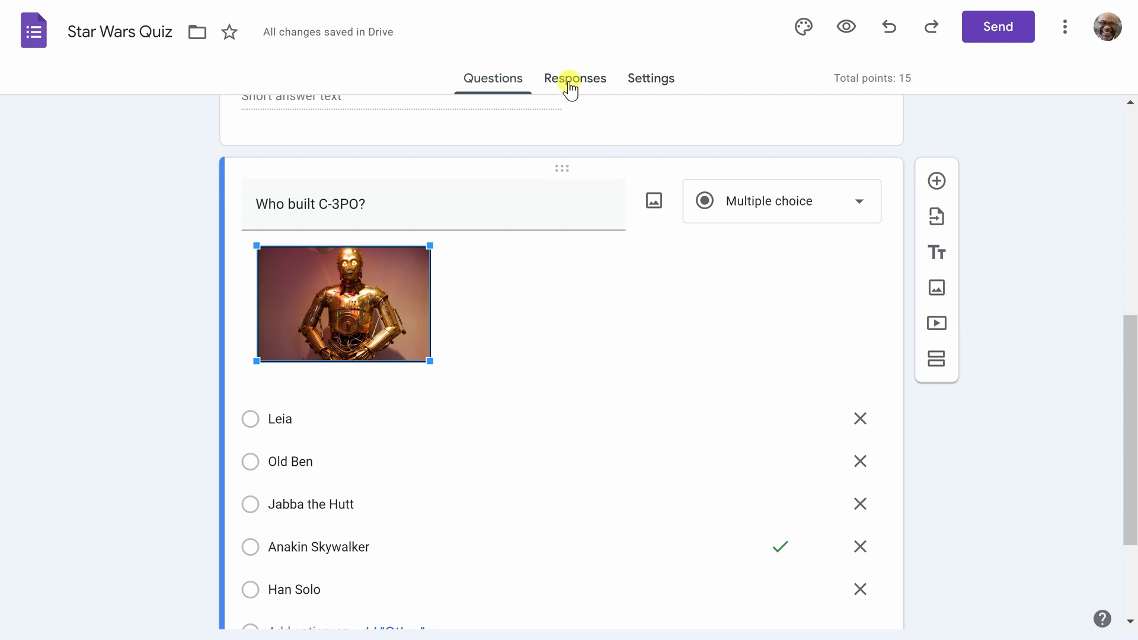
click(574, 79)
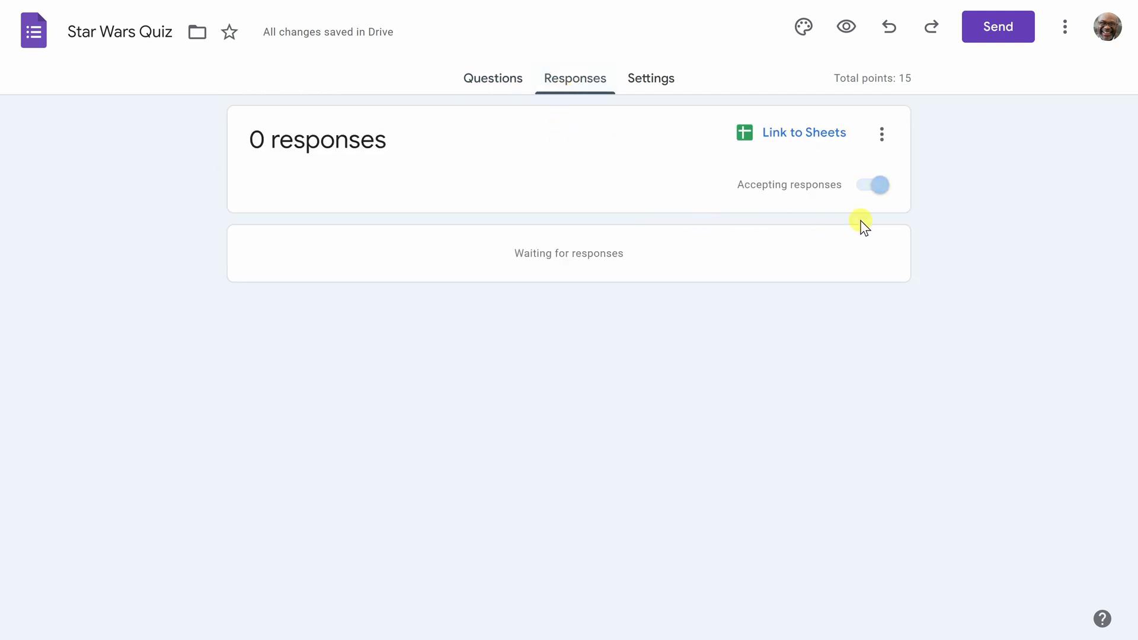
Enable email notifications for new responses and create a new 'Star Wars Quiz (Responses)' spreadsheet
click(882, 134)
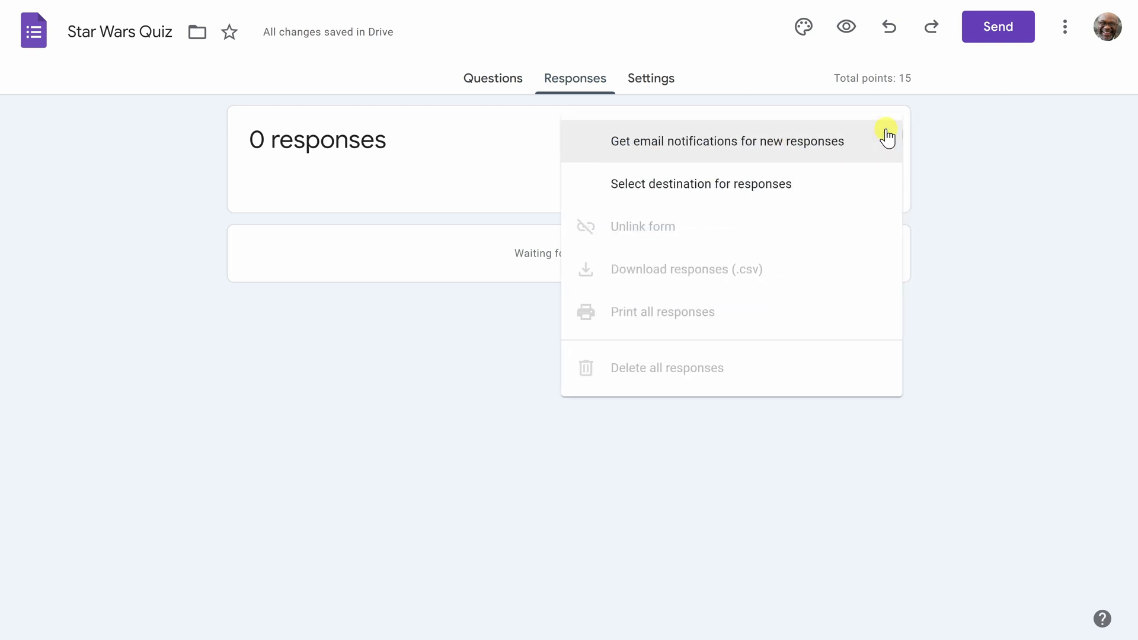
mouse_move(823, 153)
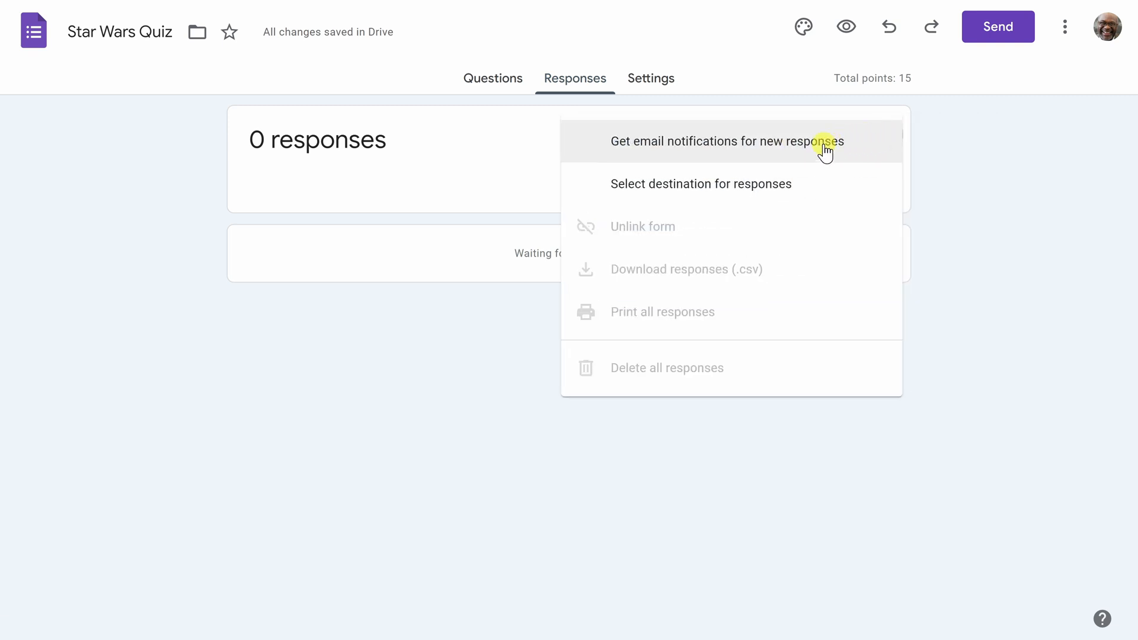
click(726, 141)
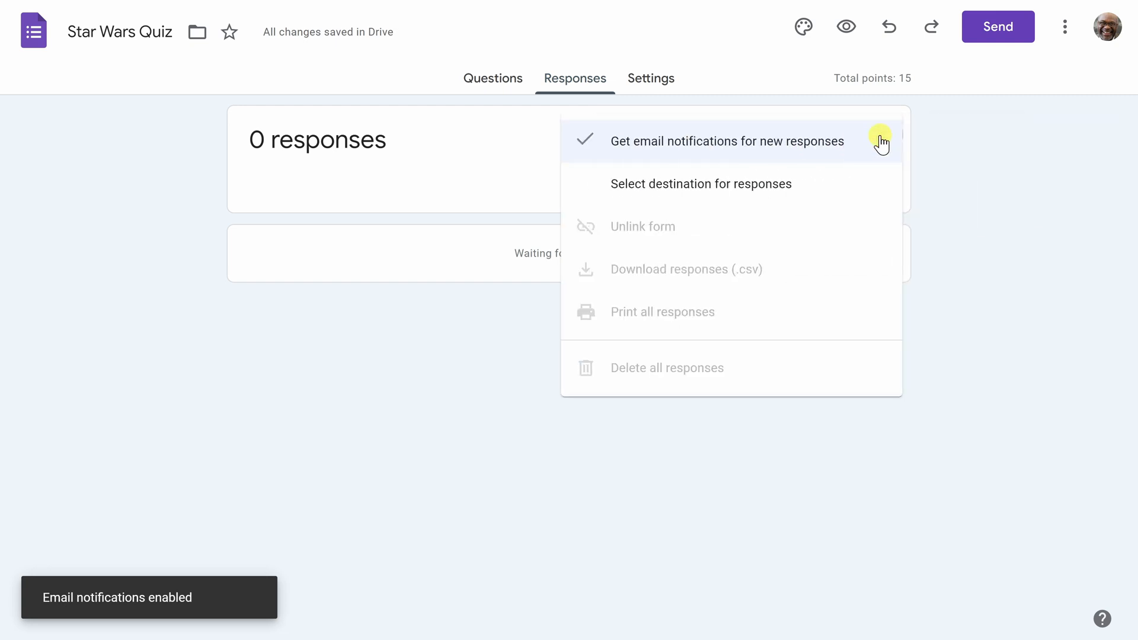
mouse_move(789, 190)
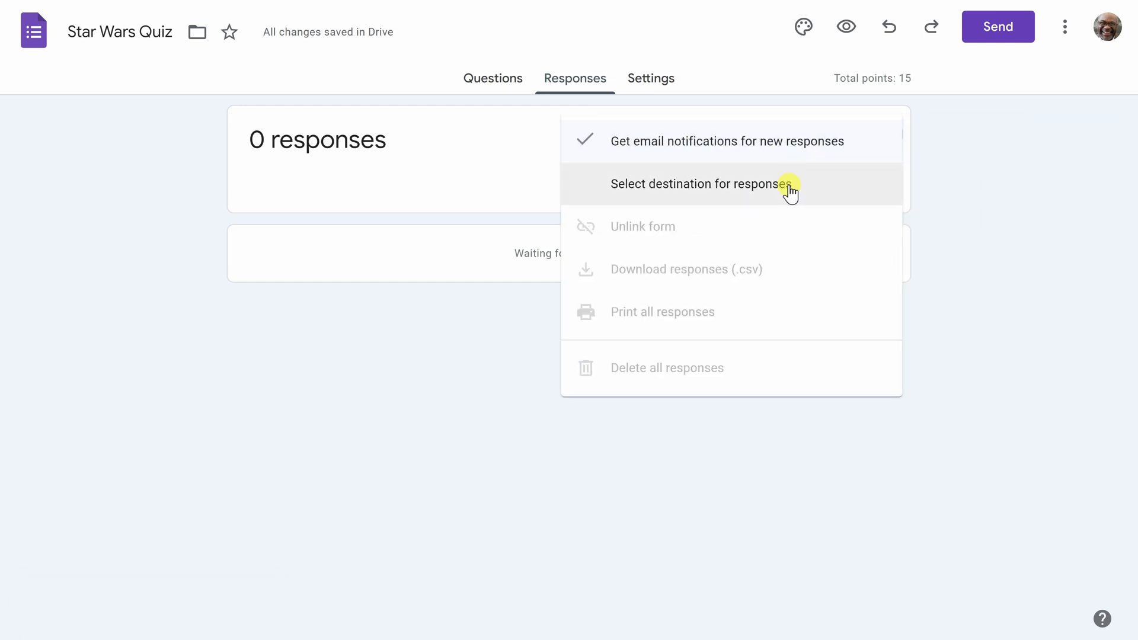
click(696, 184)
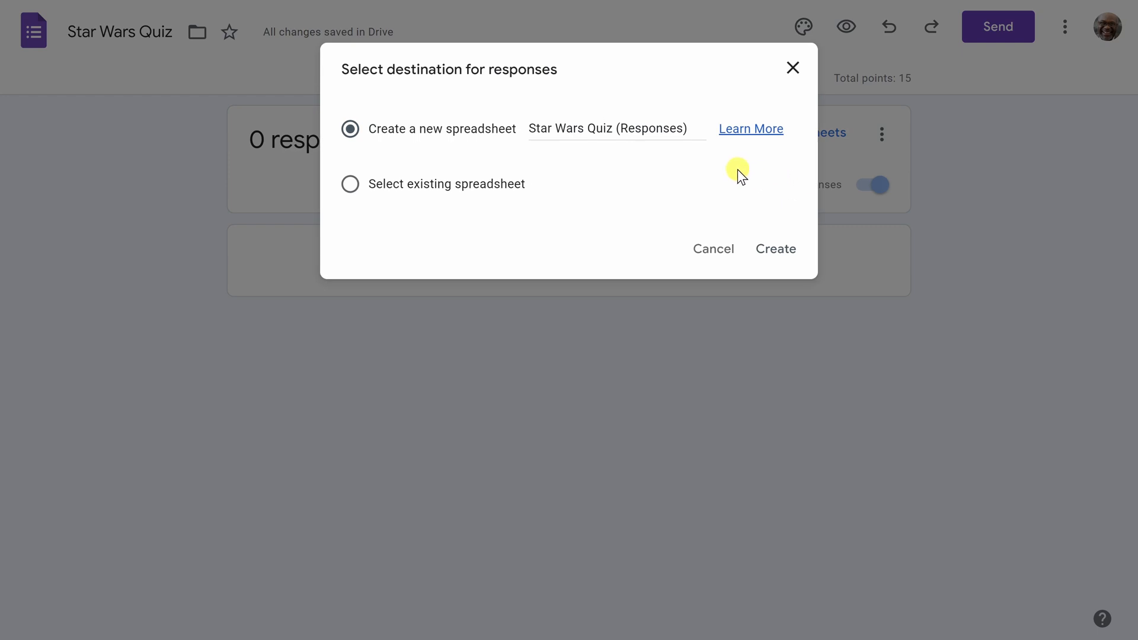
mouse_move(455, 196)
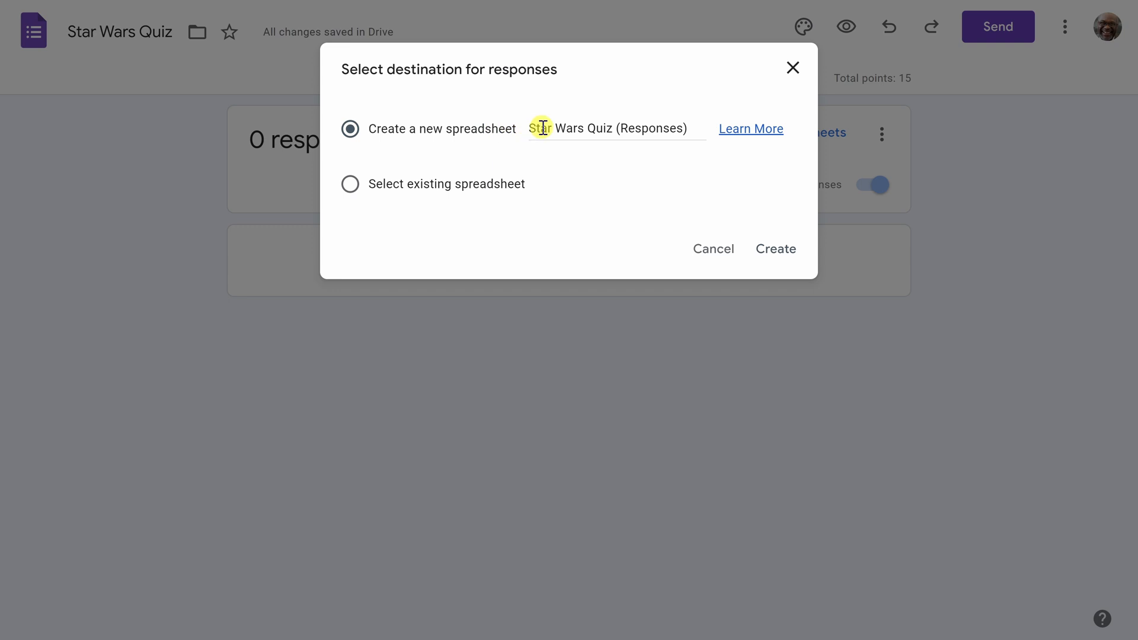
click(775, 249)
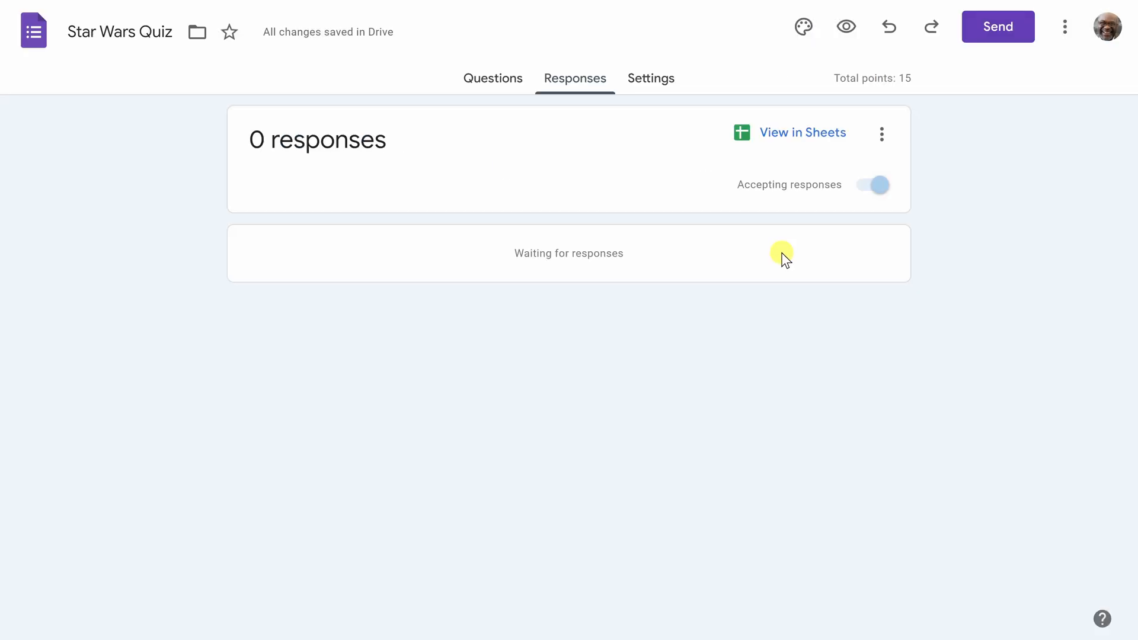
mouse_move(587, 168)
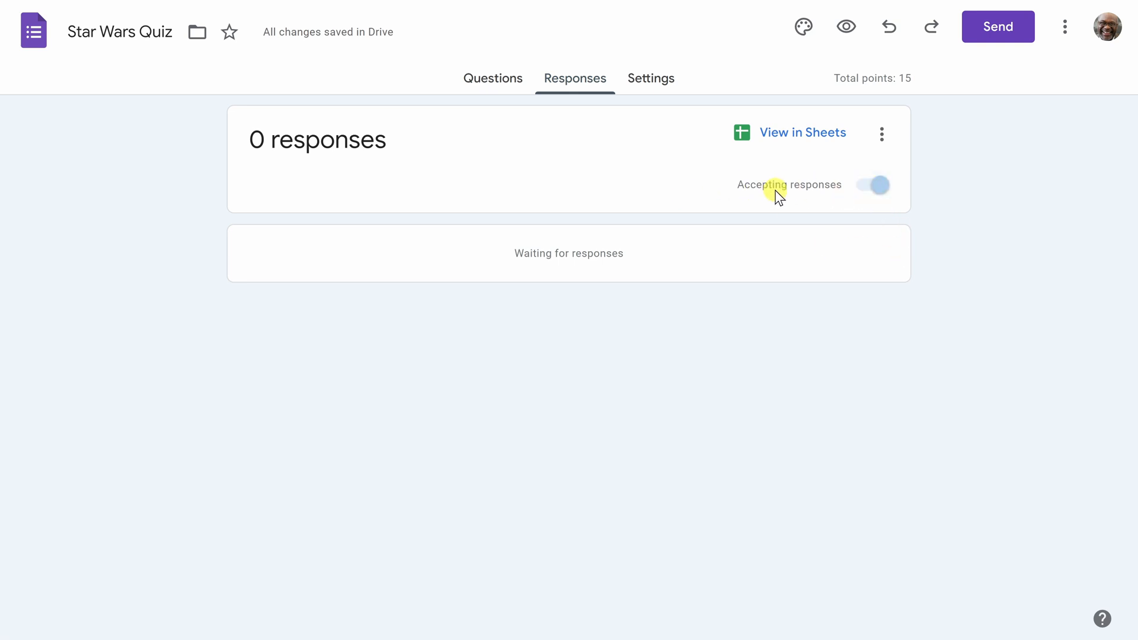
mouse_move(855, 203)
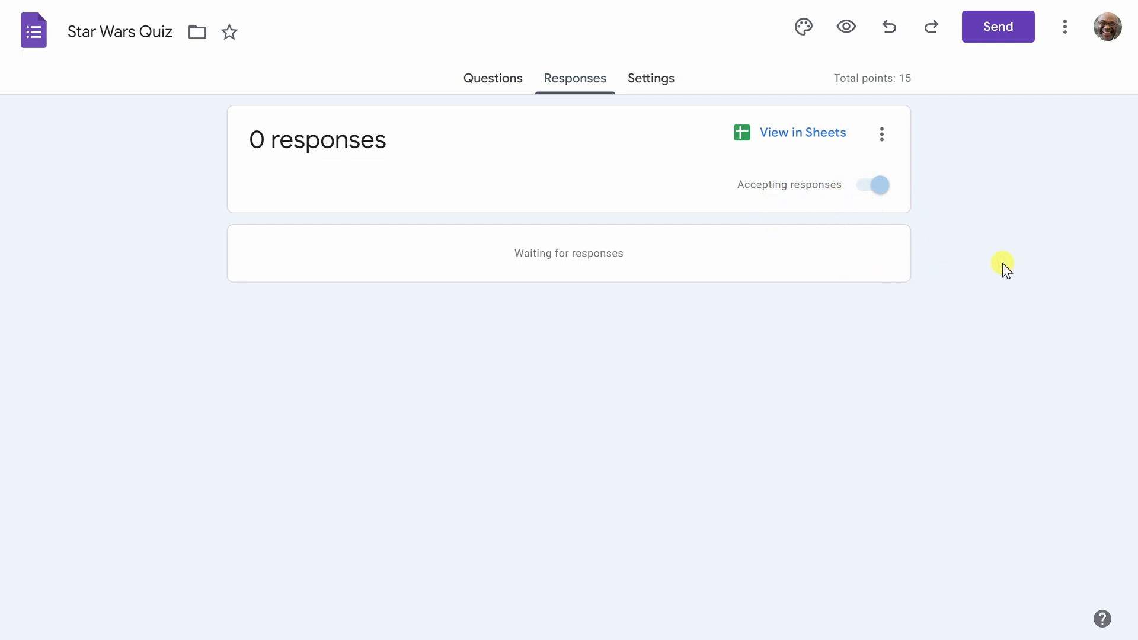
mouse_move(1000, 225)
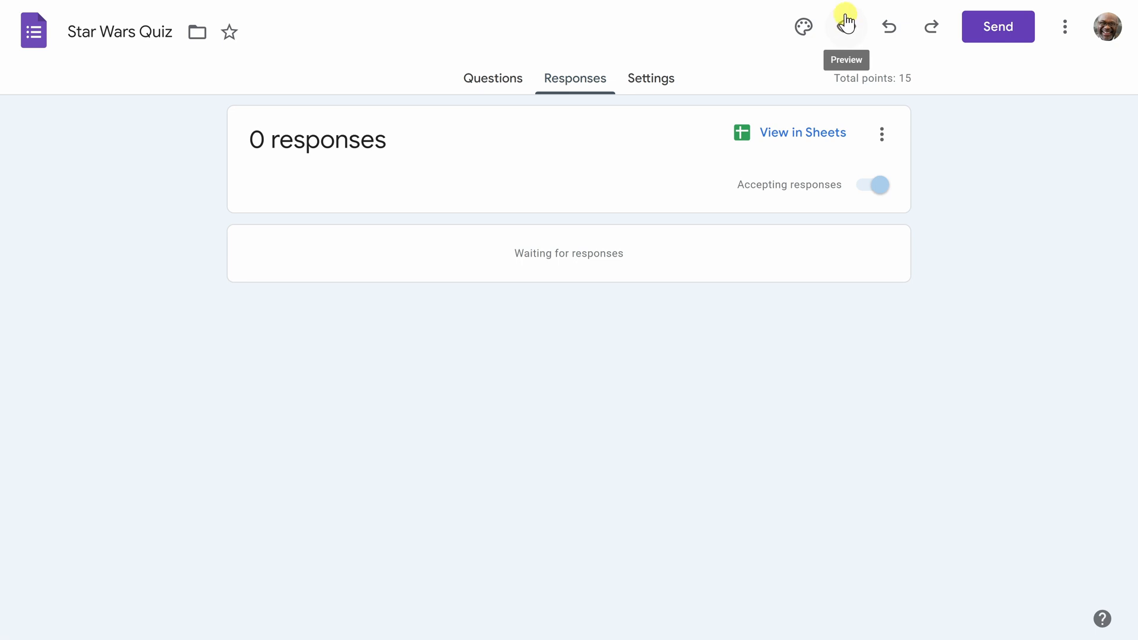
click(844, 26)
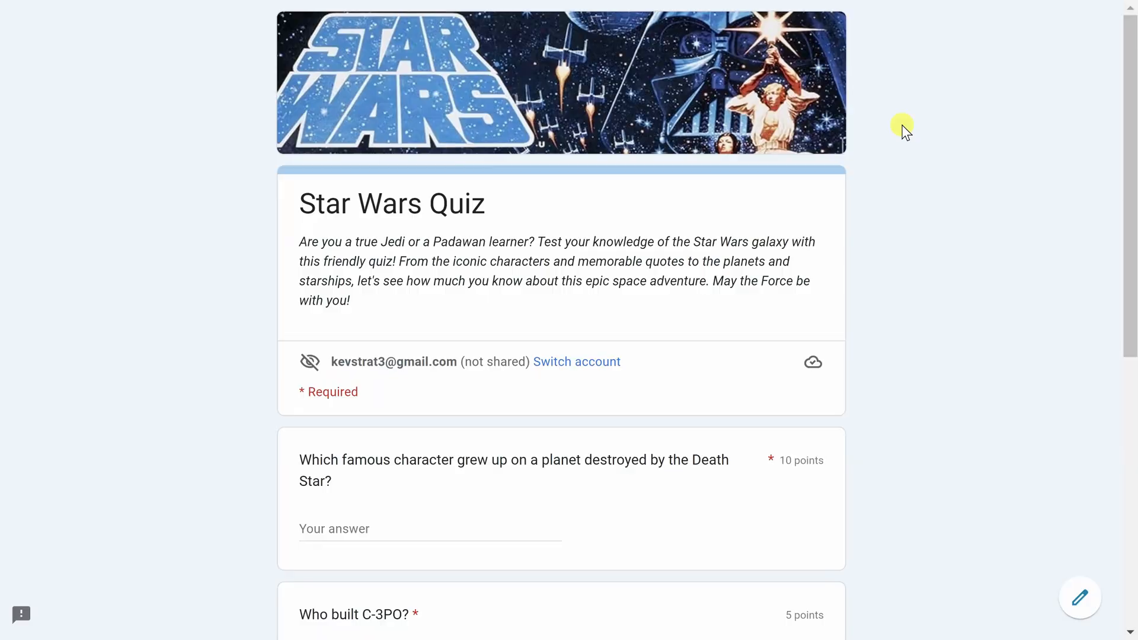
scroll(down, 3)
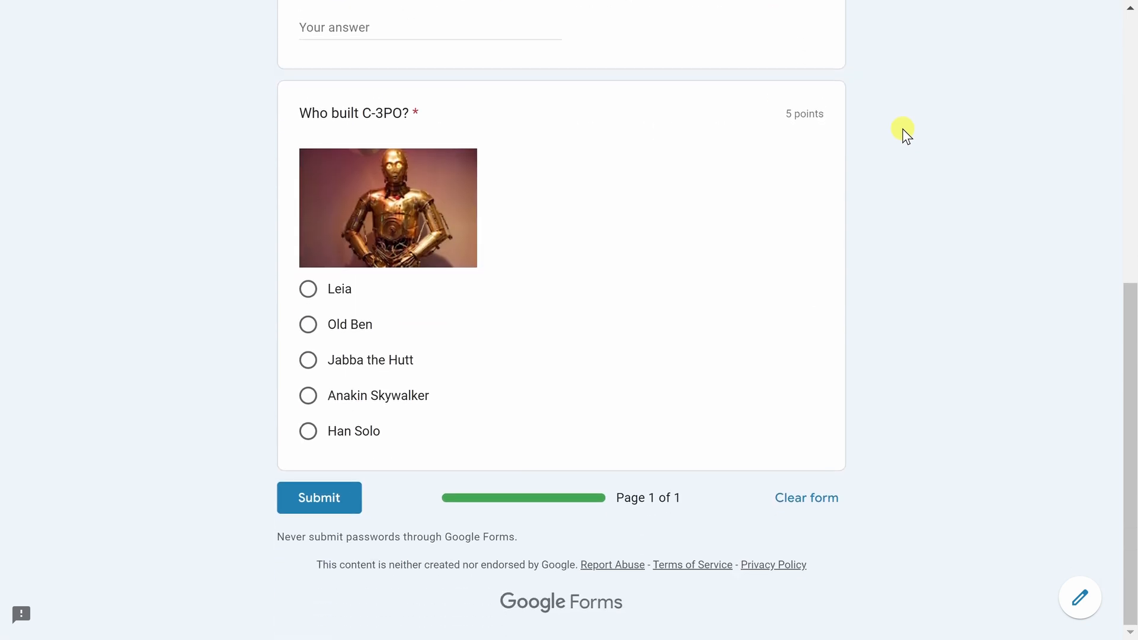
scroll(up, 3)
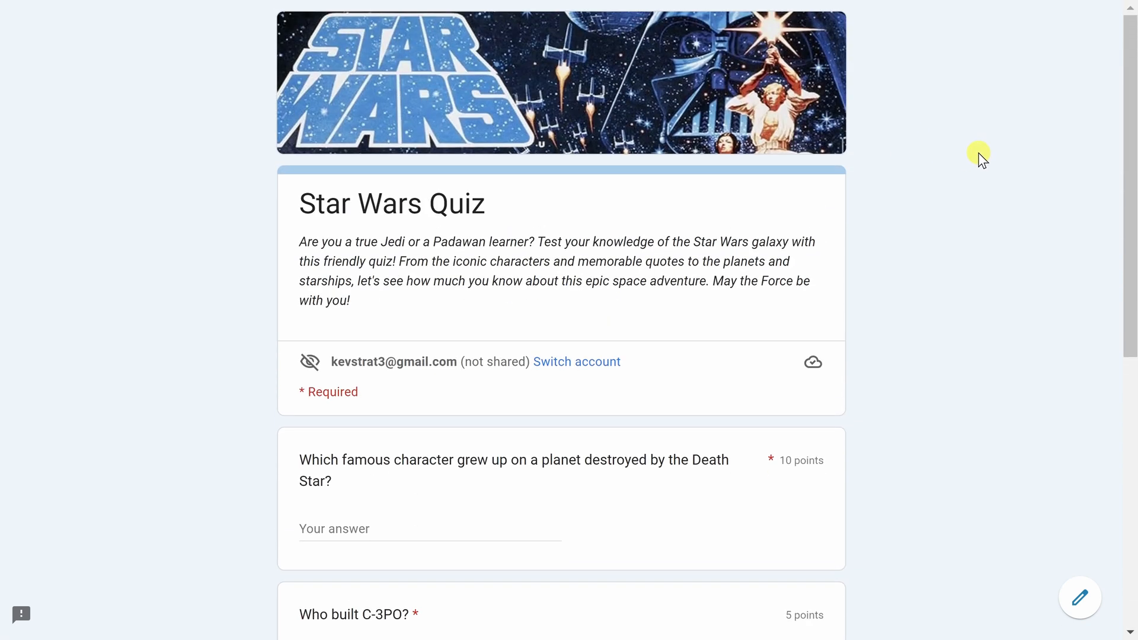
mouse_move(861, 136)
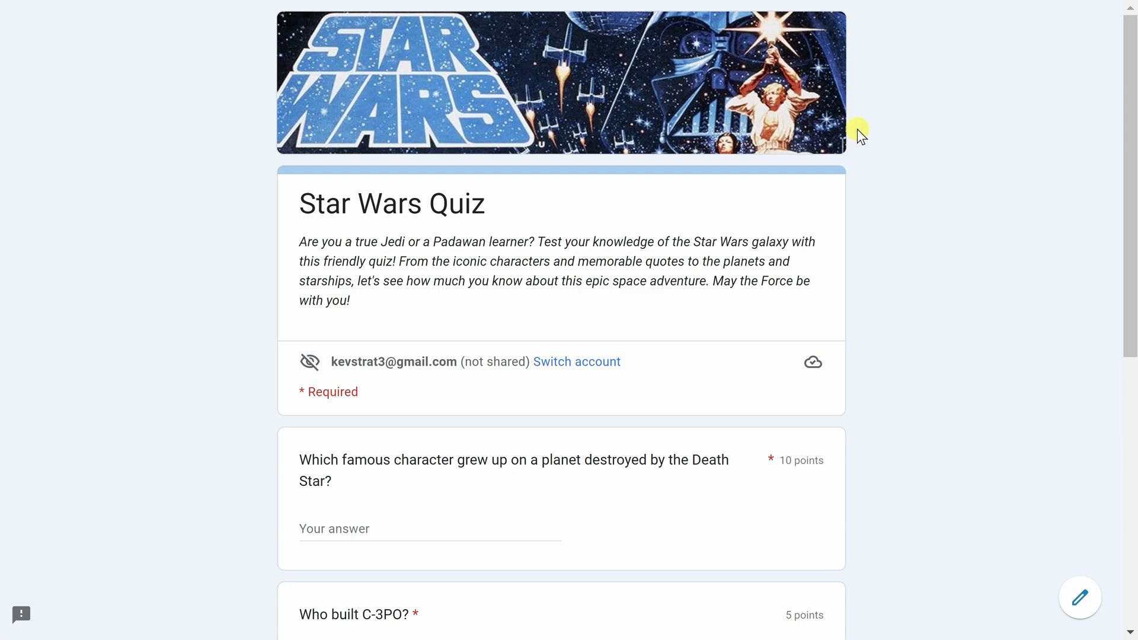
mouse_move(926, 181)
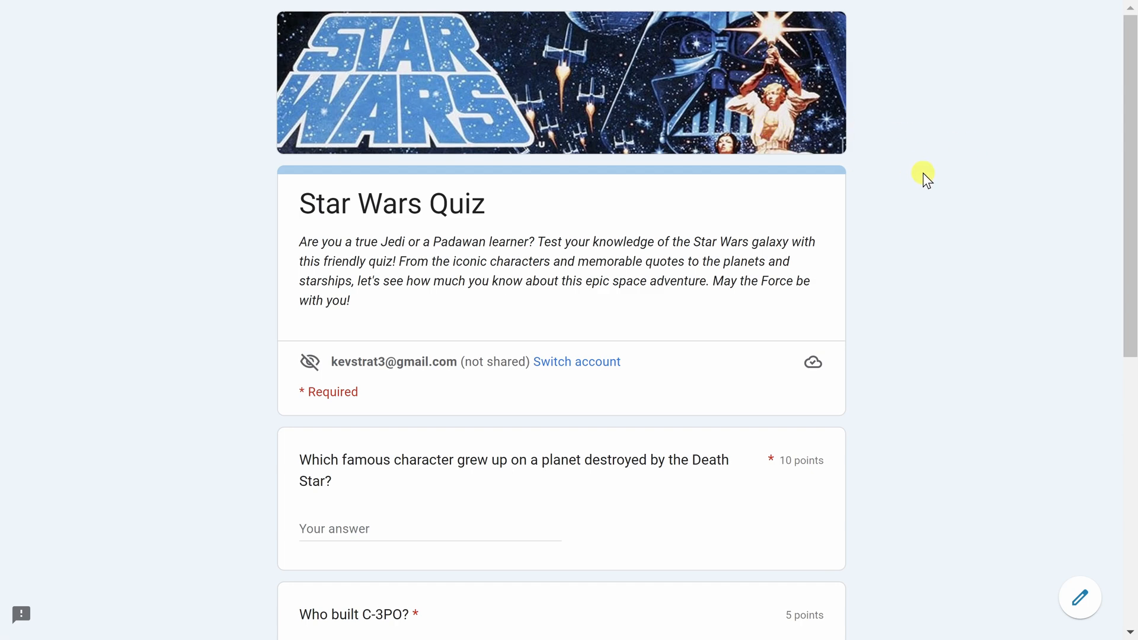
scroll(down, 3)
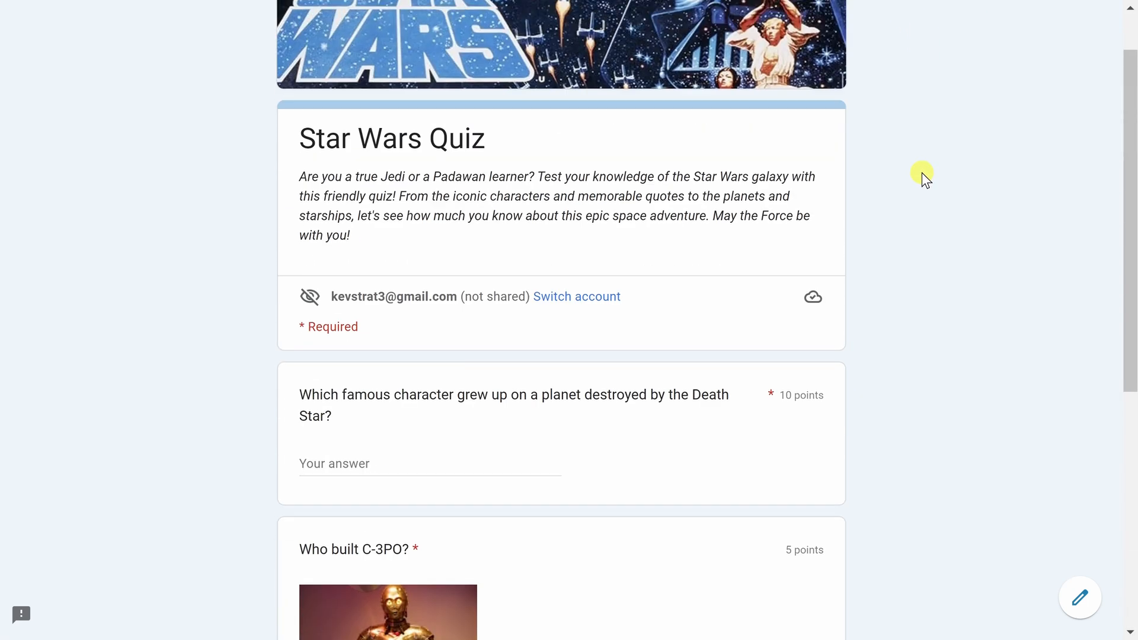
scroll(up, 3)
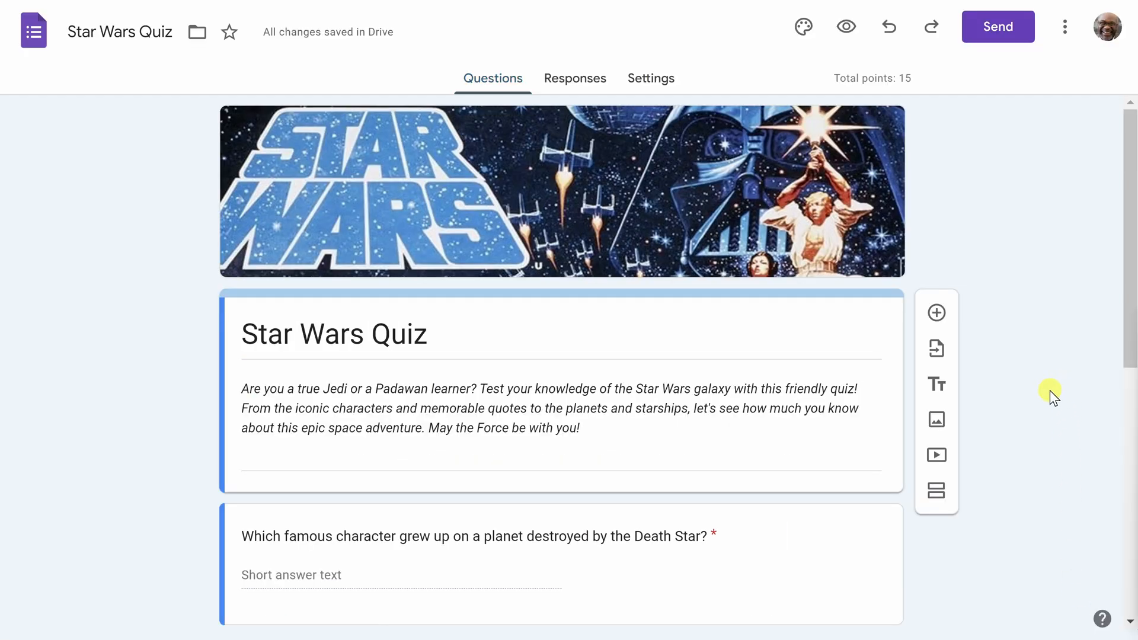
mouse_move(997, 27)
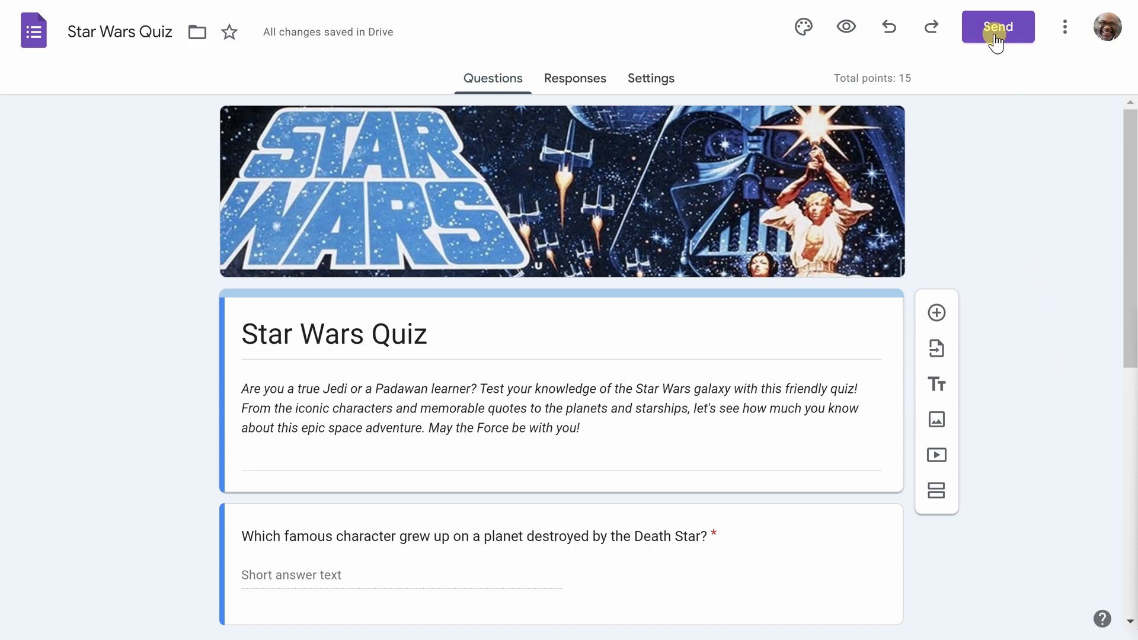
Review the Email, Link and Embed send options and select the shortened quiz link for copying
click(997, 27)
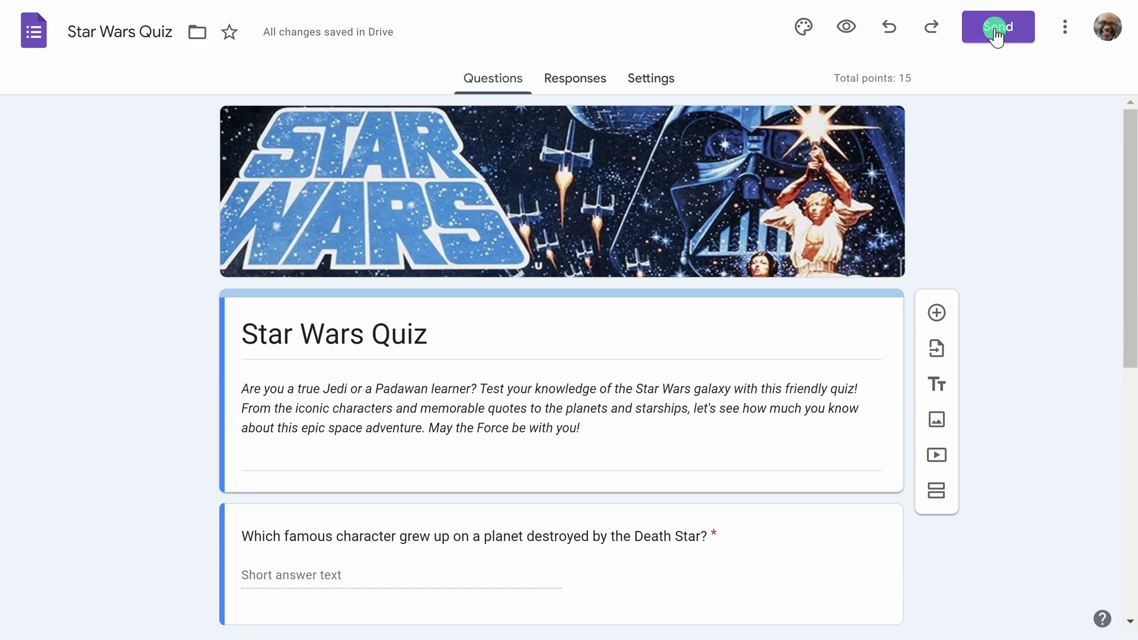
click(997, 27)
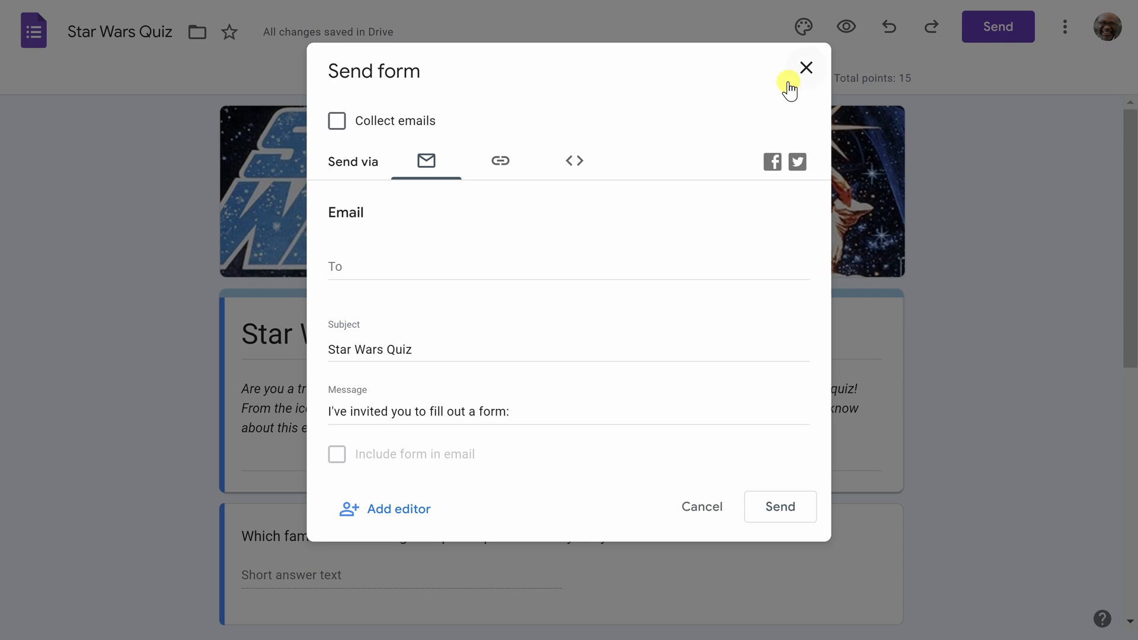
mouse_move(671, 172)
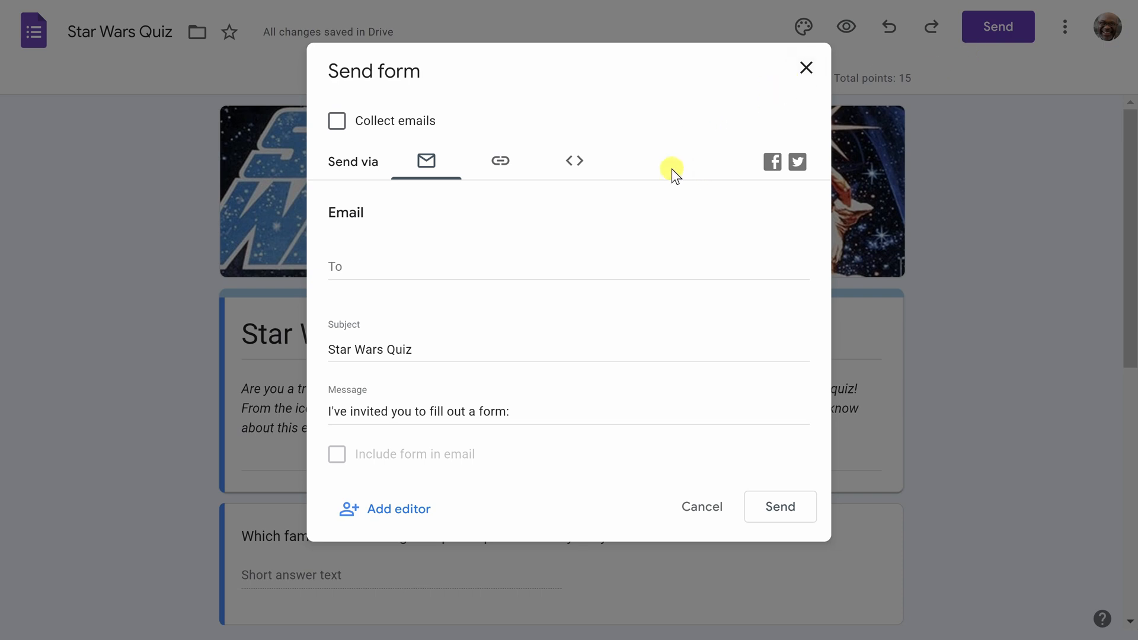
mouse_move(419, 271)
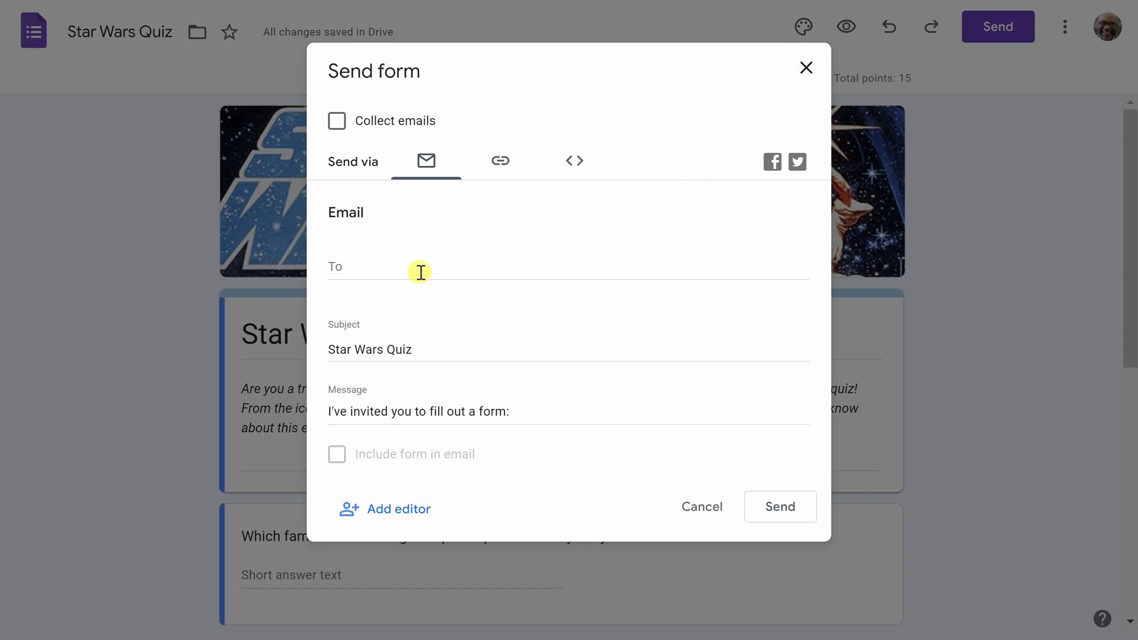
click(500, 160)
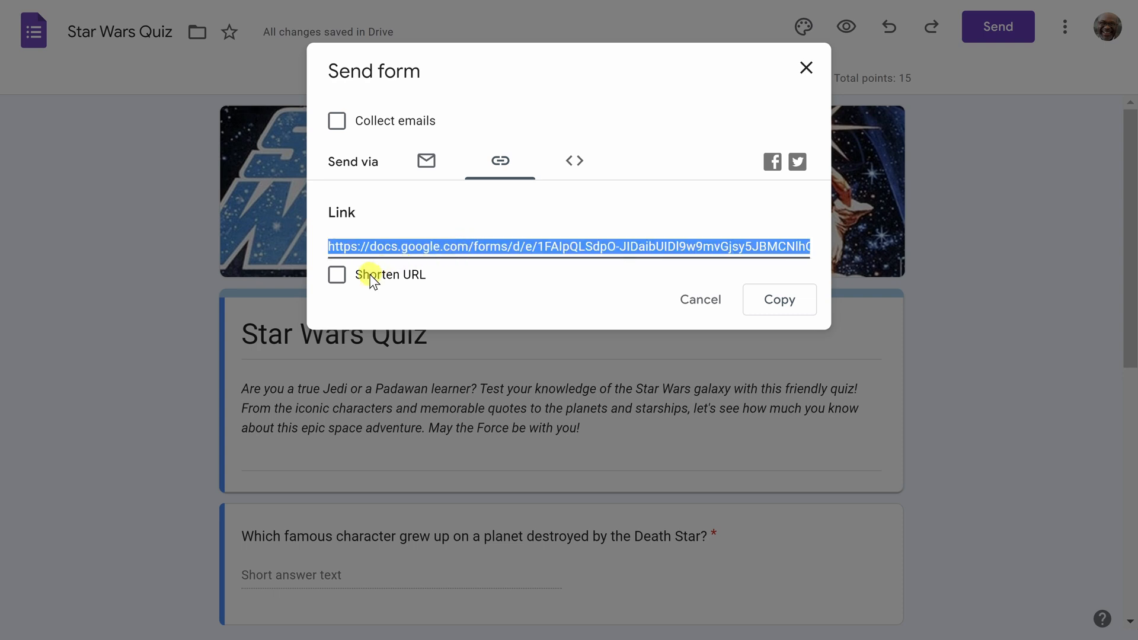
click(574, 160)
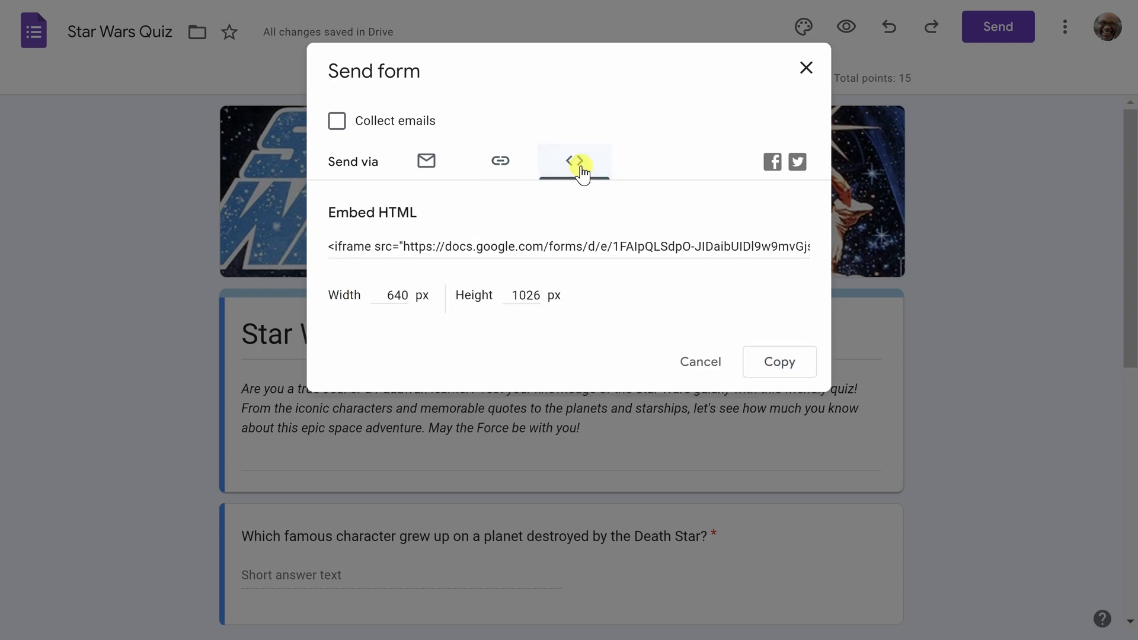
click(574, 160)
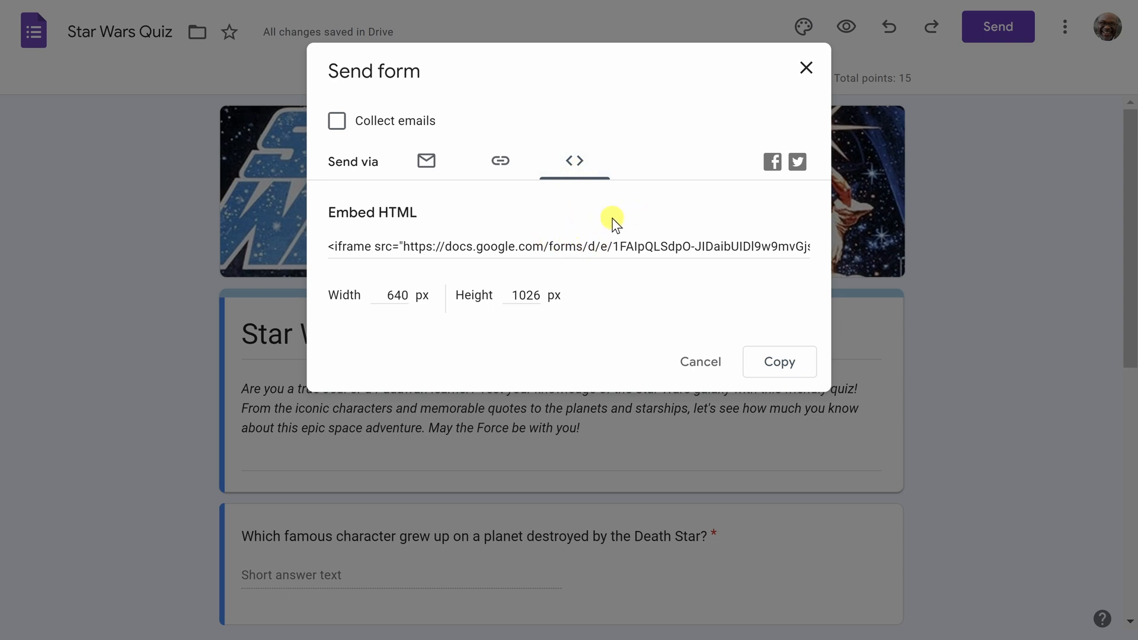
mouse_move(647, 233)
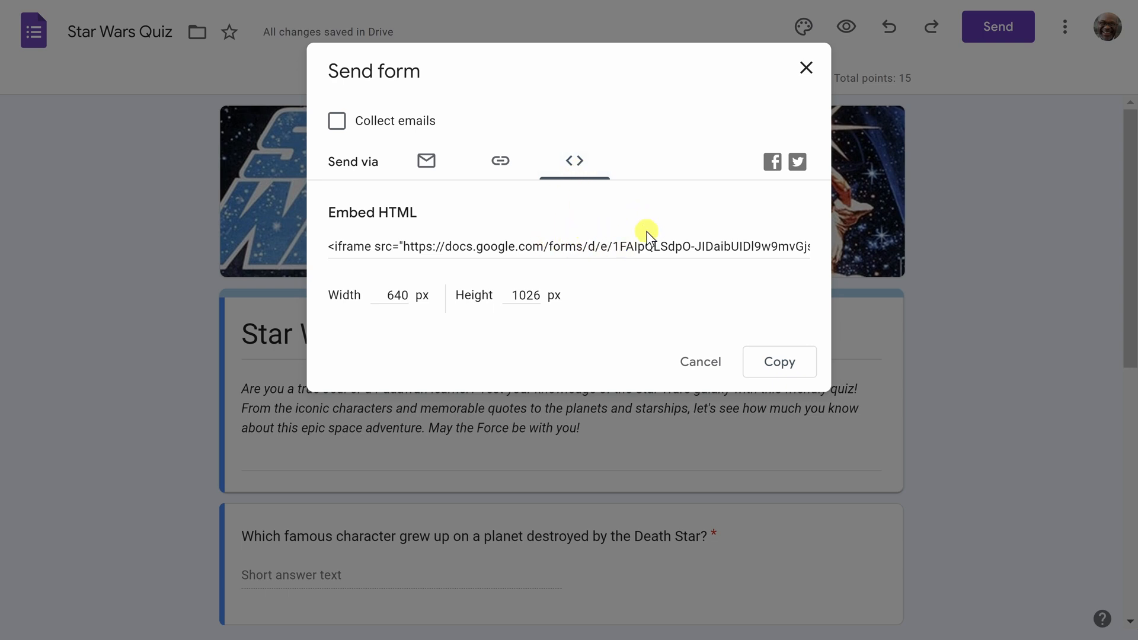
mouse_move(771, 162)
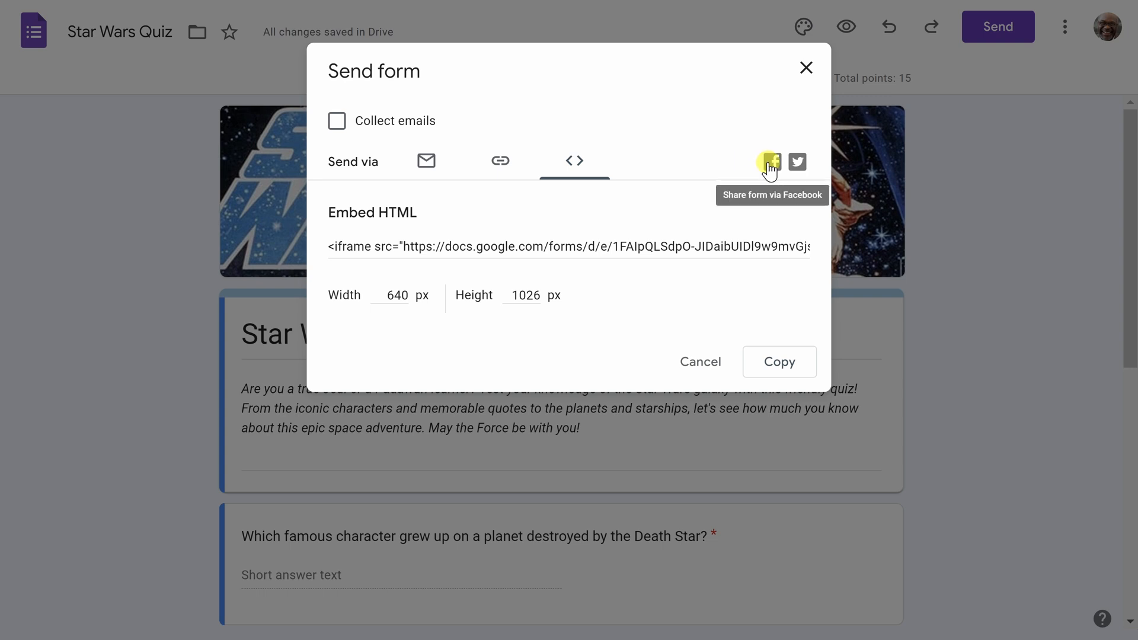
mouse_move(797, 161)
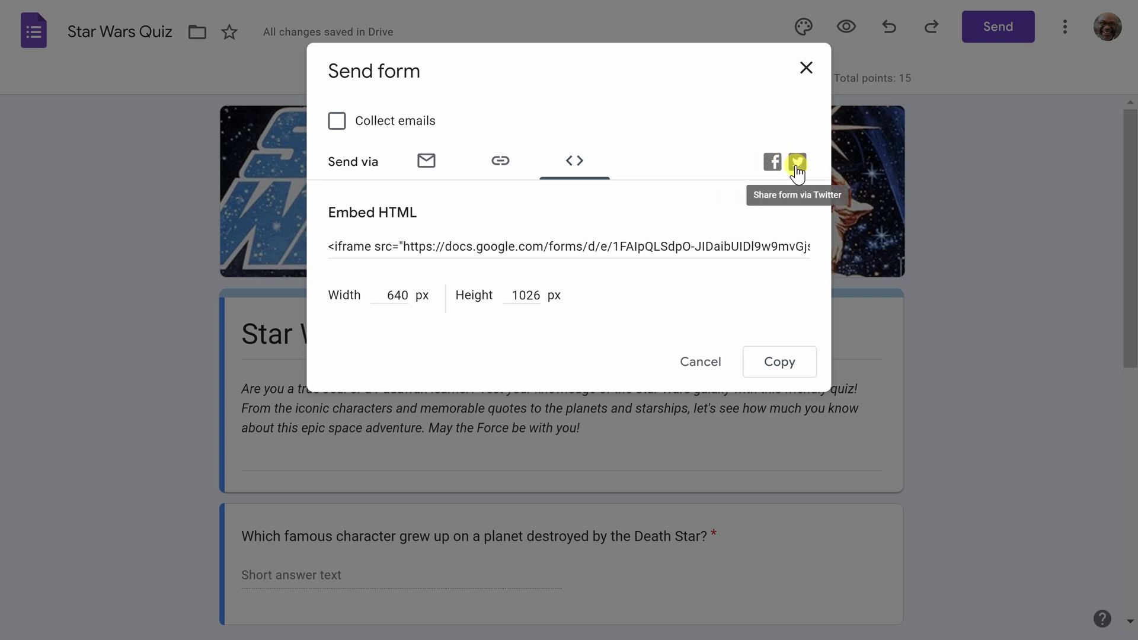
mouse_move(497, 161)
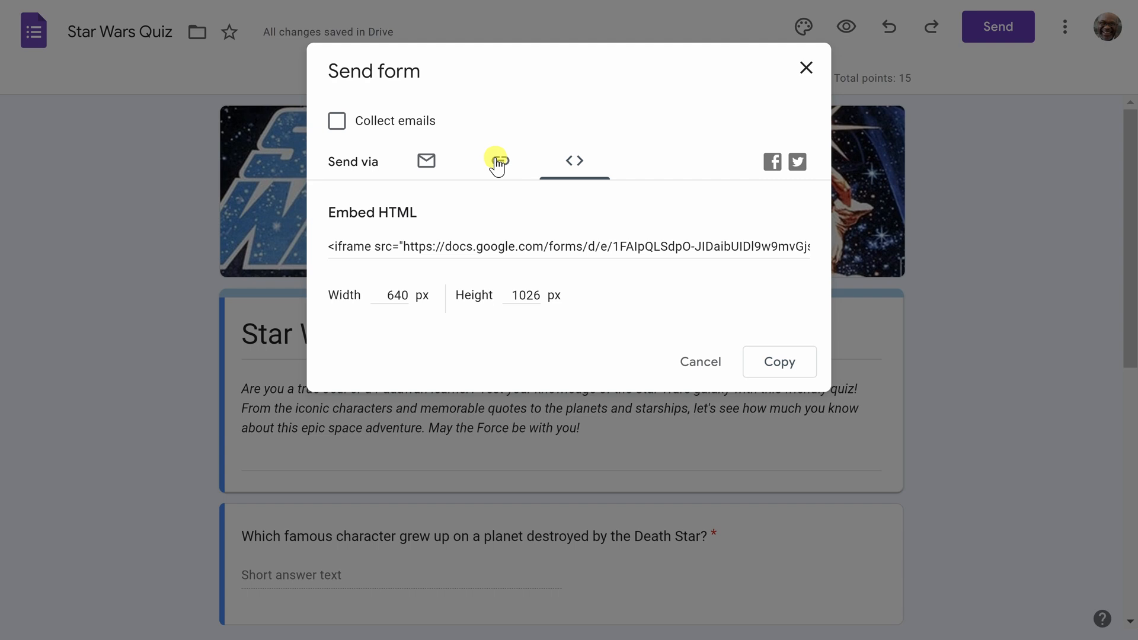
click(499, 160)
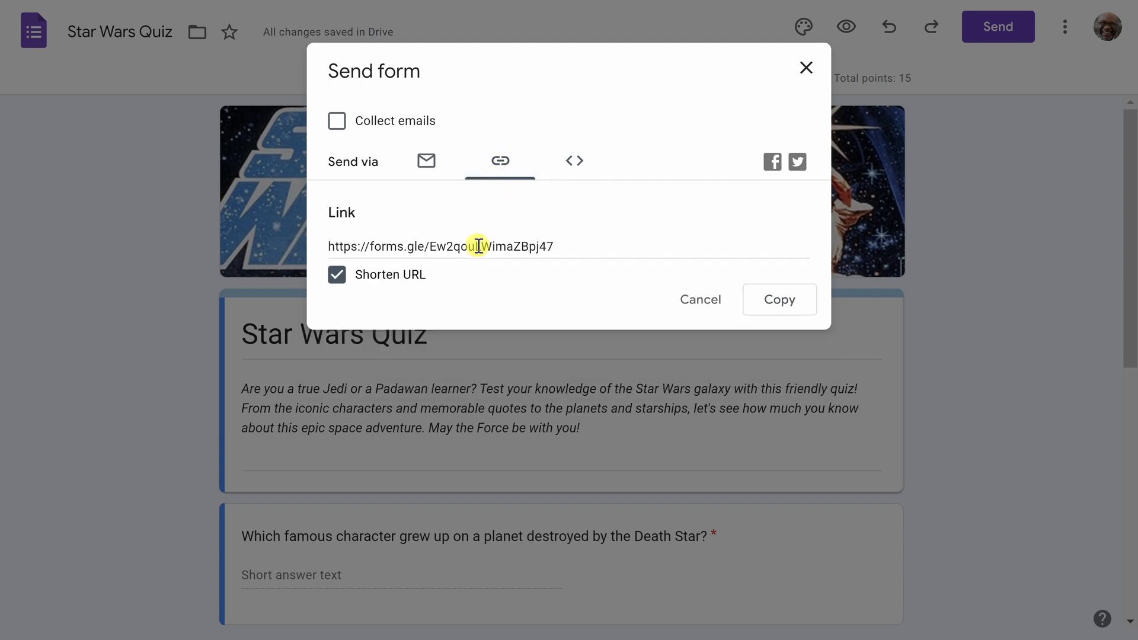
triple_click(441, 247)
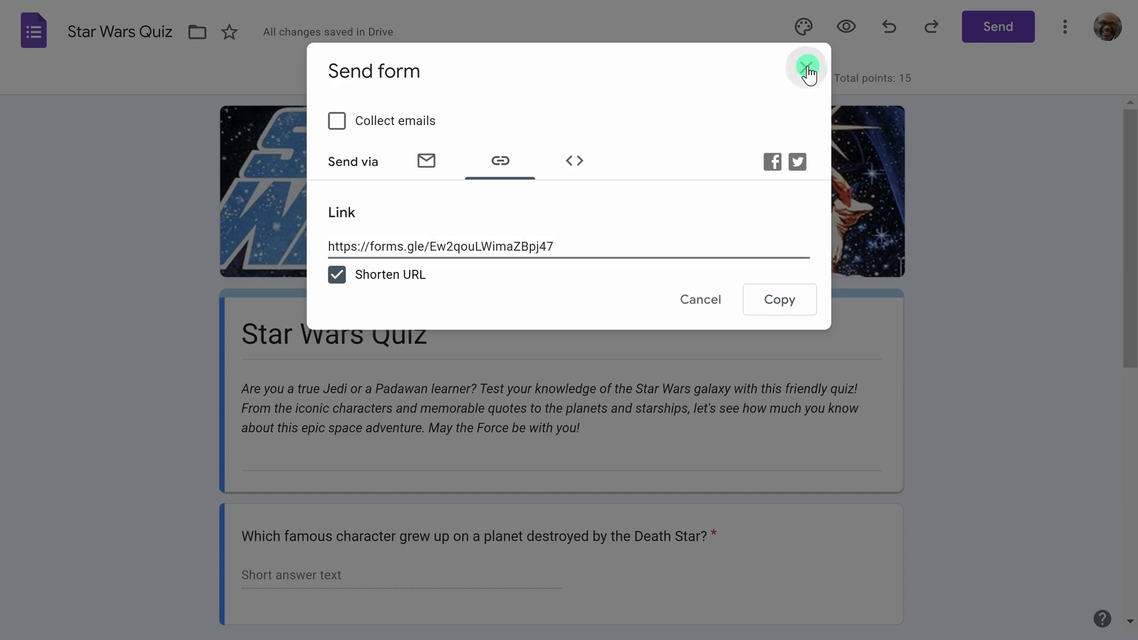
Review the one response's 10/15 summary, then its Individual and Question views ending on Leia scored 10/10
click(807, 70)
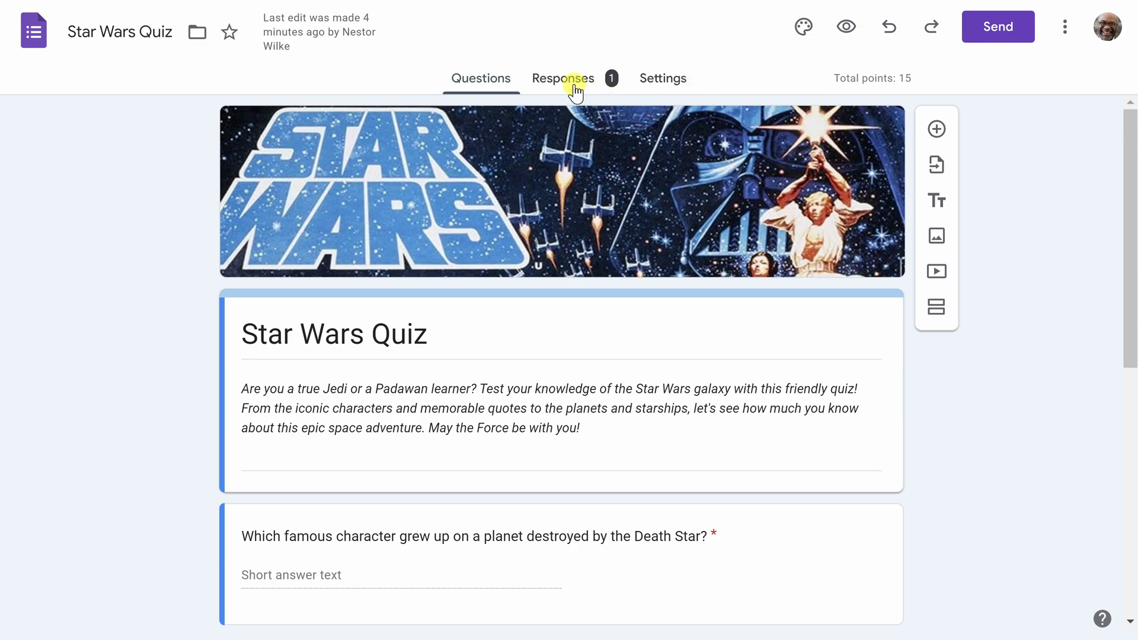
click(562, 78)
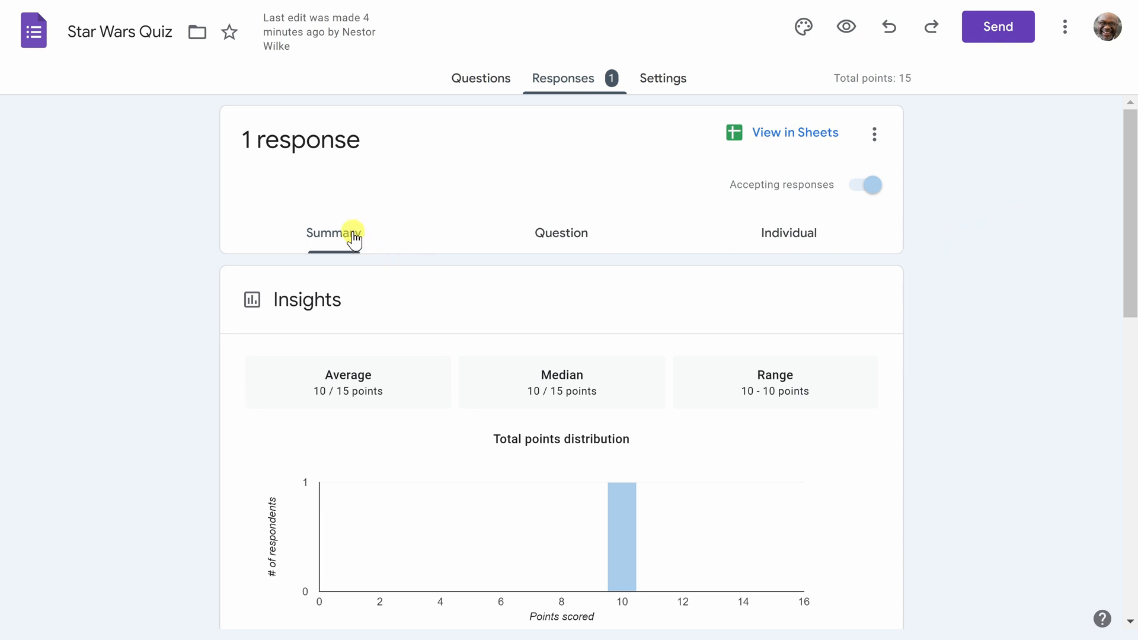
scroll(down, 3)
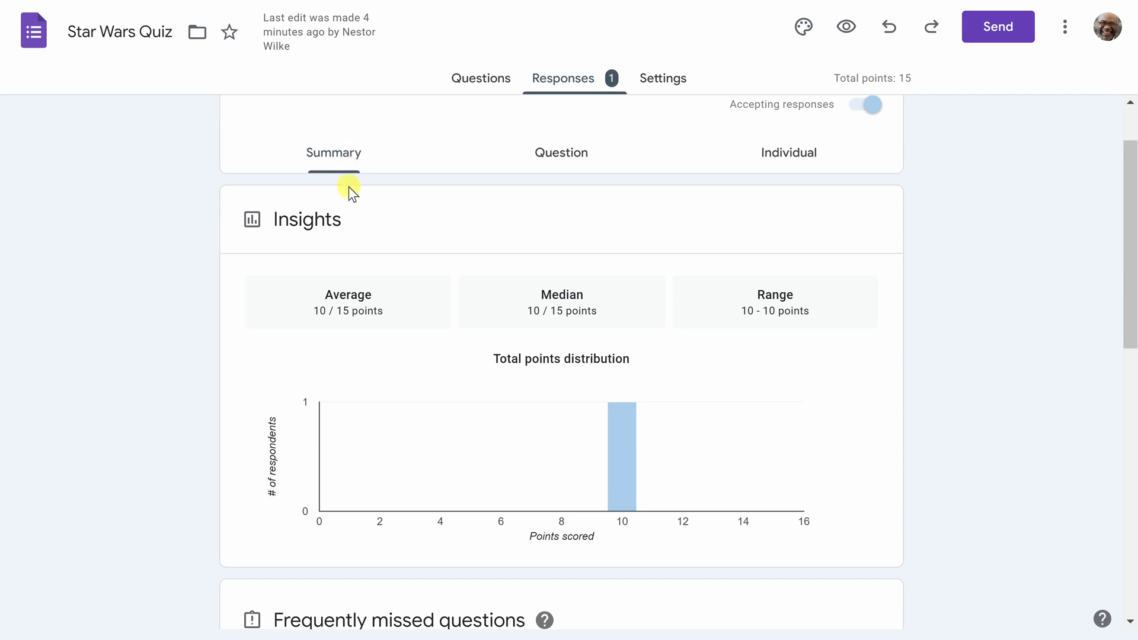
scroll(down, 3)
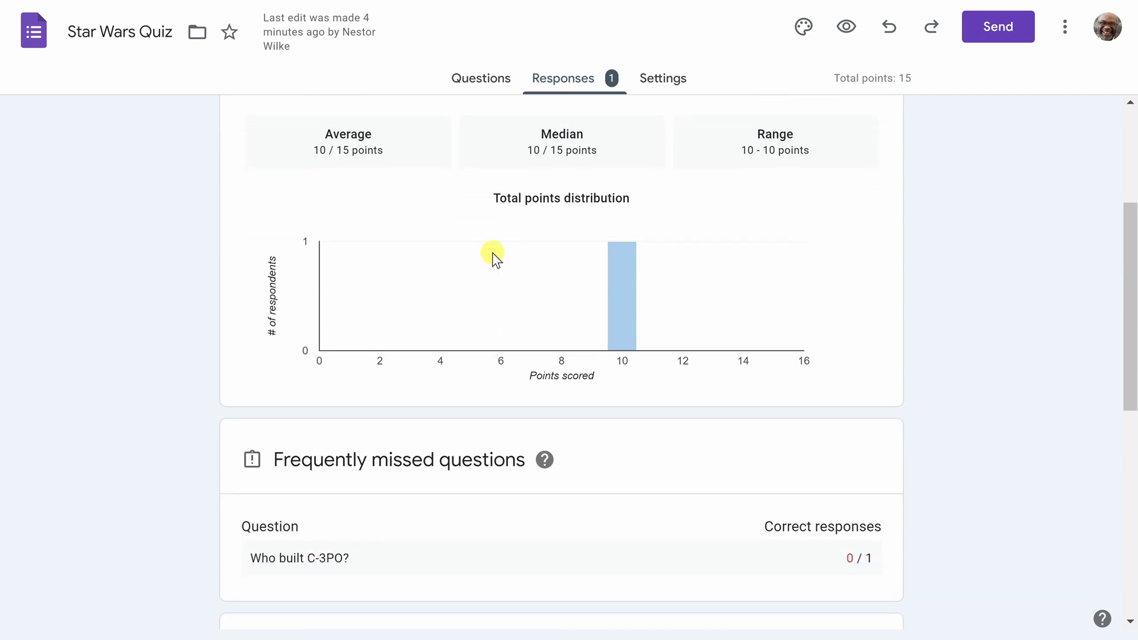
scroll(down, 3)
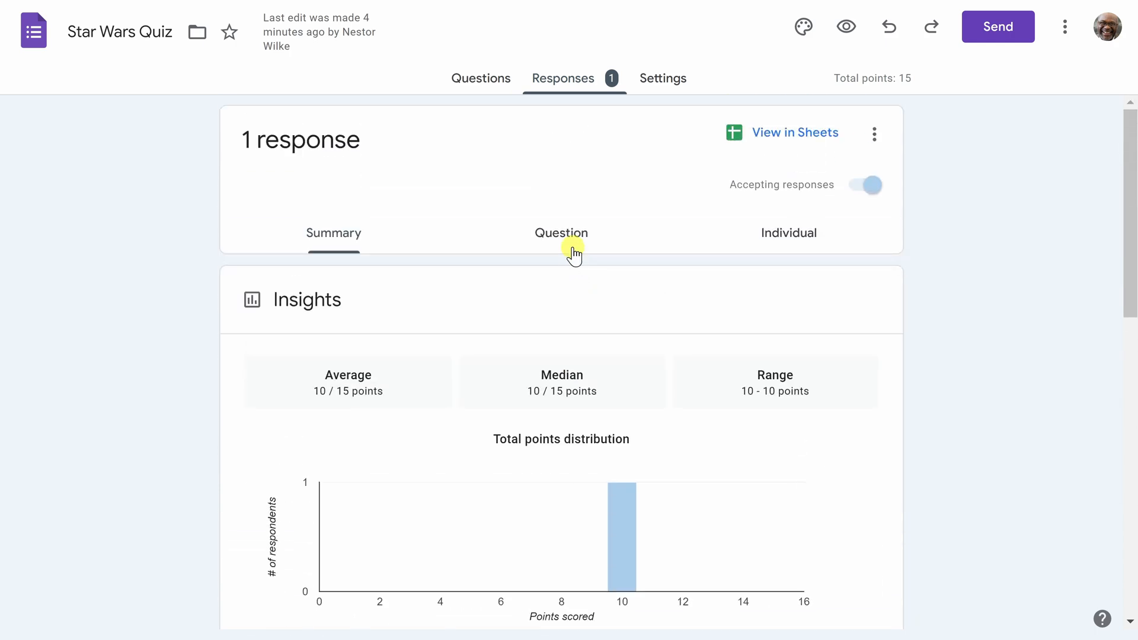
click(789, 233)
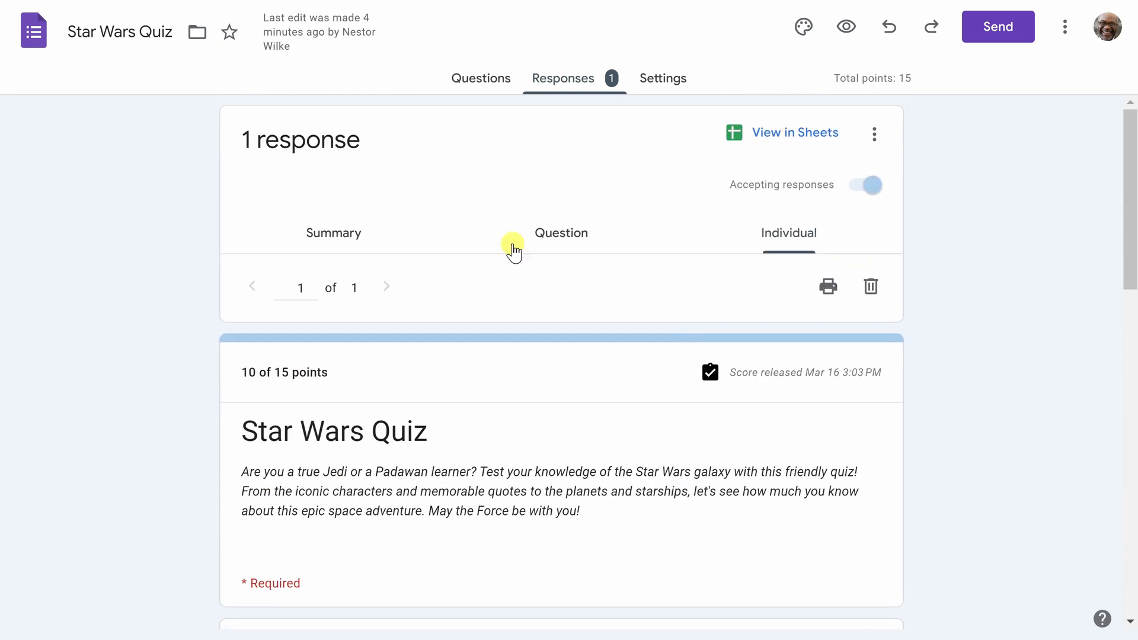
click(560, 234)
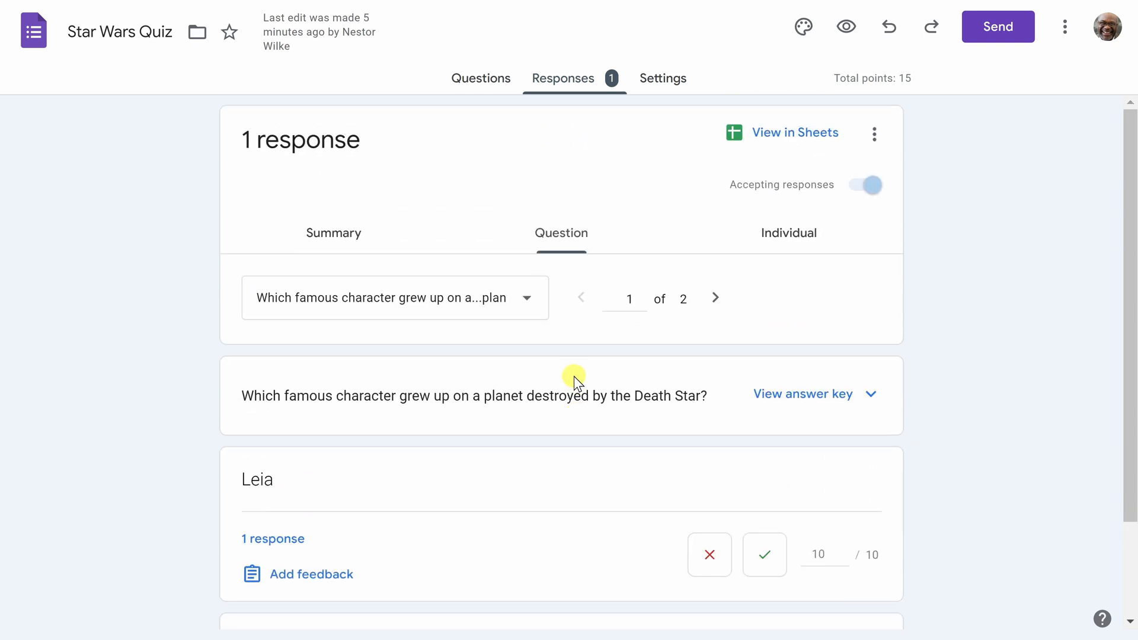
mouse_move(794, 134)
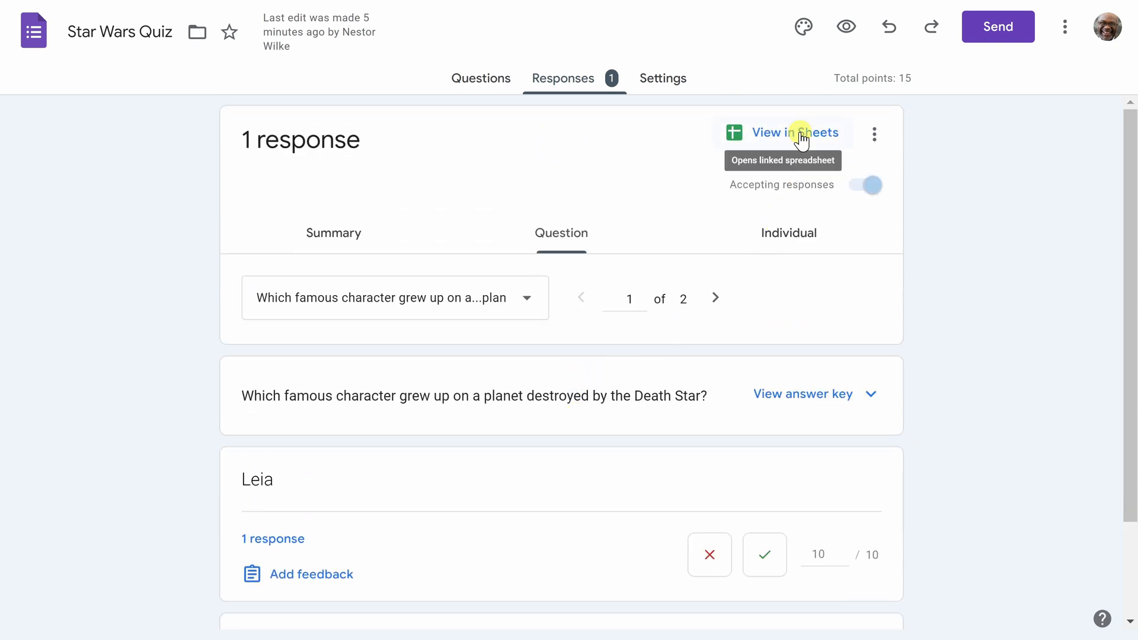
View the 'Star Wars Quiz (Responses)' sheet listing the 10/15 response with Leia and Old Ben
click(793, 133)
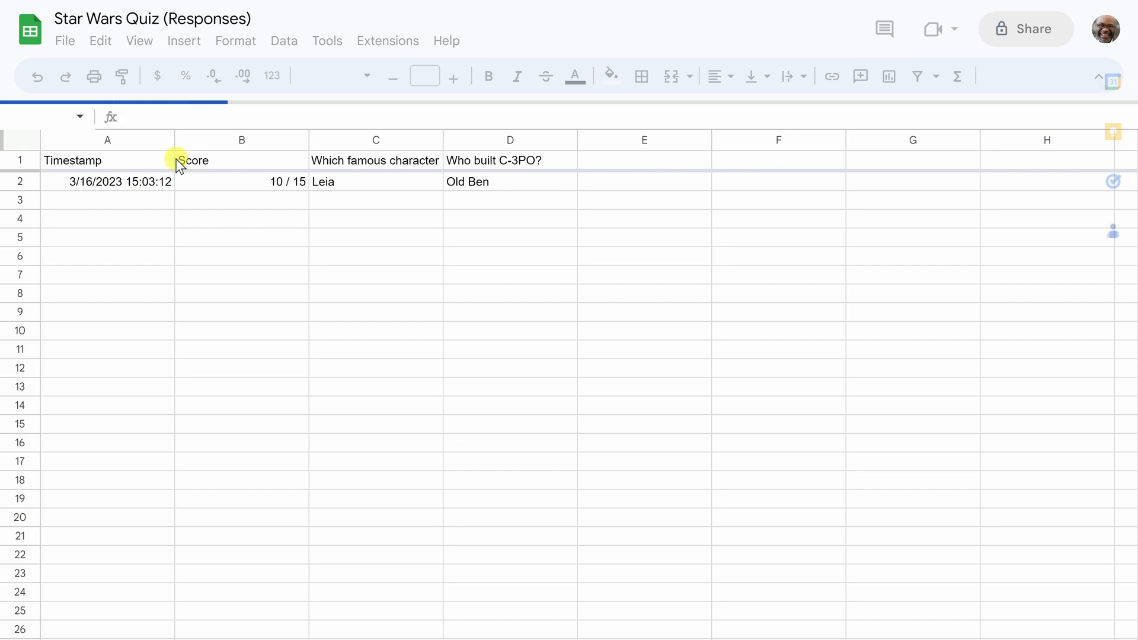
click(108, 156)
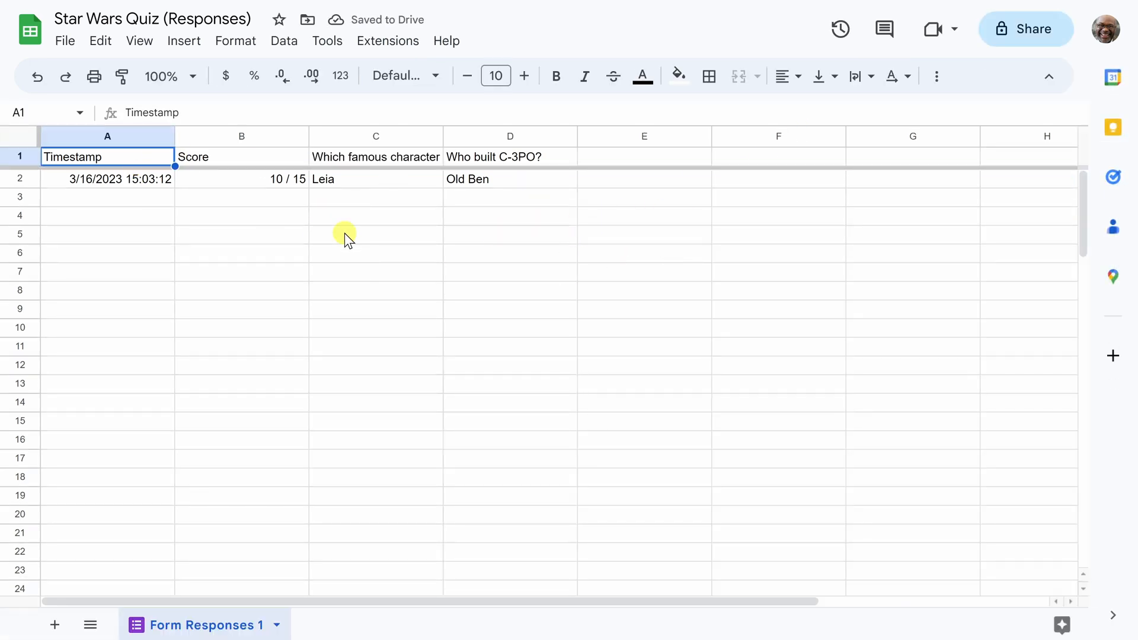
mouse_move(482, 301)
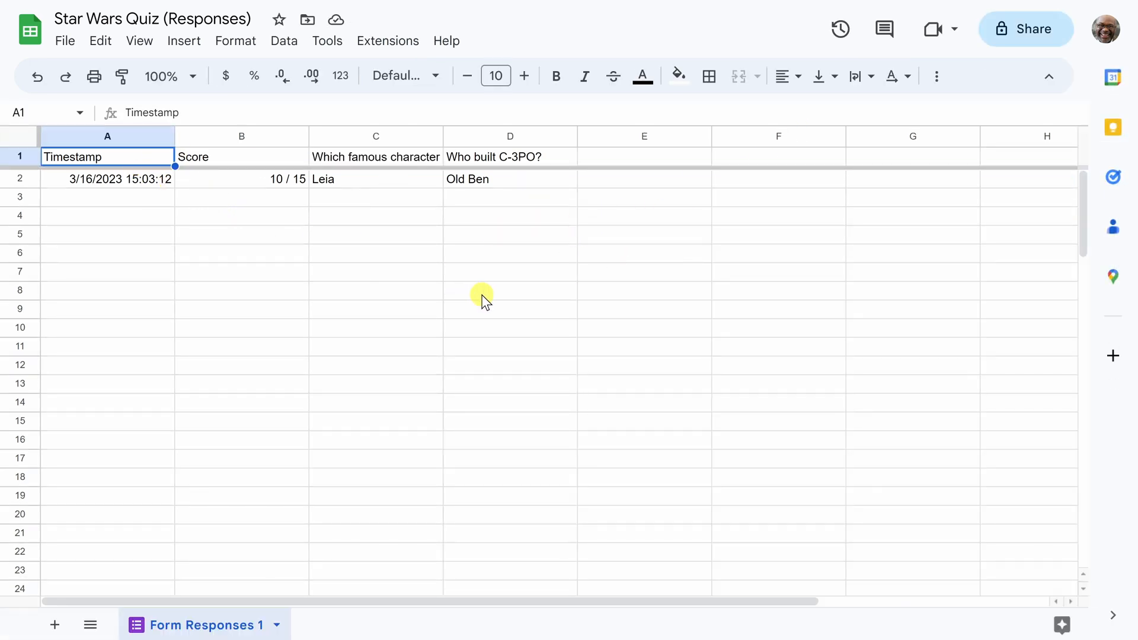